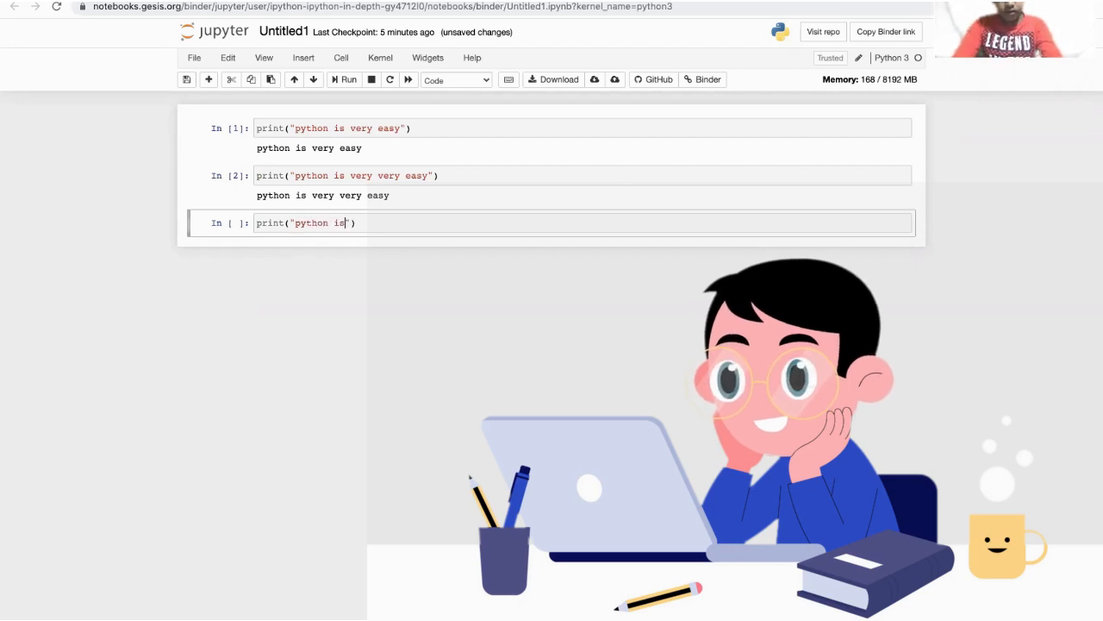
# - Edit the print string to read "python is the easiest programing language "
pyautogui.write('t')
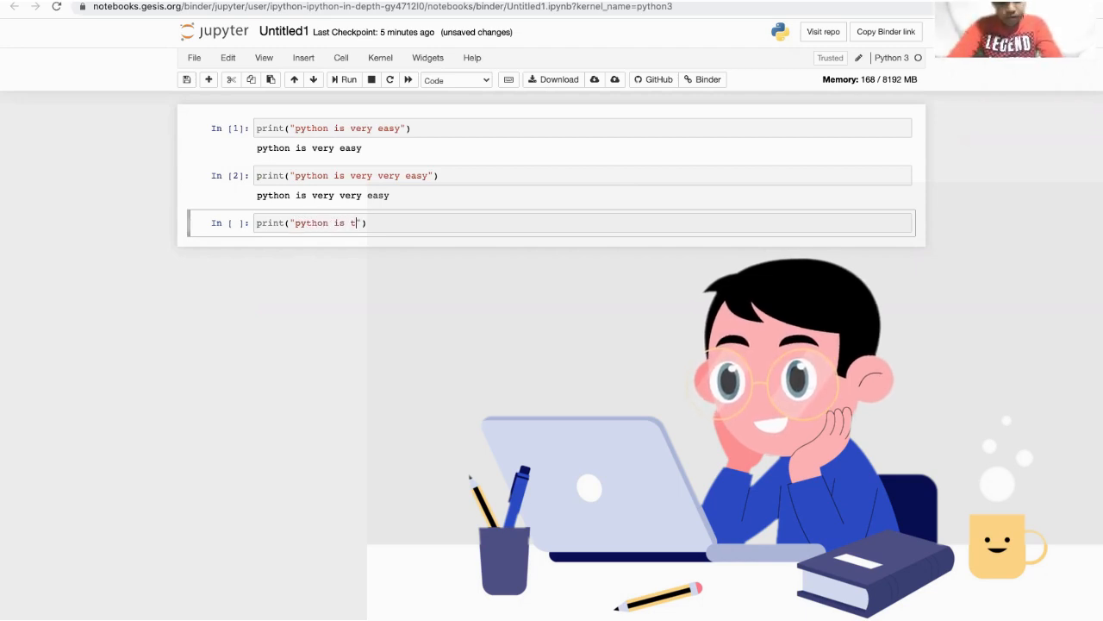
pyautogui.write('he easiest la')
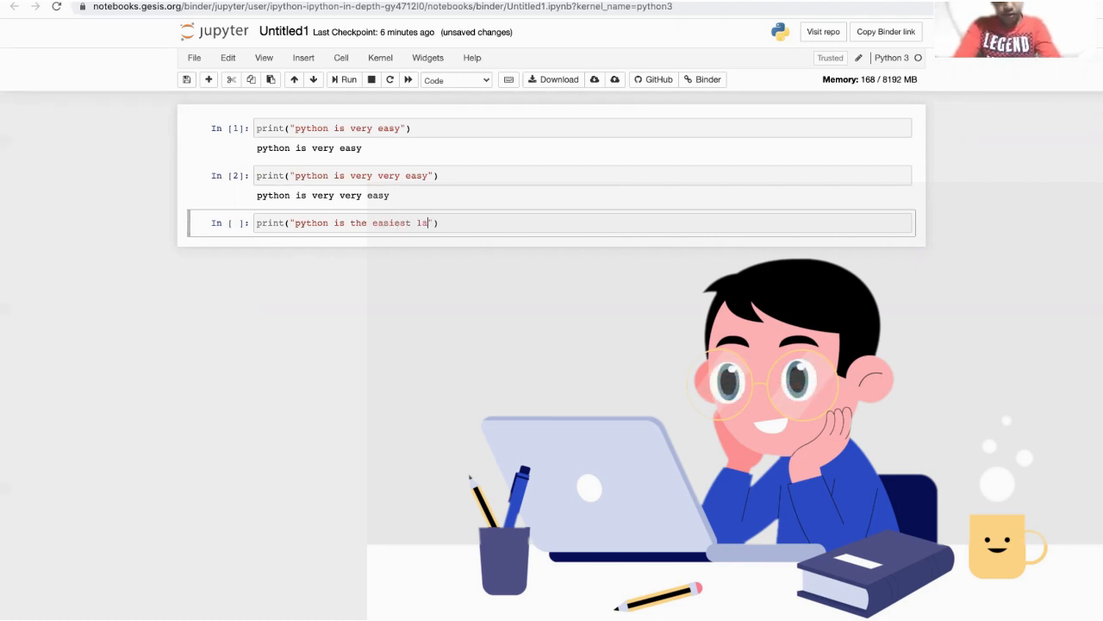
pyautogui.write('programing')
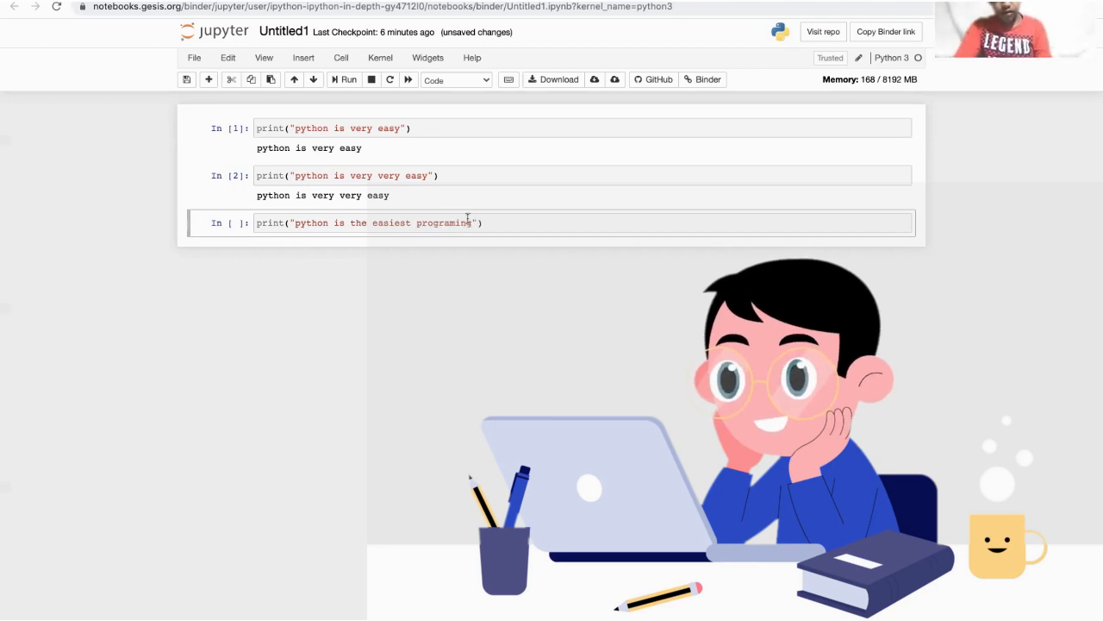
pyautogui.write('lna')
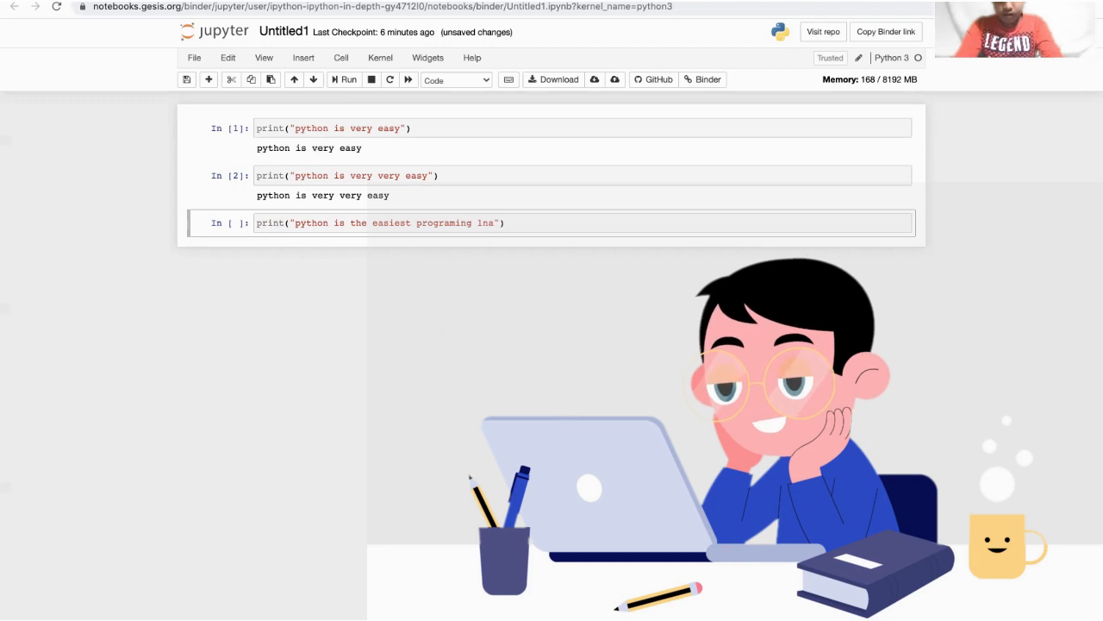
pyautogui.write('language')
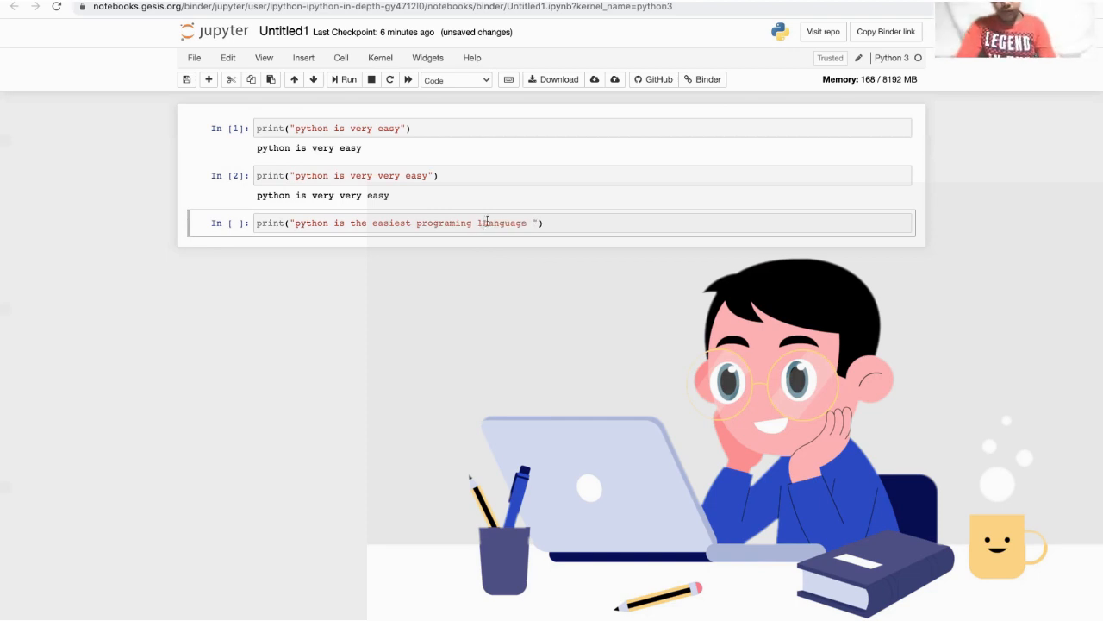
pyautogui.press('Backspace')
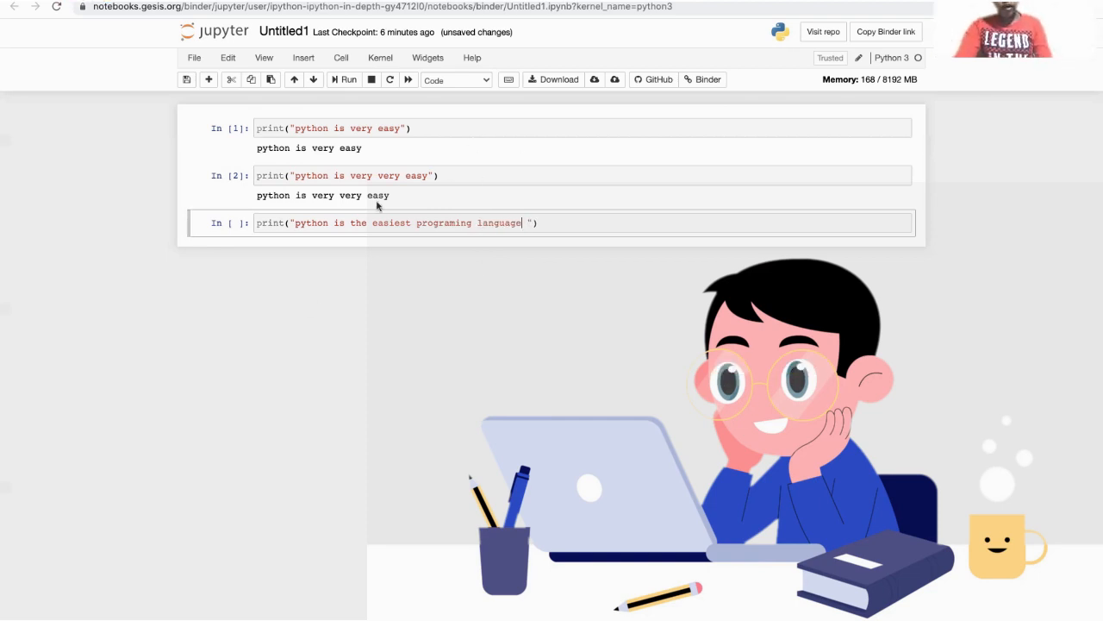
pyautogui.click(345, 79)
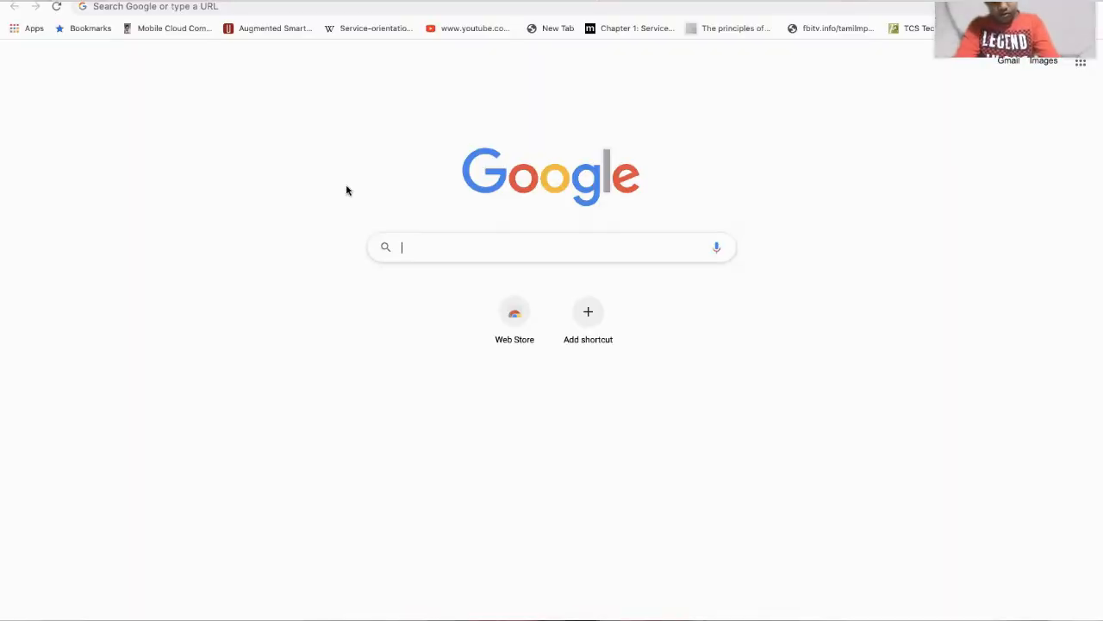
pyautogui.moveTo(335, 212)
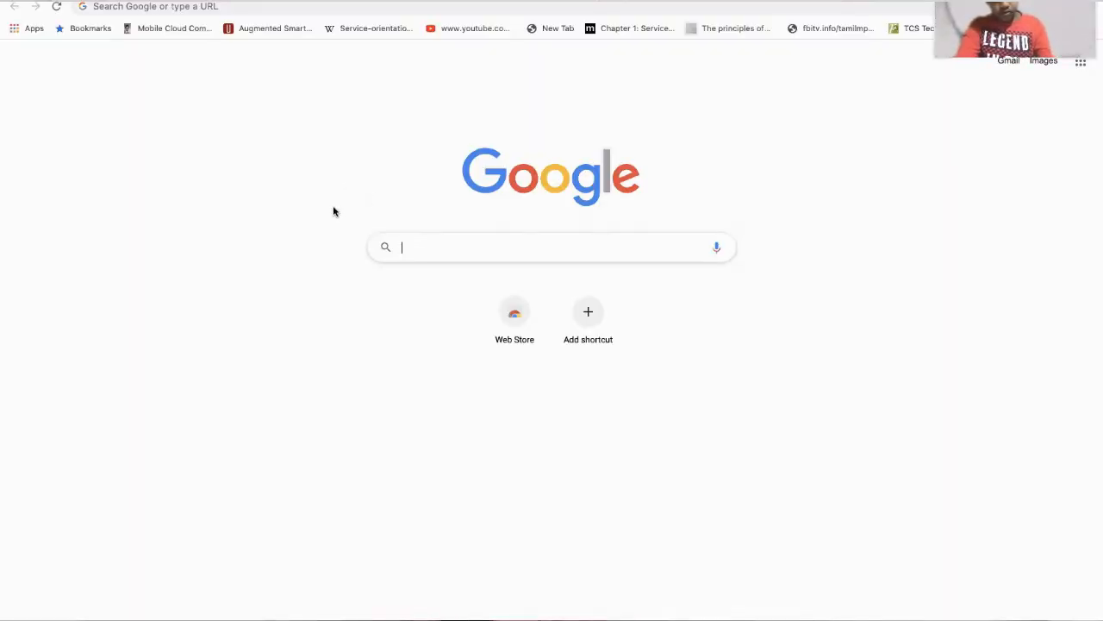
# - Search Google for "Jupyter notebook" and open jupyter.org, scrolling to the JupyterLab section
pyautogui.write('J')
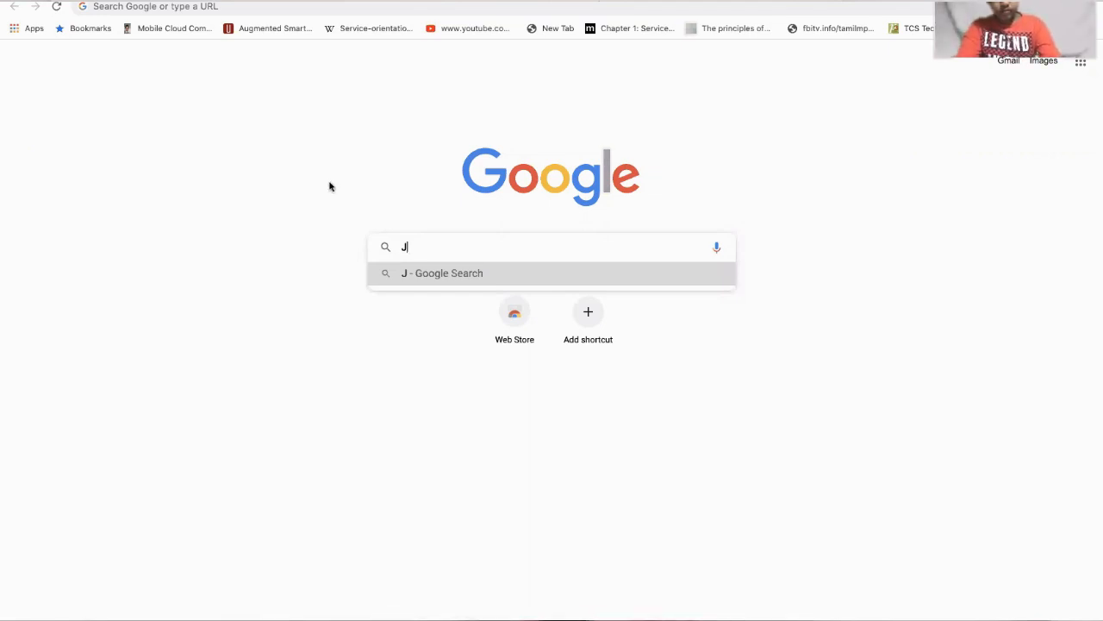
pyautogui.write('upyter no')
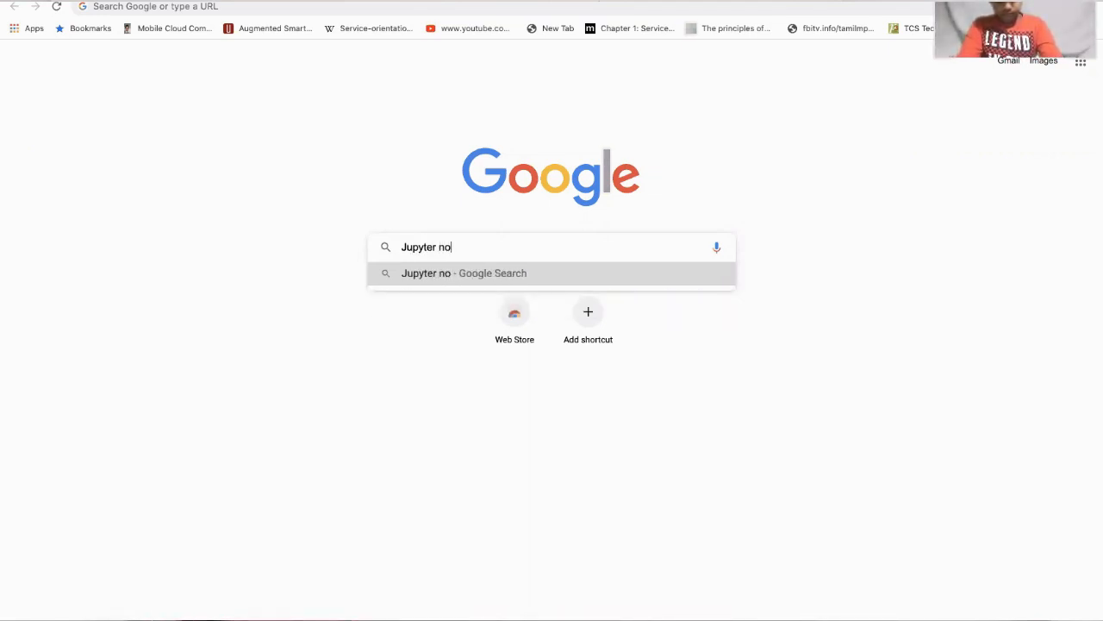
pyautogui.write('tebook')
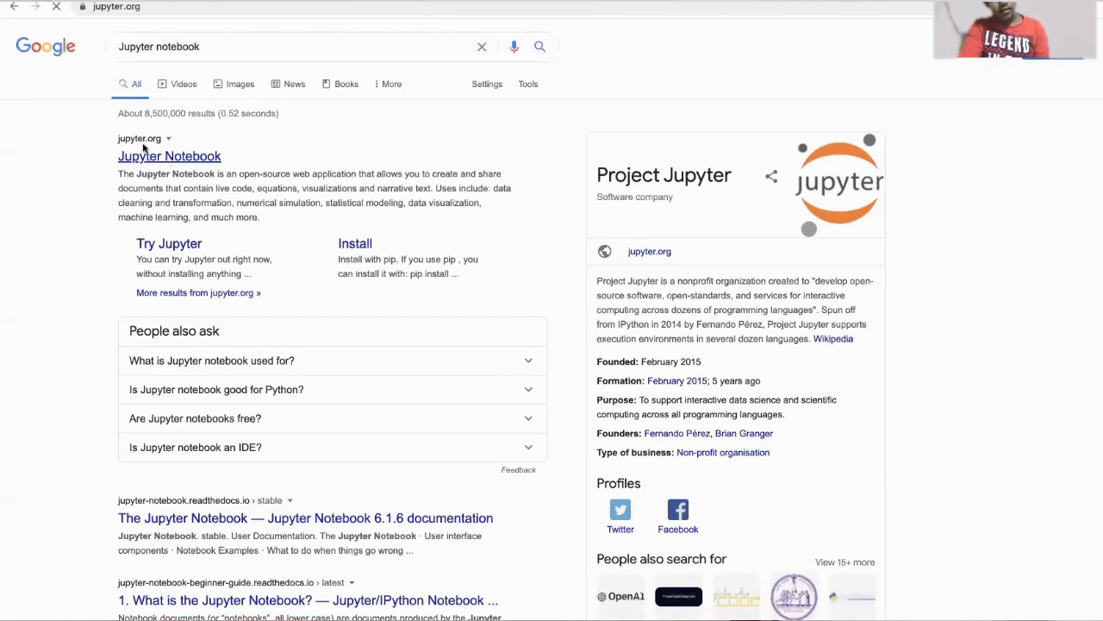
pyautogui.click(169, 155)
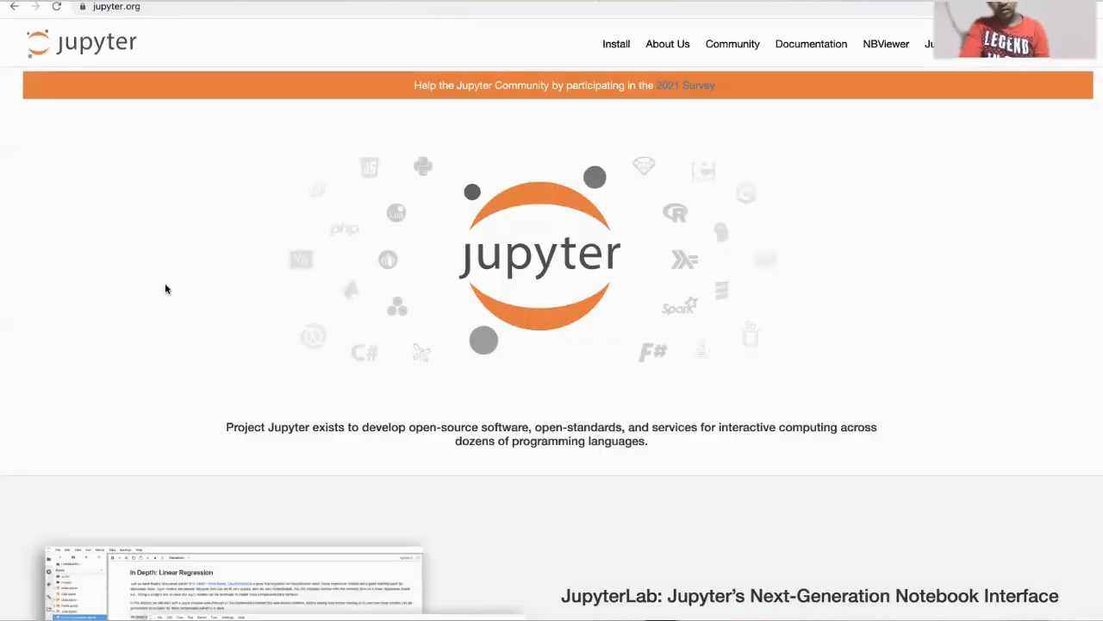
pyautogui.scroll(-3)
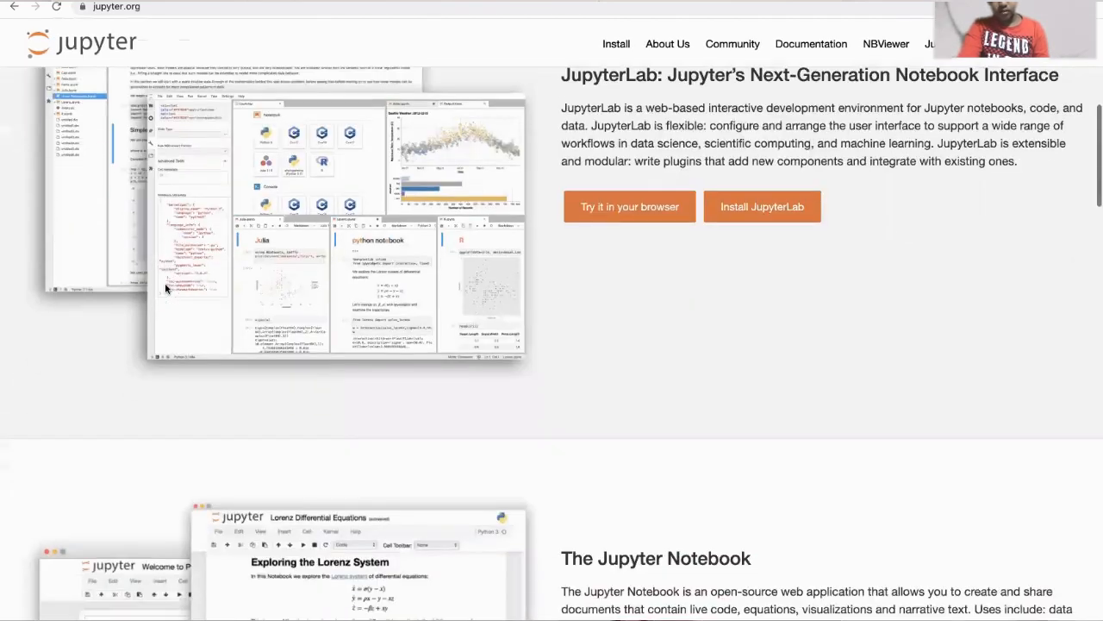
pyautogui.scroll(3)
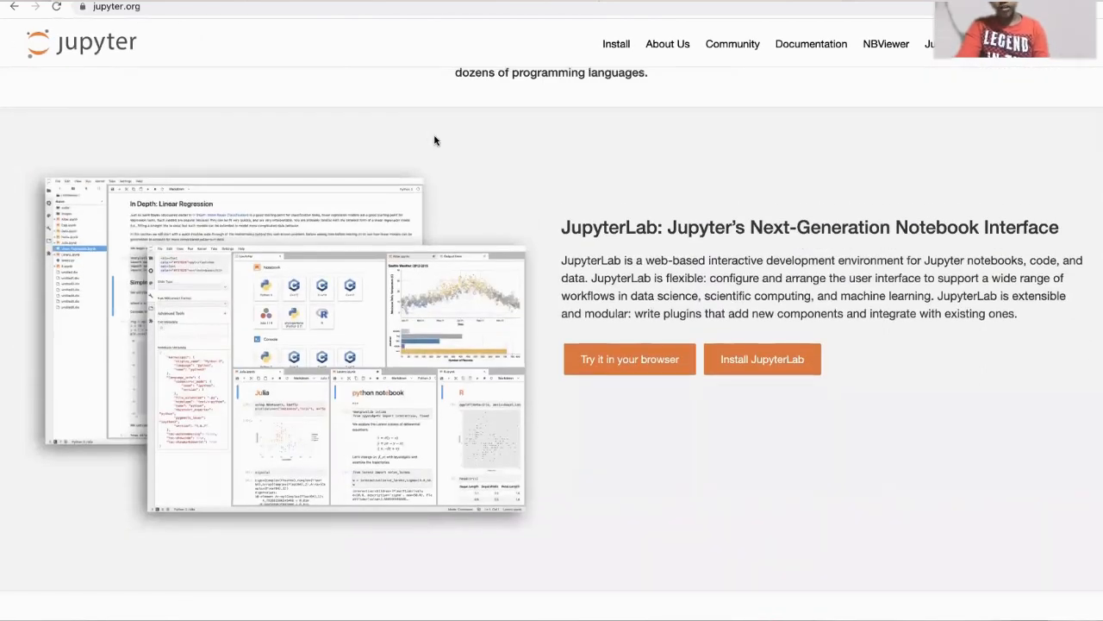
pyautogui.moveTo(593, 281)
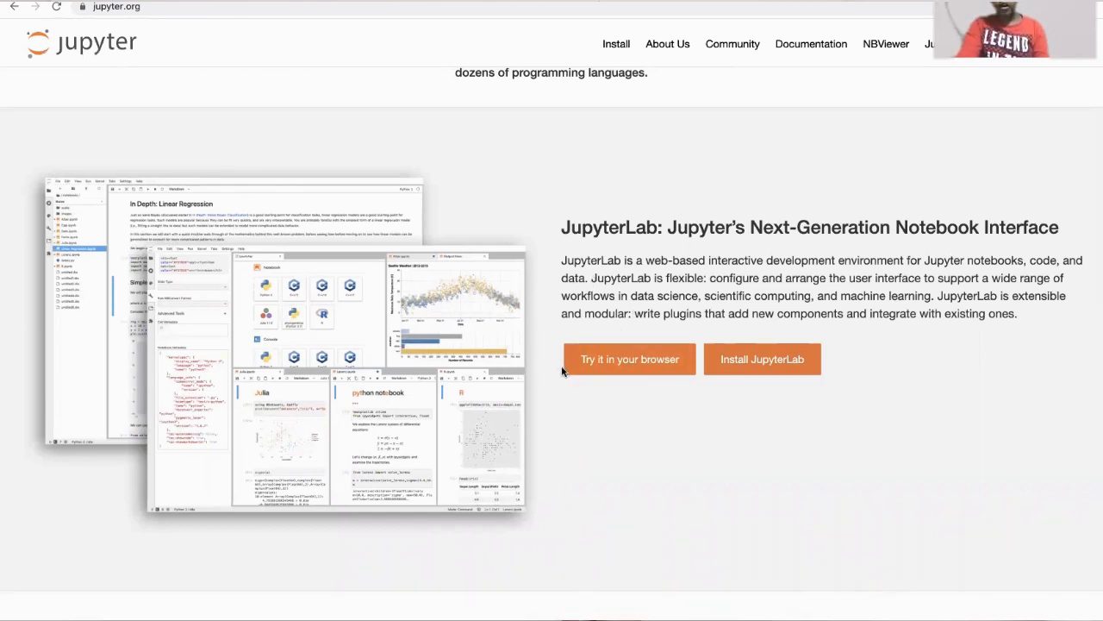
# - Use "Try it in your browser" and launch the Try Classic Notebook tutorial on Binder
pyautogui.click(629, 358)
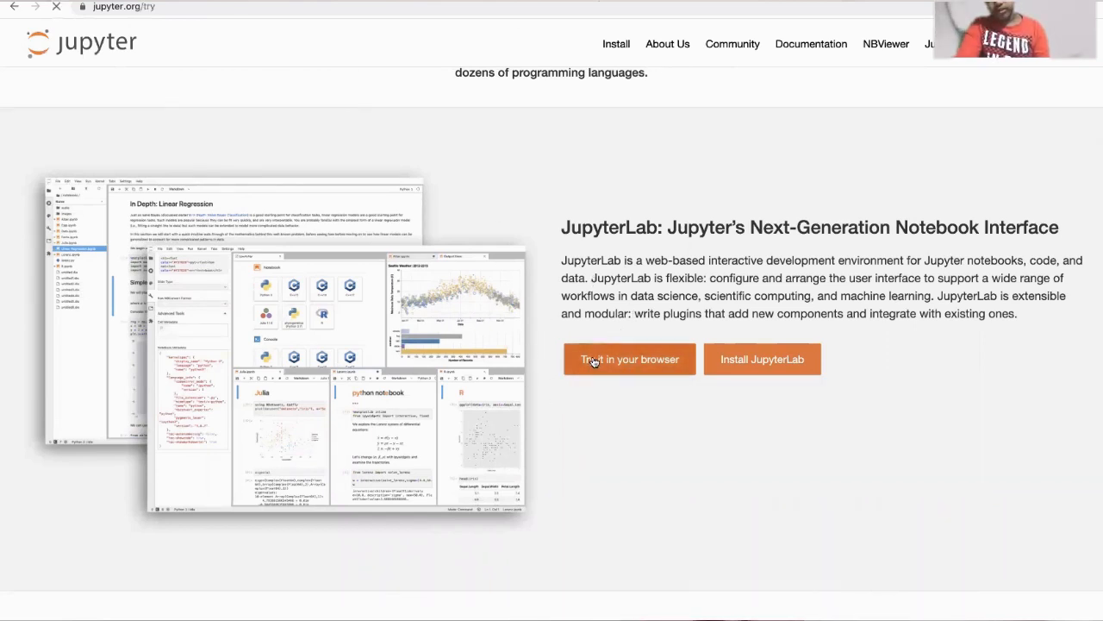
pyautogui.scroll(-3)
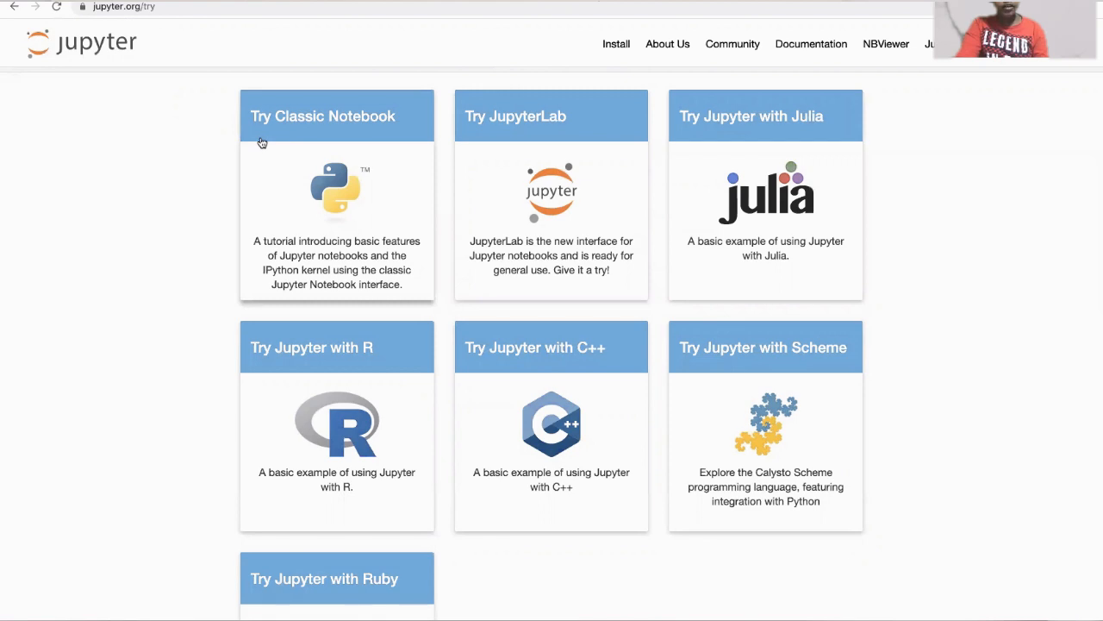
pyautogui.moveTo(276, 272)
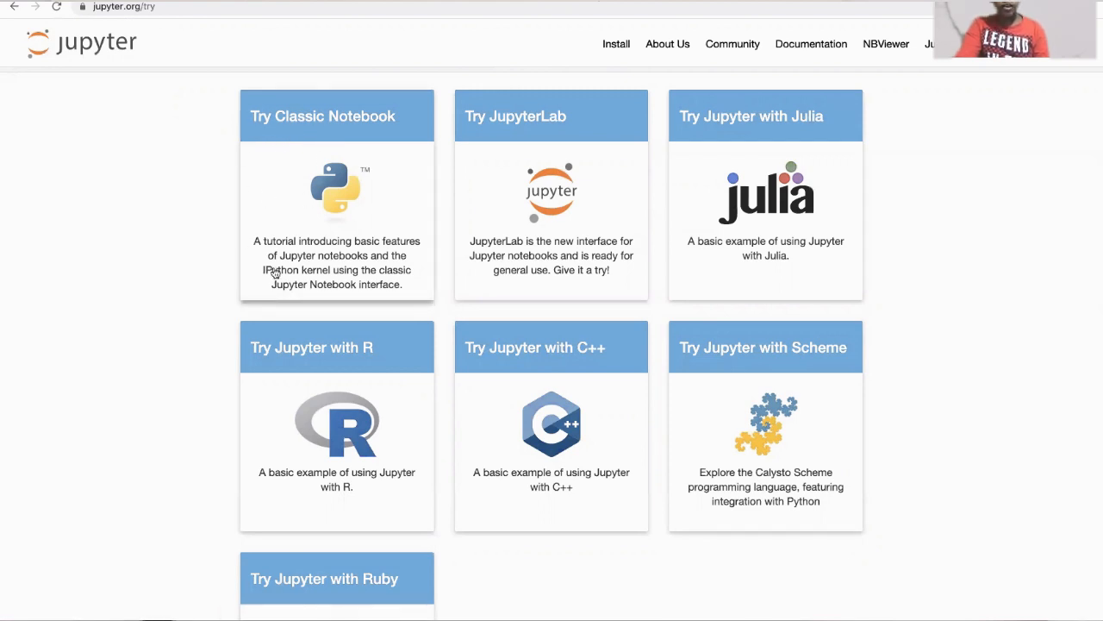
pyautogui.moveTo(228, 146)
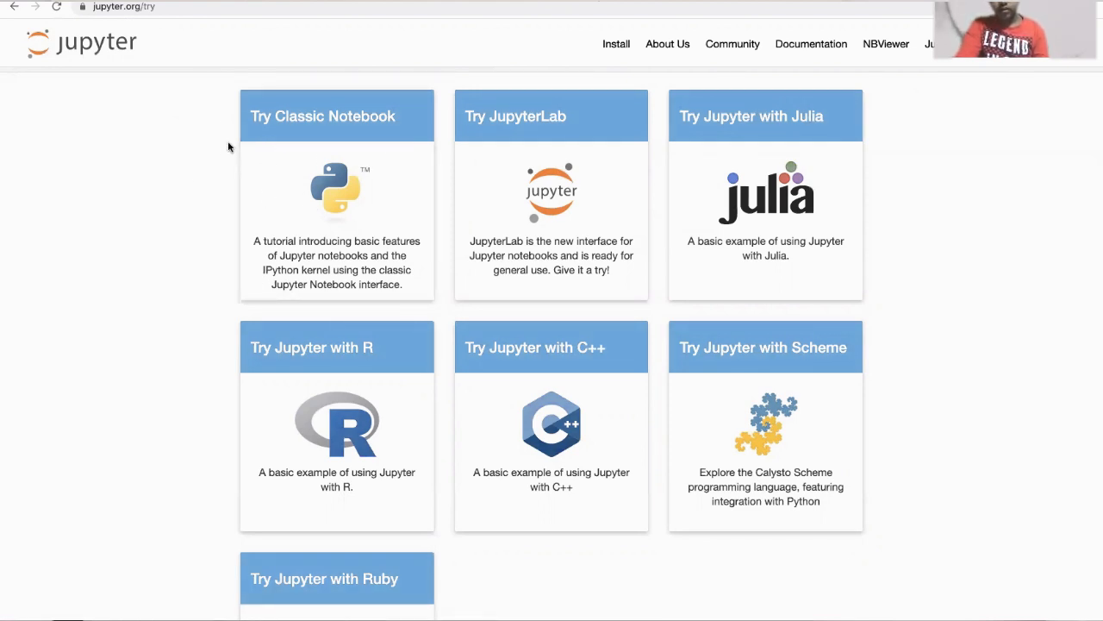
pyautogui.click(322, 116)
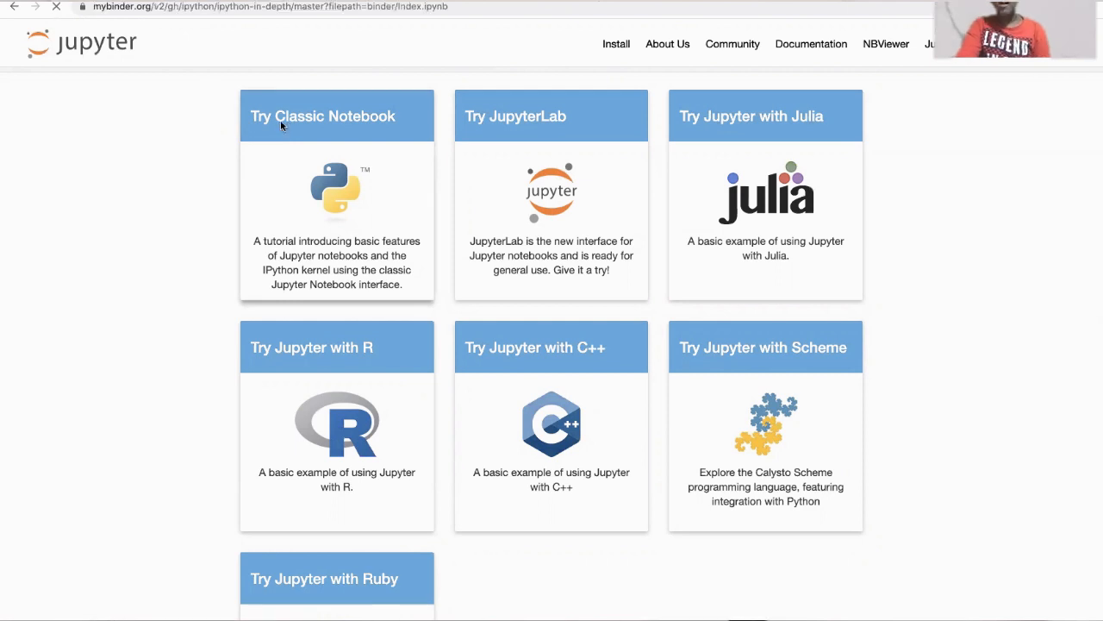
pyautogui.click(336, 115)
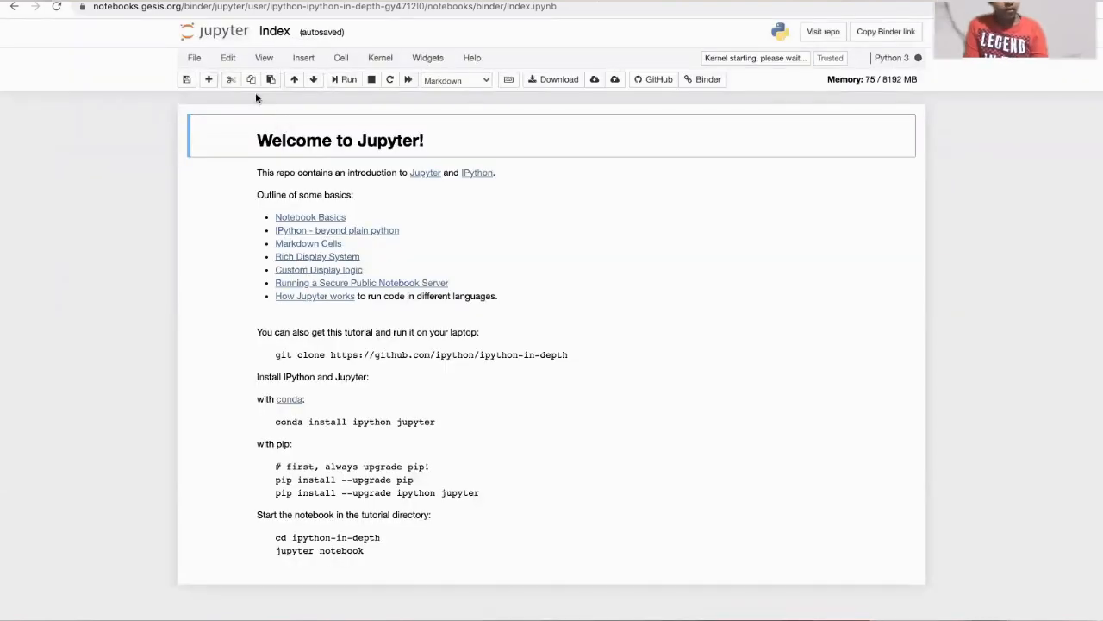
# - Create a new Python 3 notebook via File > New Notebook from the Index notebook
pyautogui.click(207, 79)
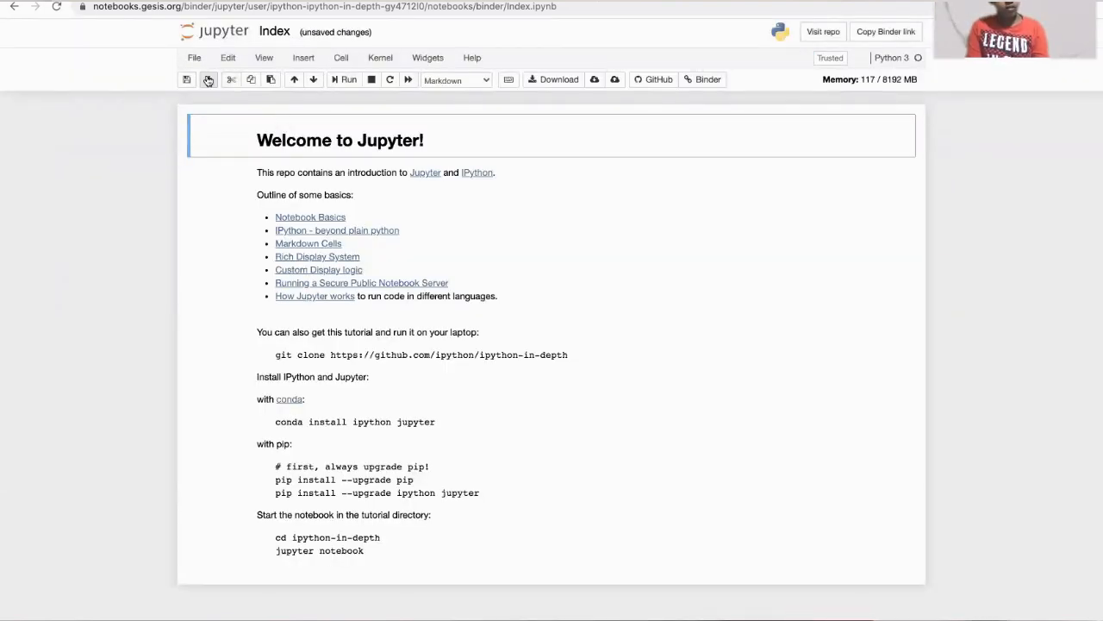
pyautogui.moveTo(207, 80)
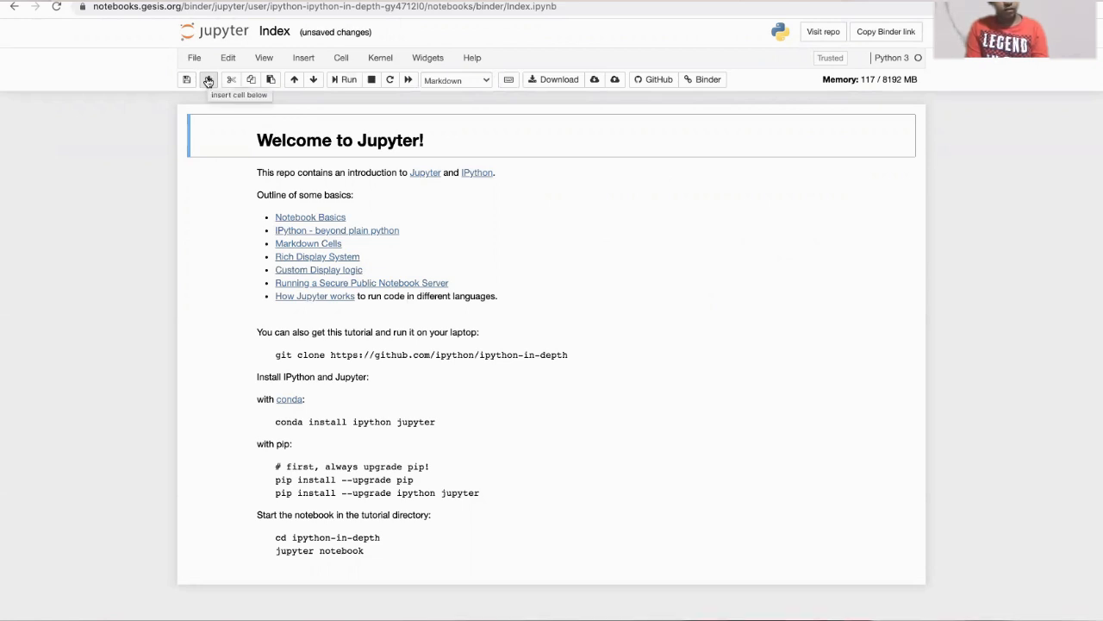
pyautogui.click(207, 80)
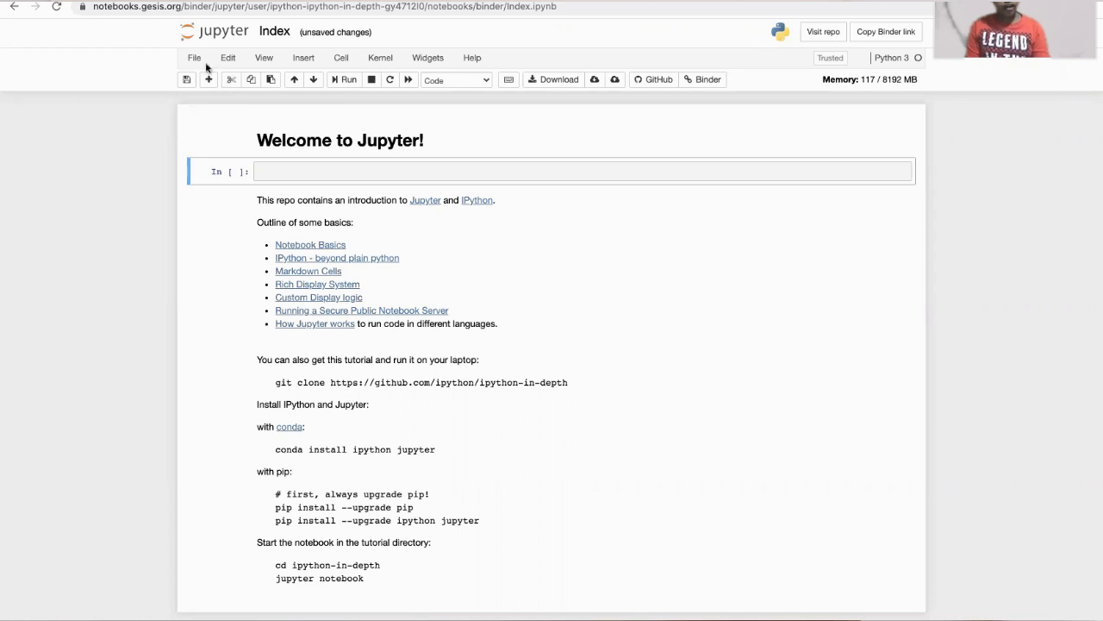
pyautogui.moveTo(289, 235)
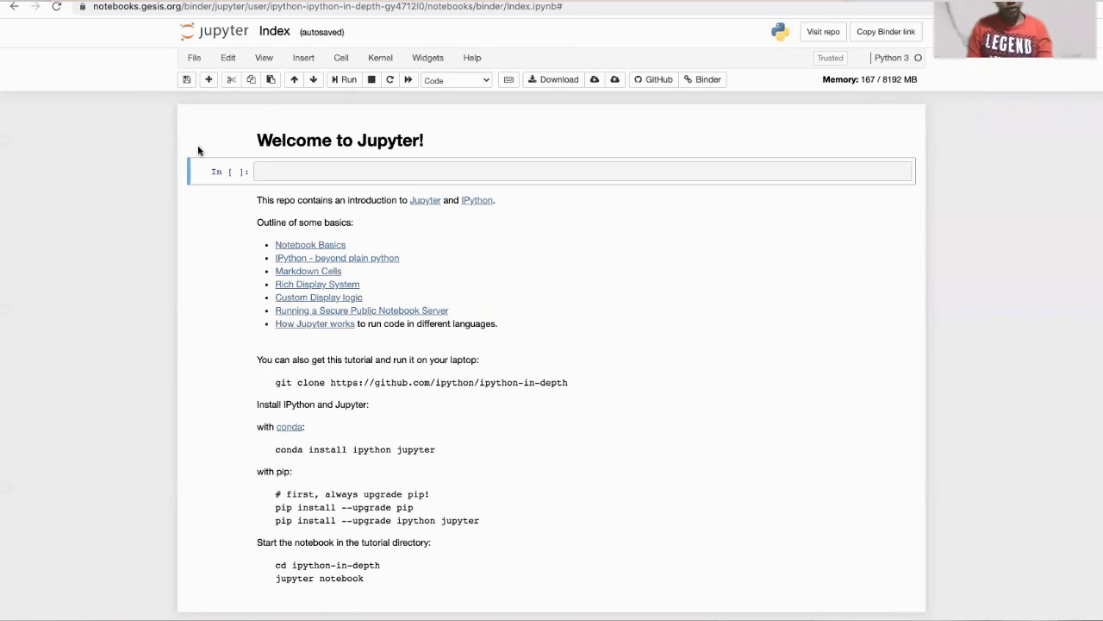
pyautogui.moveTo(193, 62)
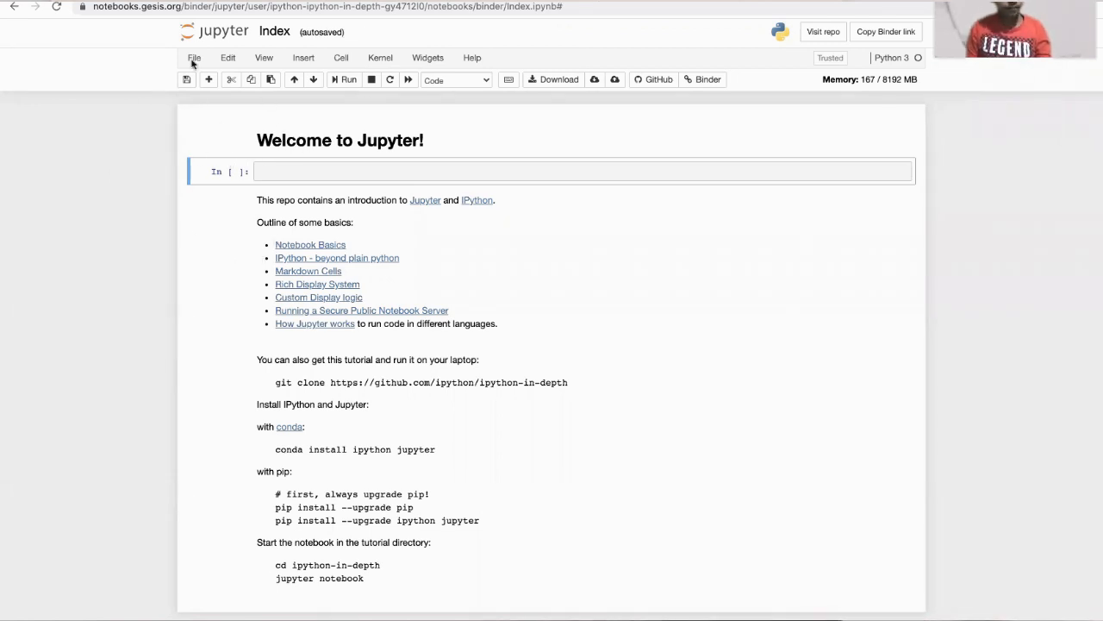
pyautogui.click(193, 58)
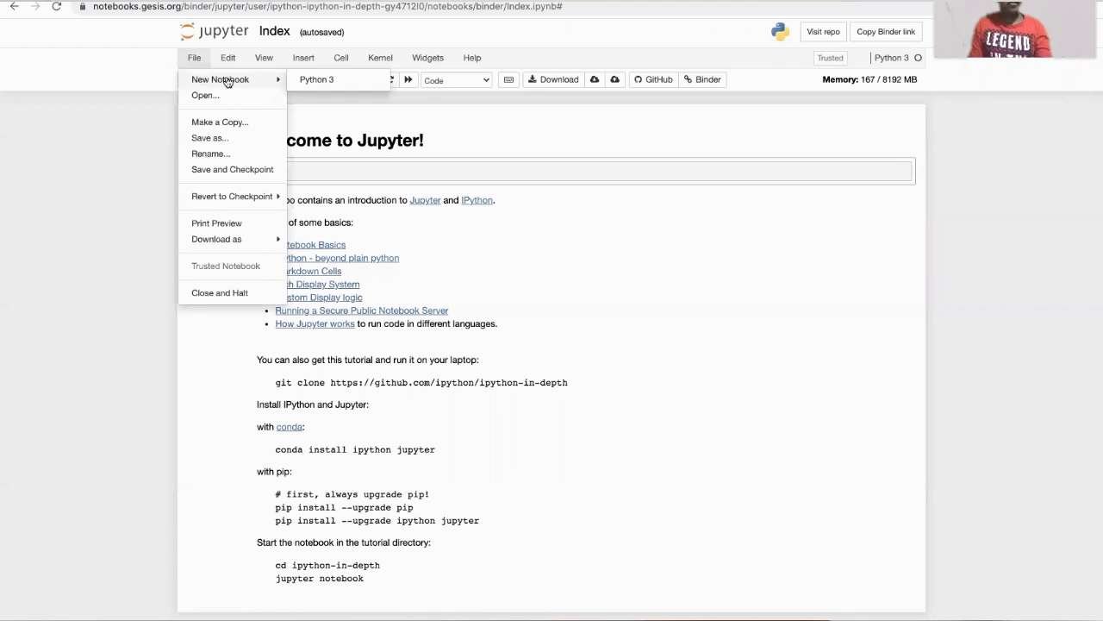
pyautogui.moveTo(300, 83)
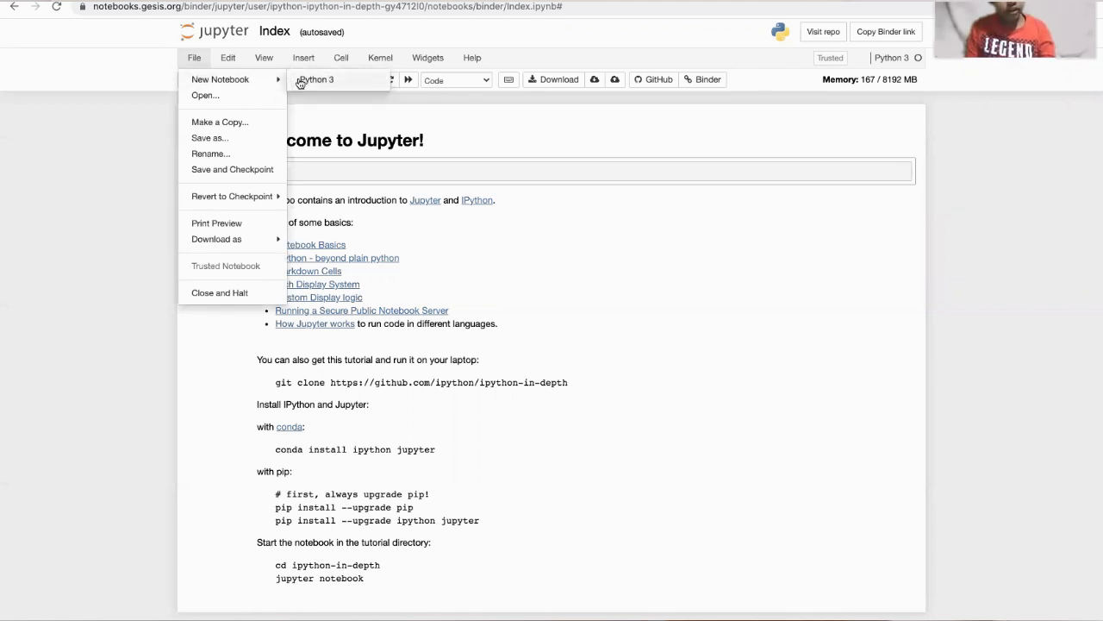
pyautogui.click(316, 79)
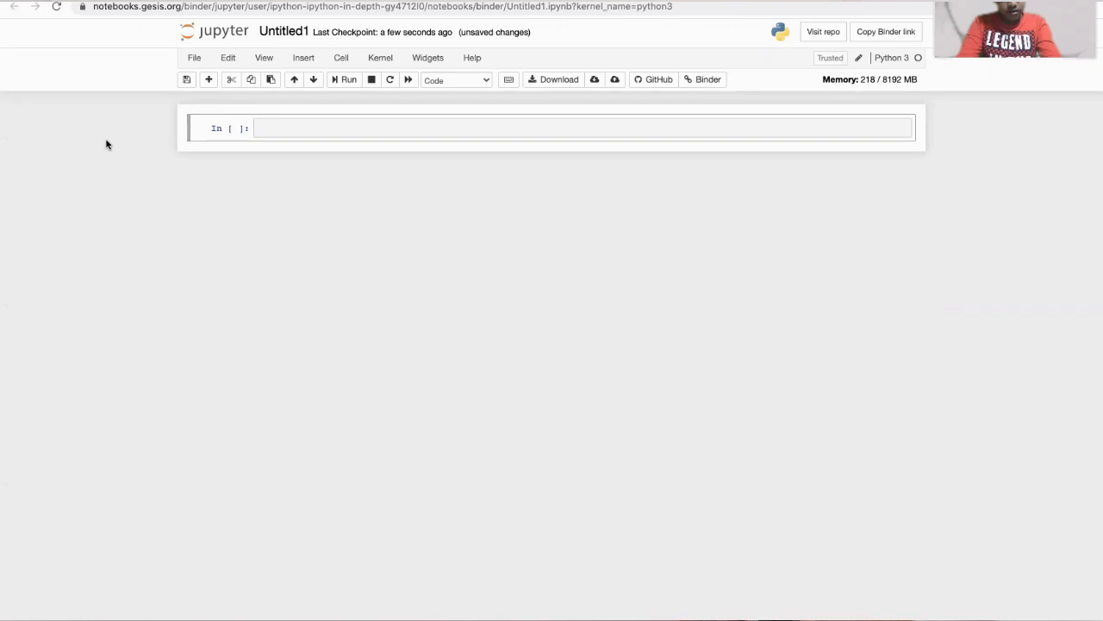
# - Write print("python is very easy") in the first cell and run it
pyautogui.write('pr')
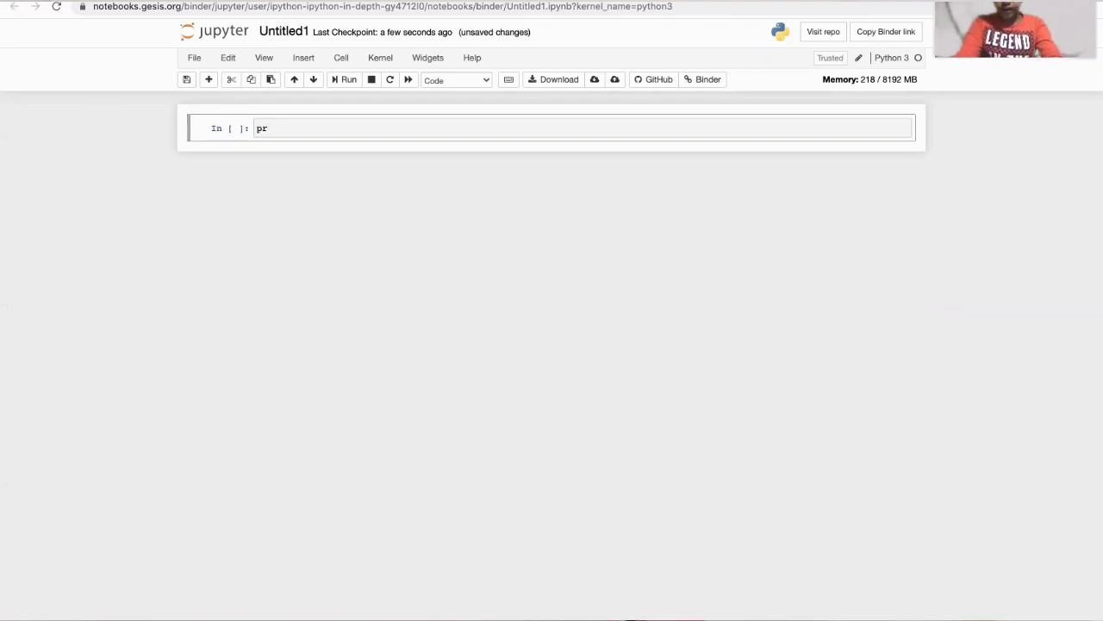
pyautogui.write('int')
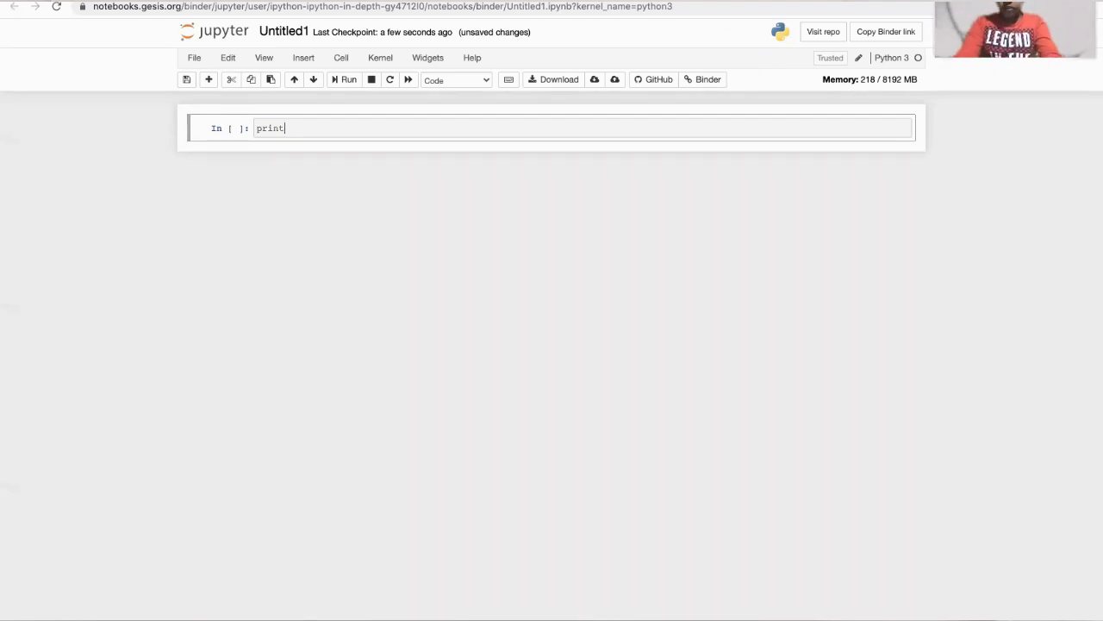
pyautogui.write('()')
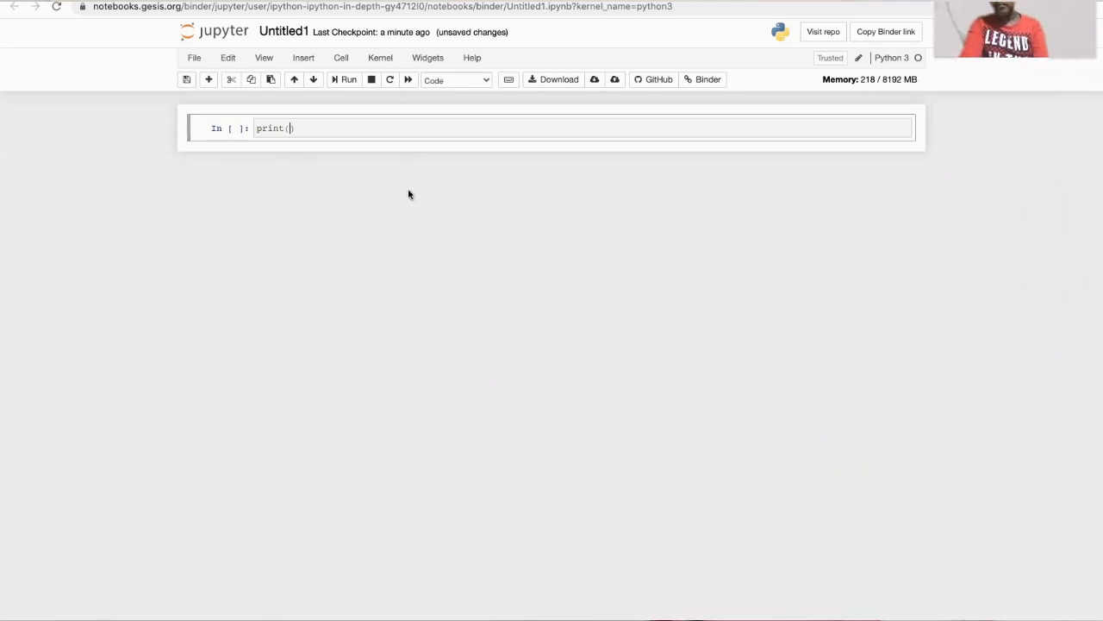
pyautogui.moveTo(321, 183)
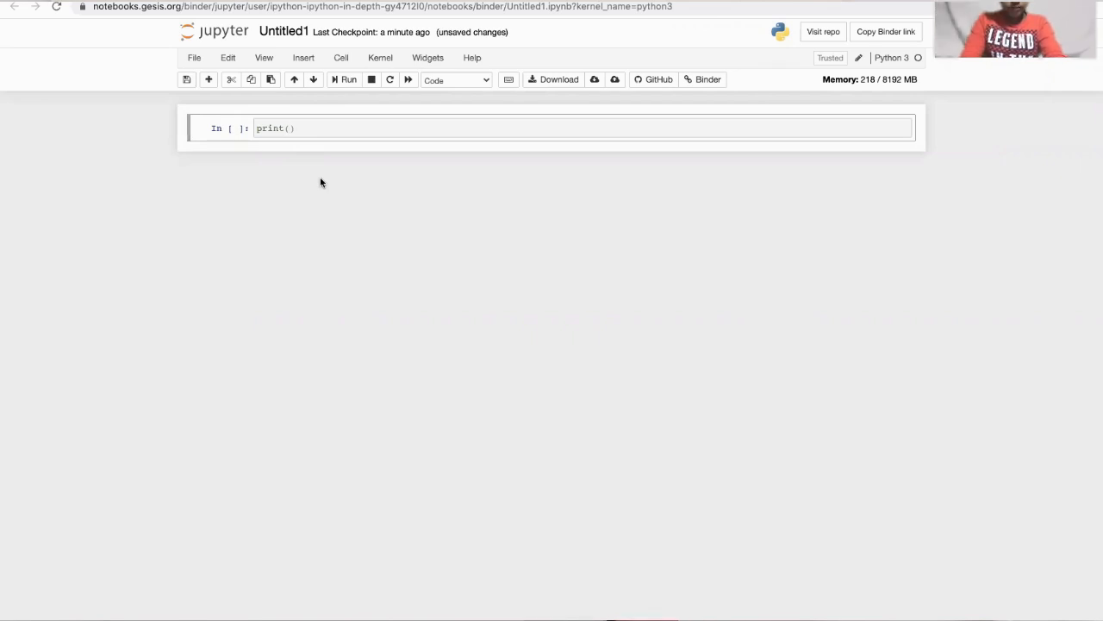
pyautogui.write('"')
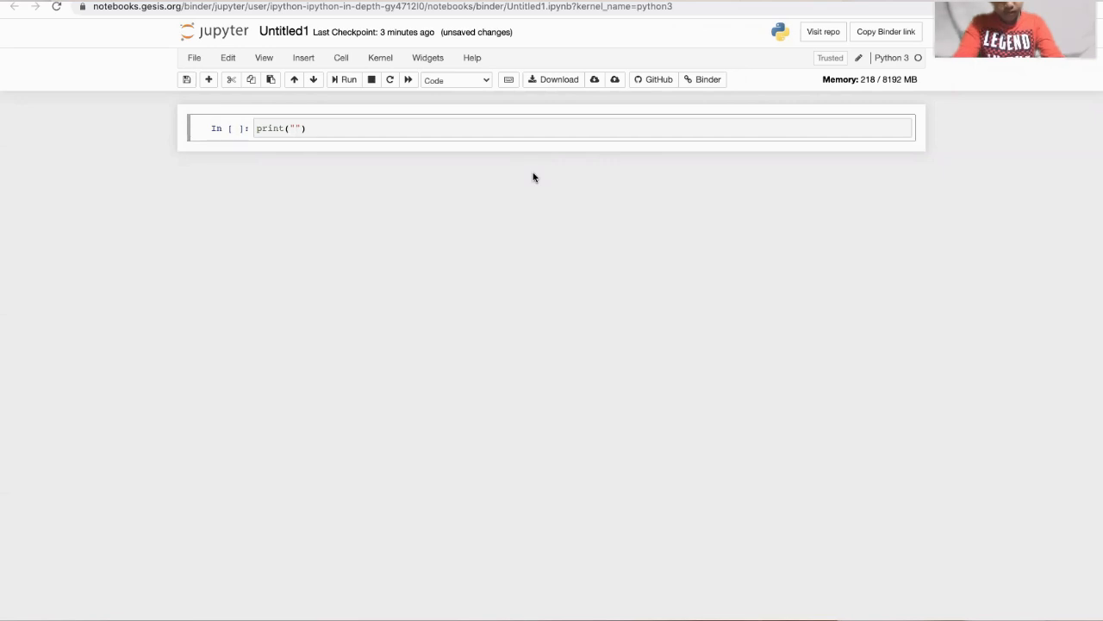
pyautogui.write('p')
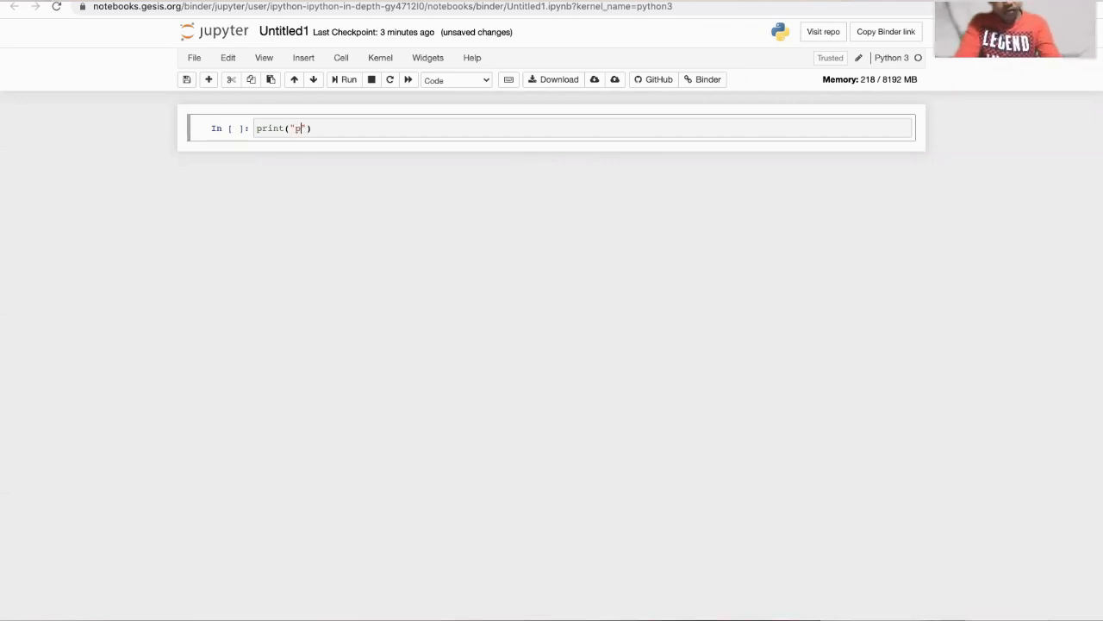
pyautogui.write('ython')
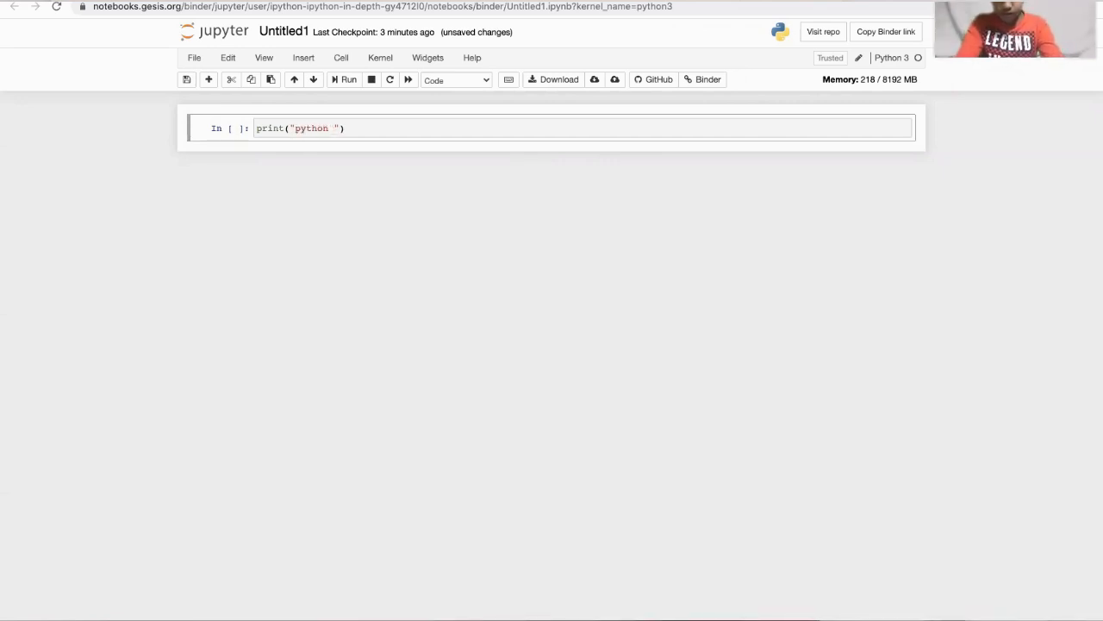
pyautogui.write('is ver')
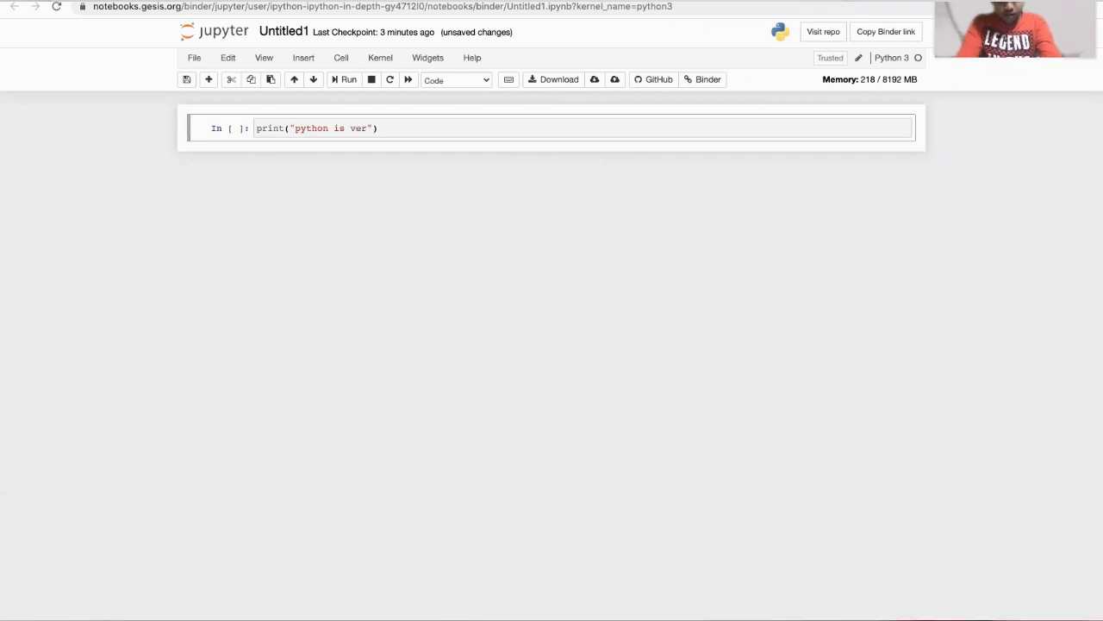
pyautogui.write('y e')
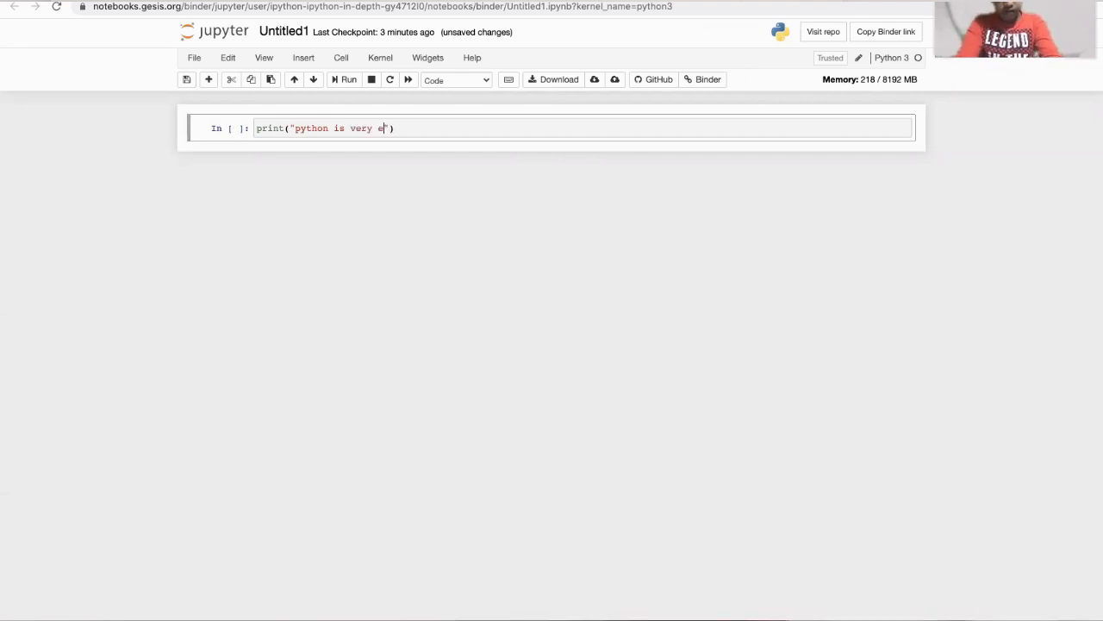
pyautogui.write('asy')
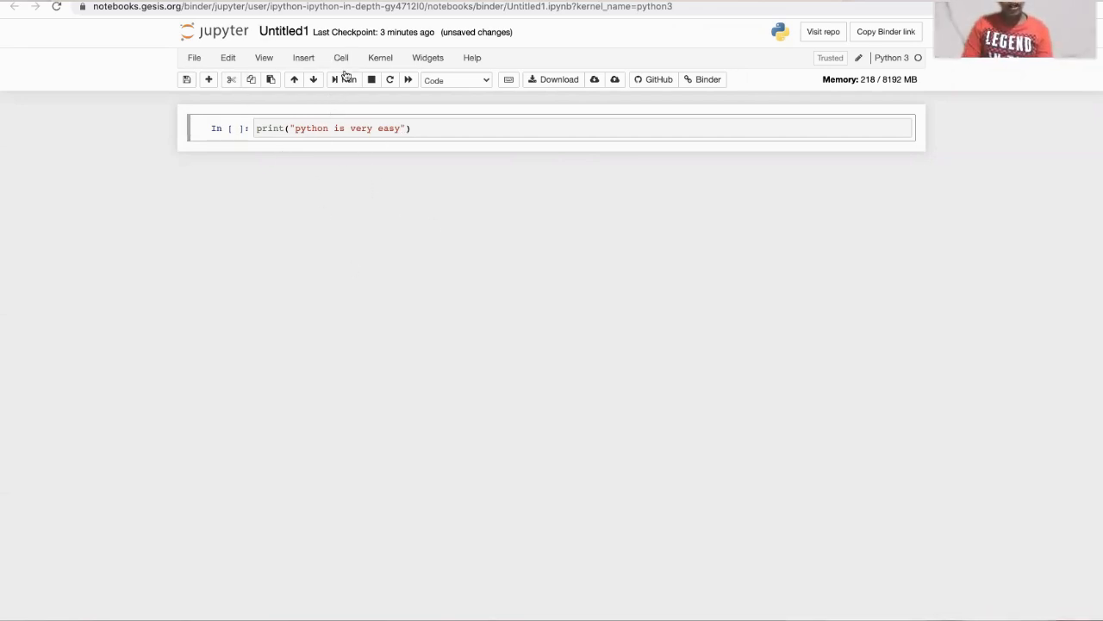
pyautogui.click(345, 80)
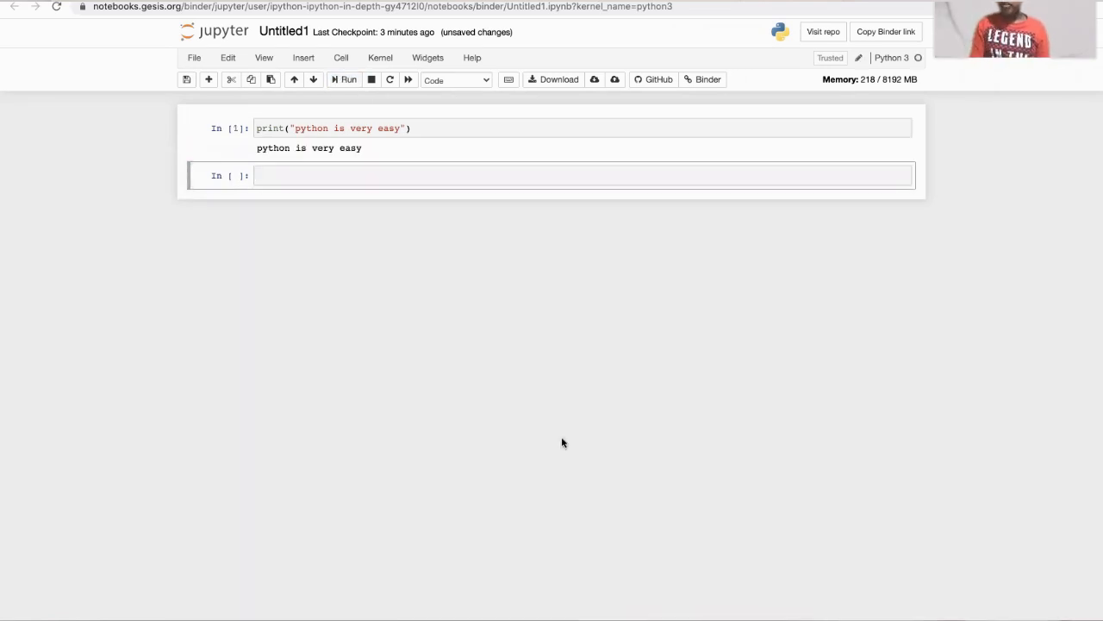
pyautogui.moveTo(405, 422)
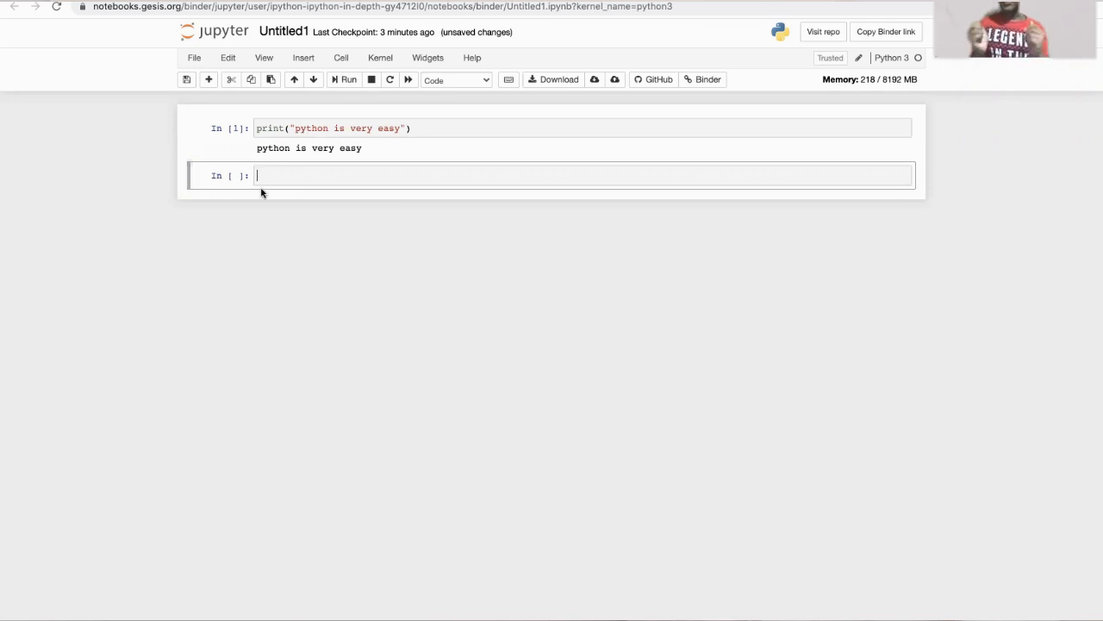
pyautogui.moveTo(179, 162)
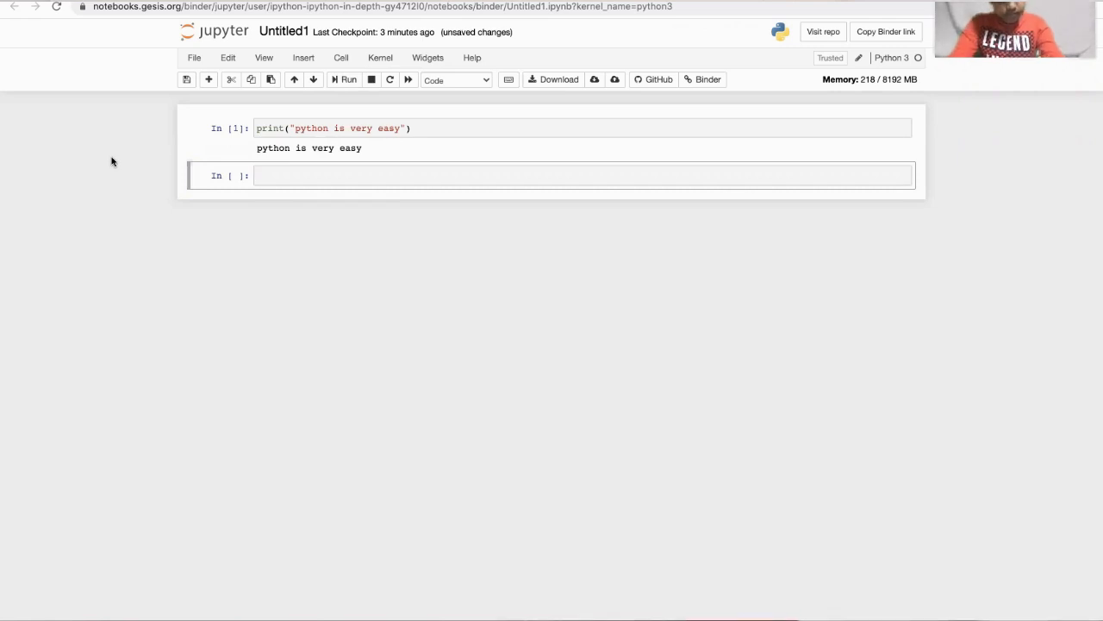
# - Write print("python is very very easy") in the second cell and run it
pyautogui.write('p')
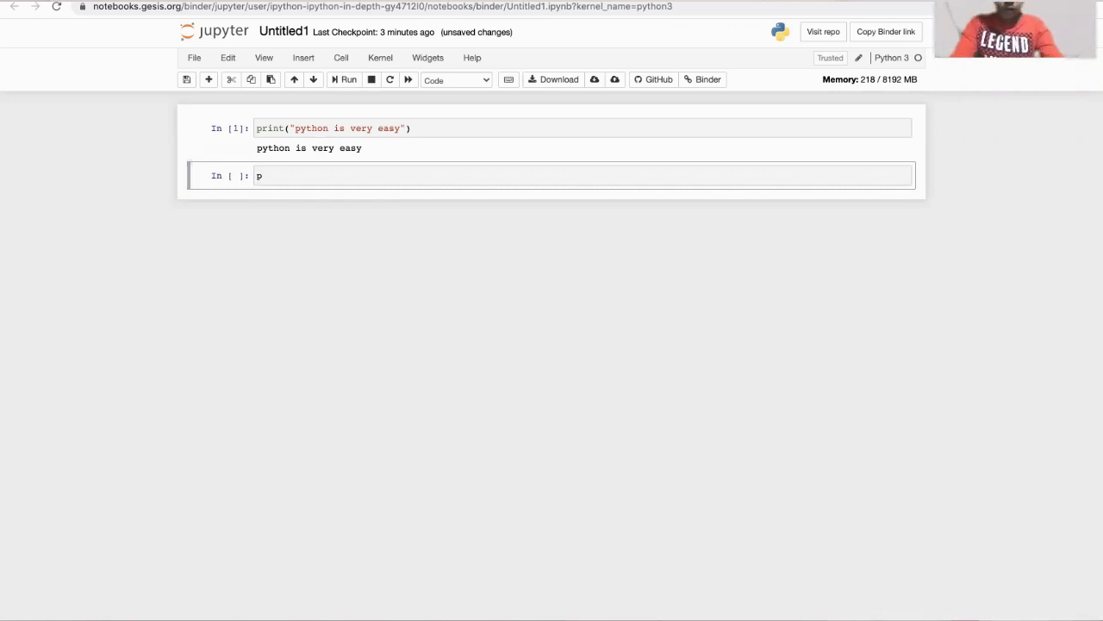
pyautogui.write('rint')
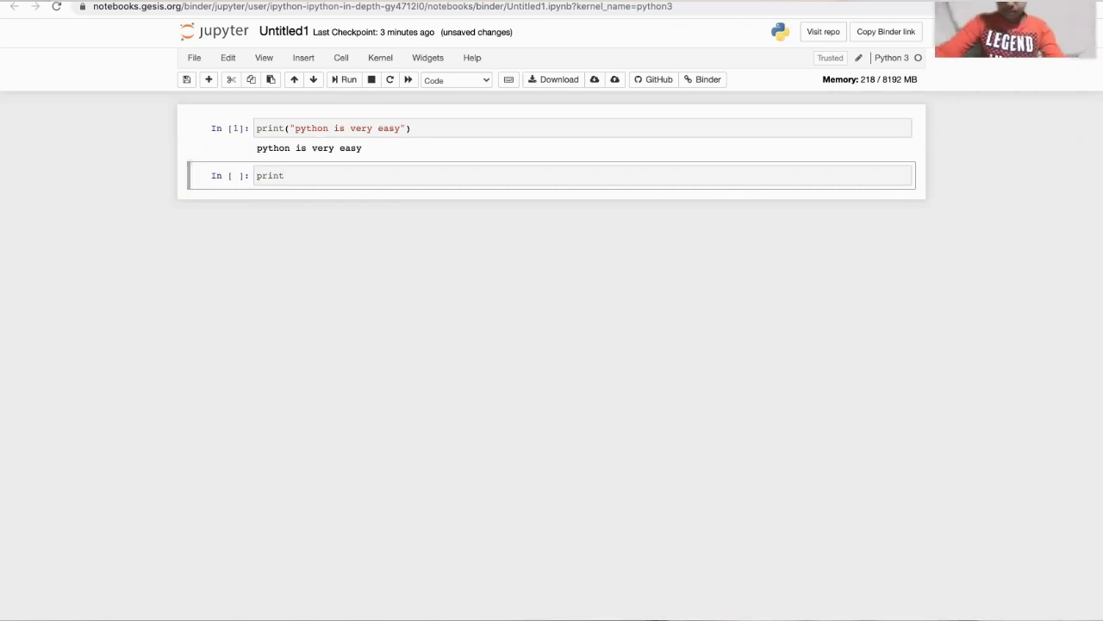
pyautogui.write('()')
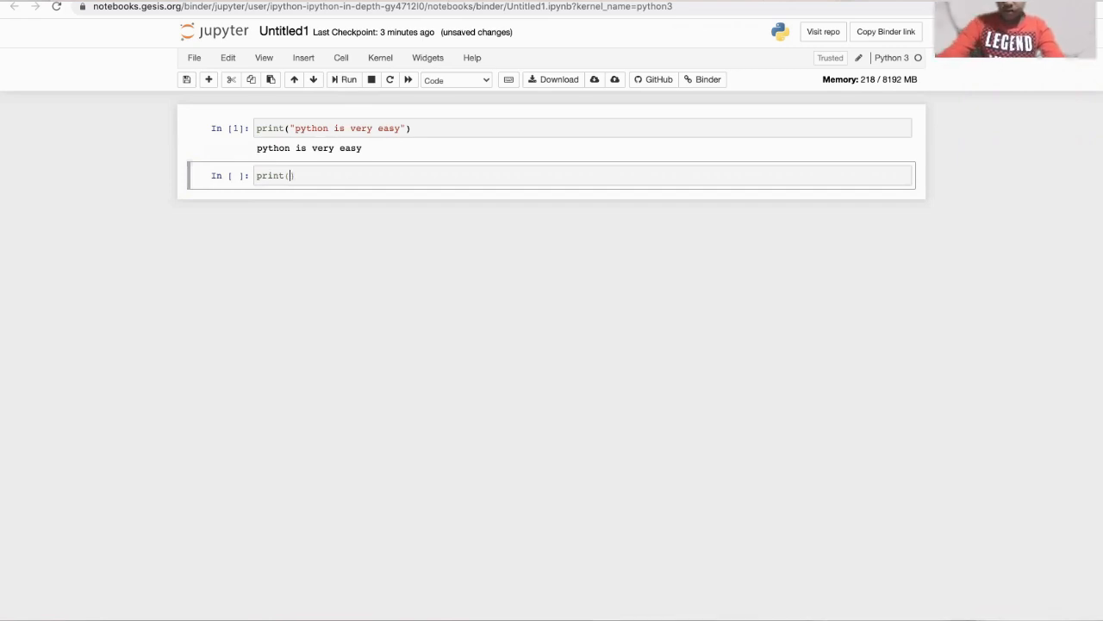
pyautogui.write('"p"')
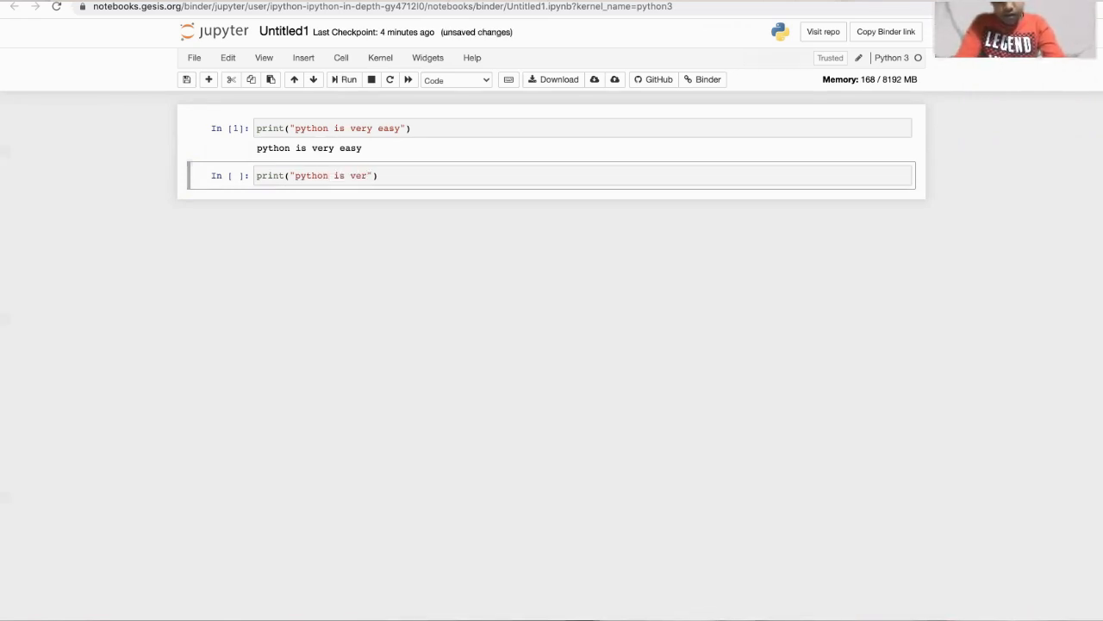
pyautogui.write('y very')
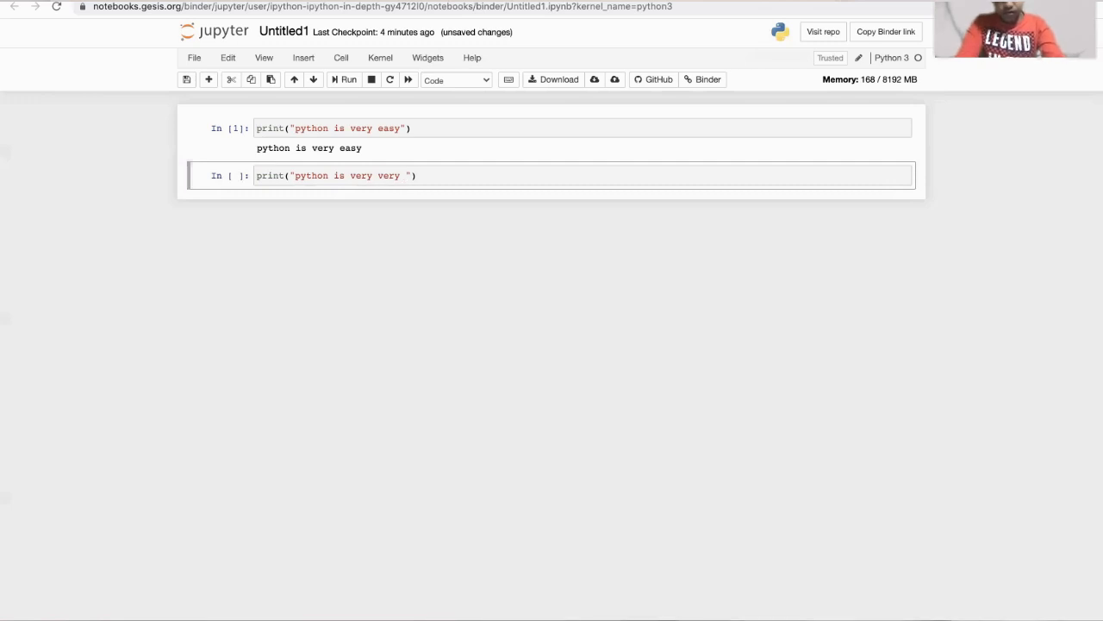
pyautogui.write('easy')
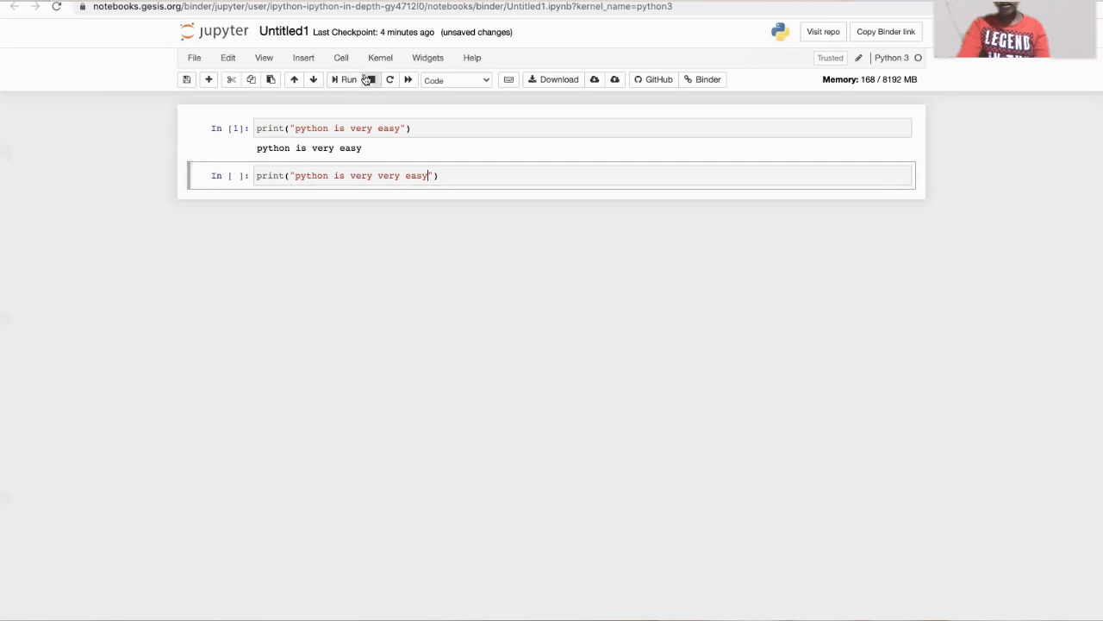
pyautogui.click(344, 79)
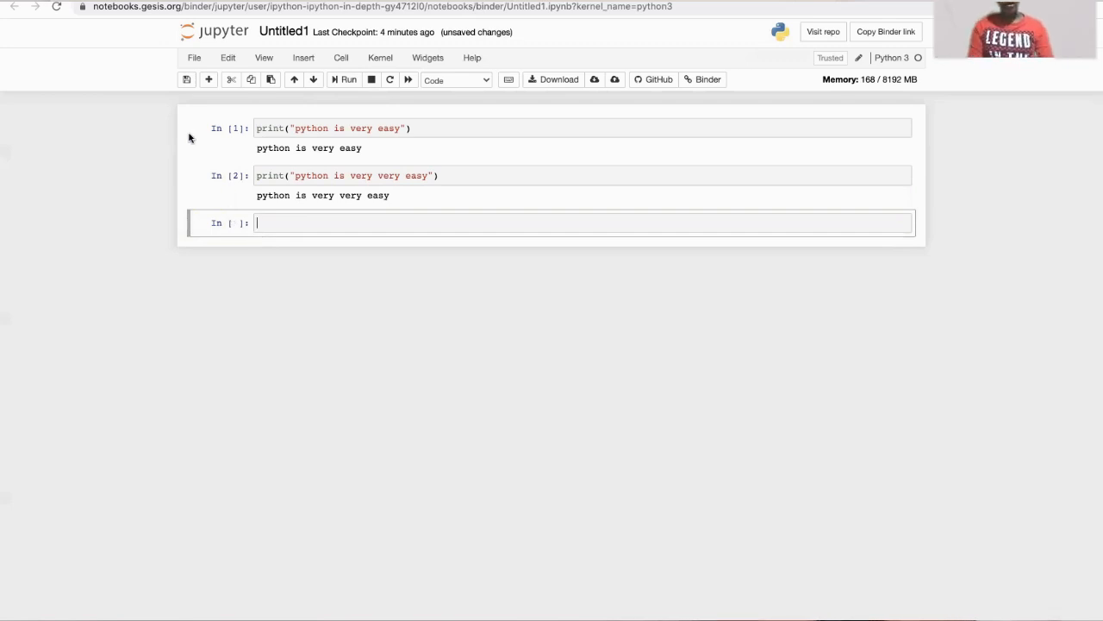
# - Write print("python is the easiest programing language ") in cell 3 and run it
pyautogui.write('p')
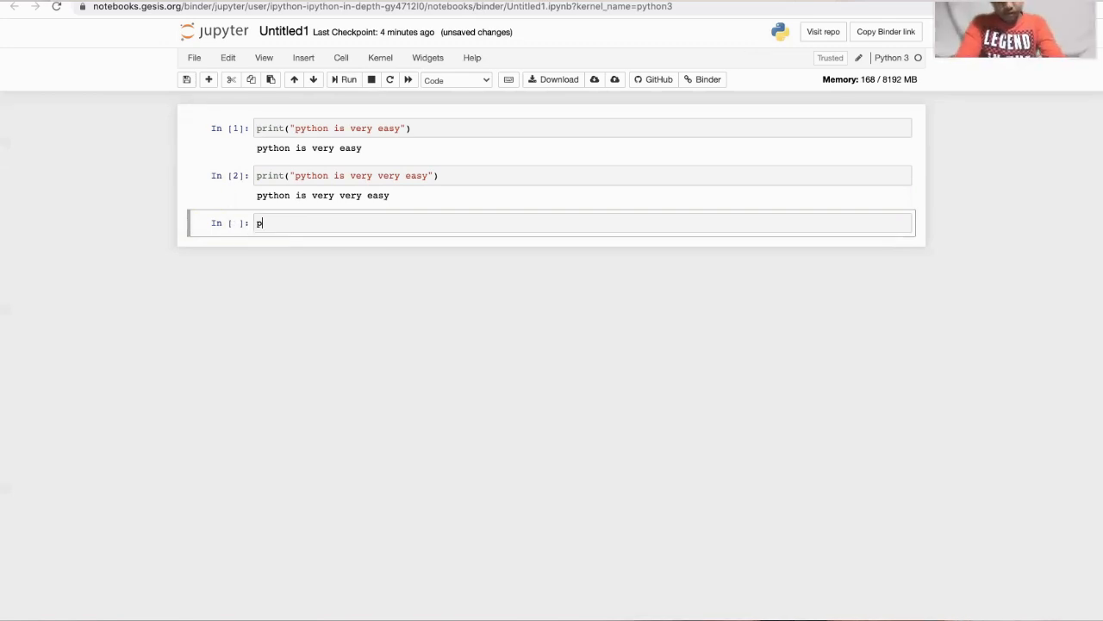
pyautogui.write('rint()')
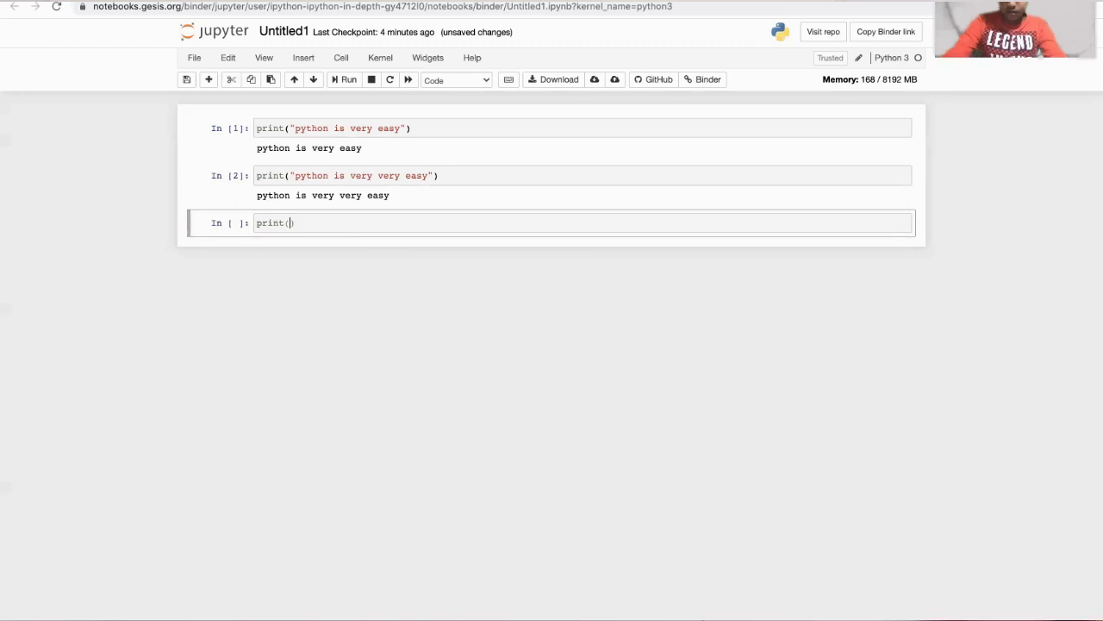
pyautogui.write('"python"')
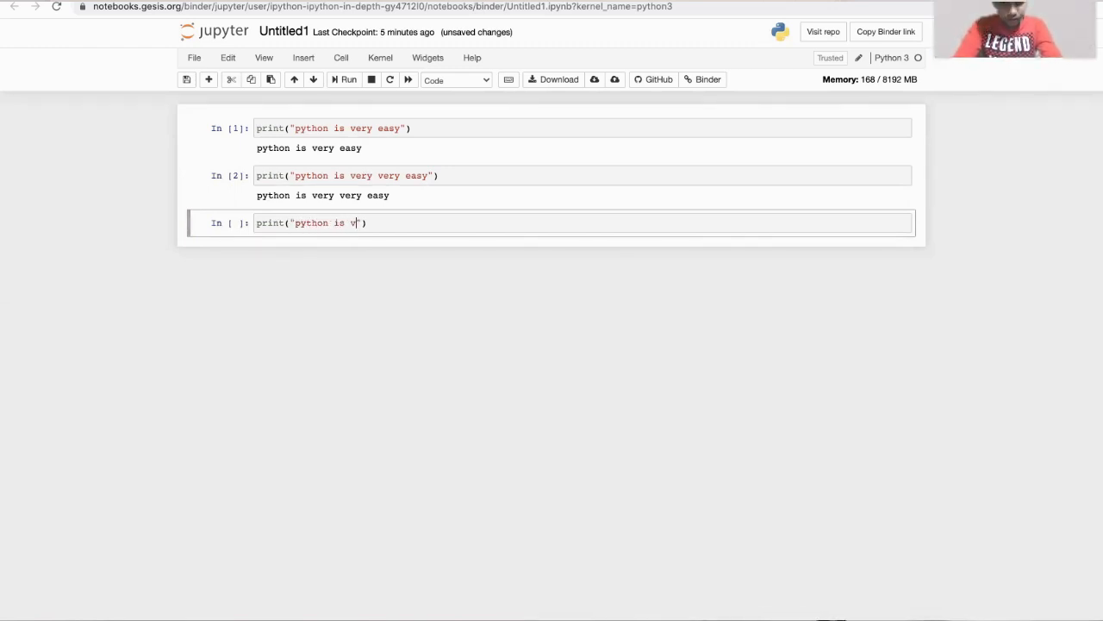
pyautogui.write('the')
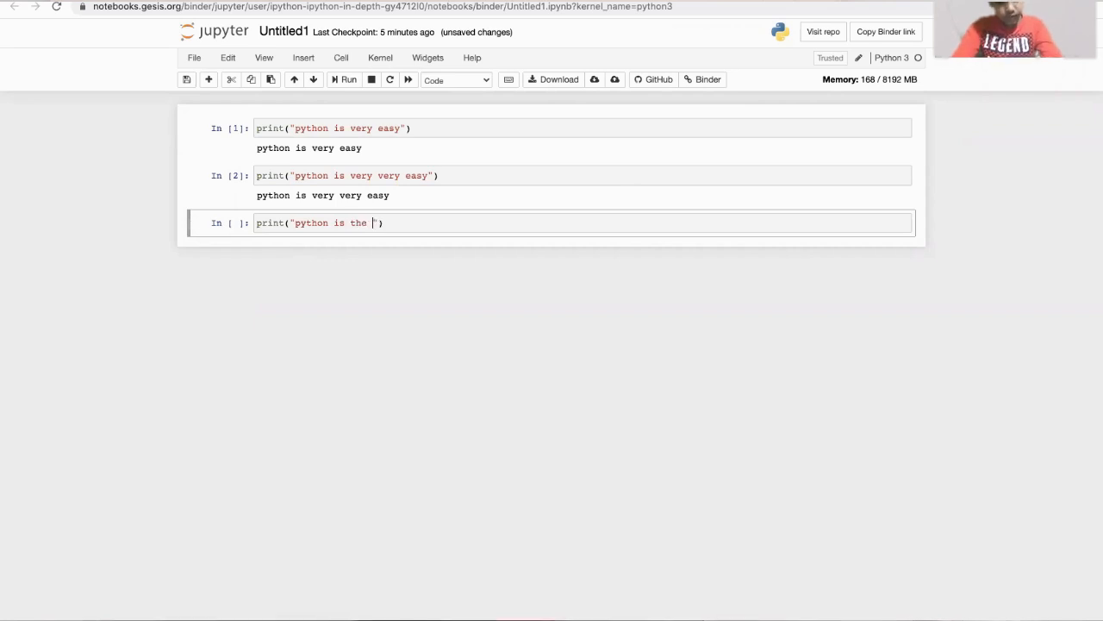
pyautogui.write('easiest')
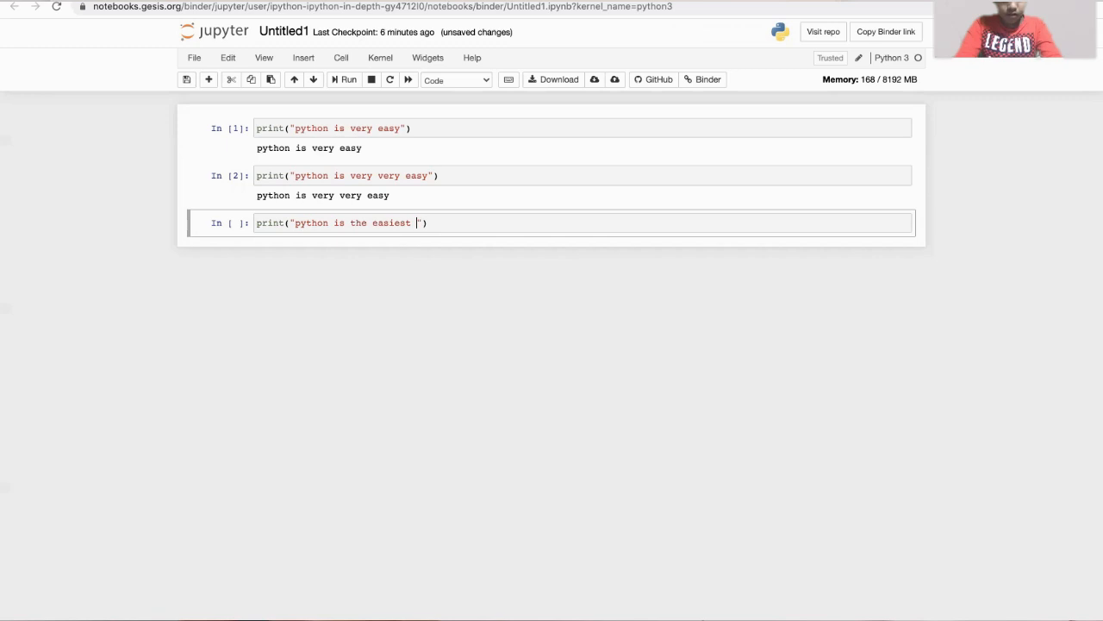
pyautogui.write('prog')
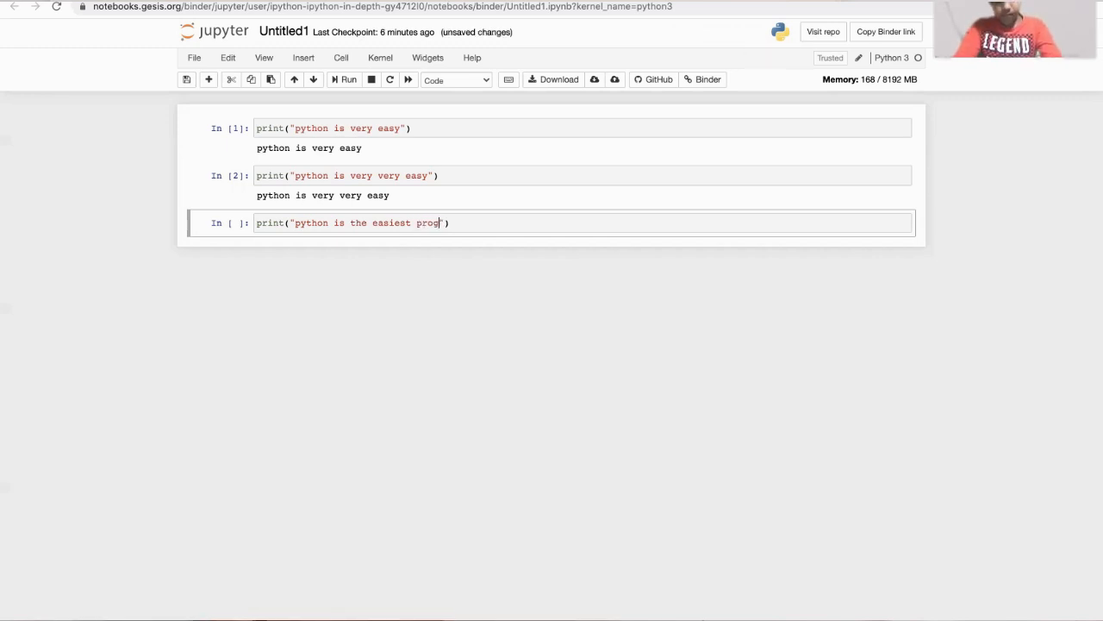
pyautogui.write('Programing lang')
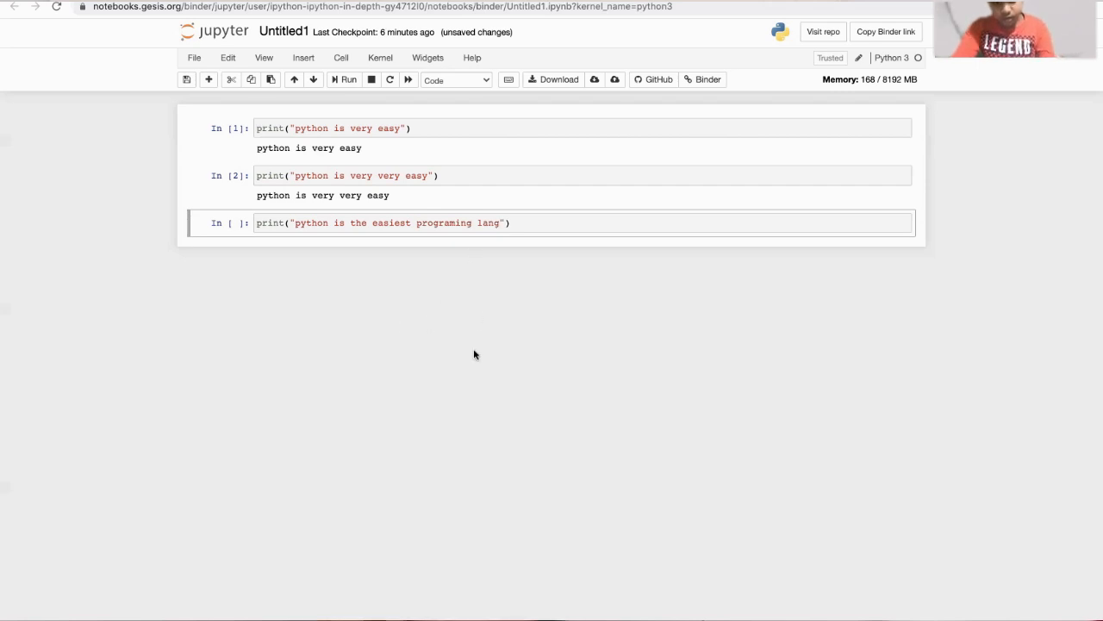
pyautogui.write('lLanguage')
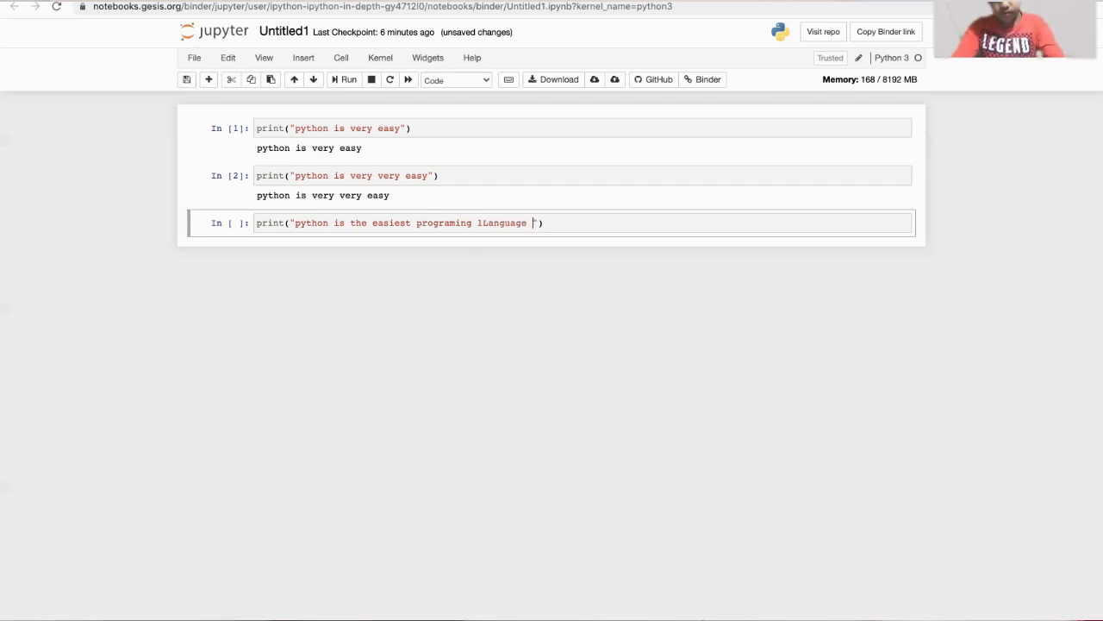
pyautogui.write('language')
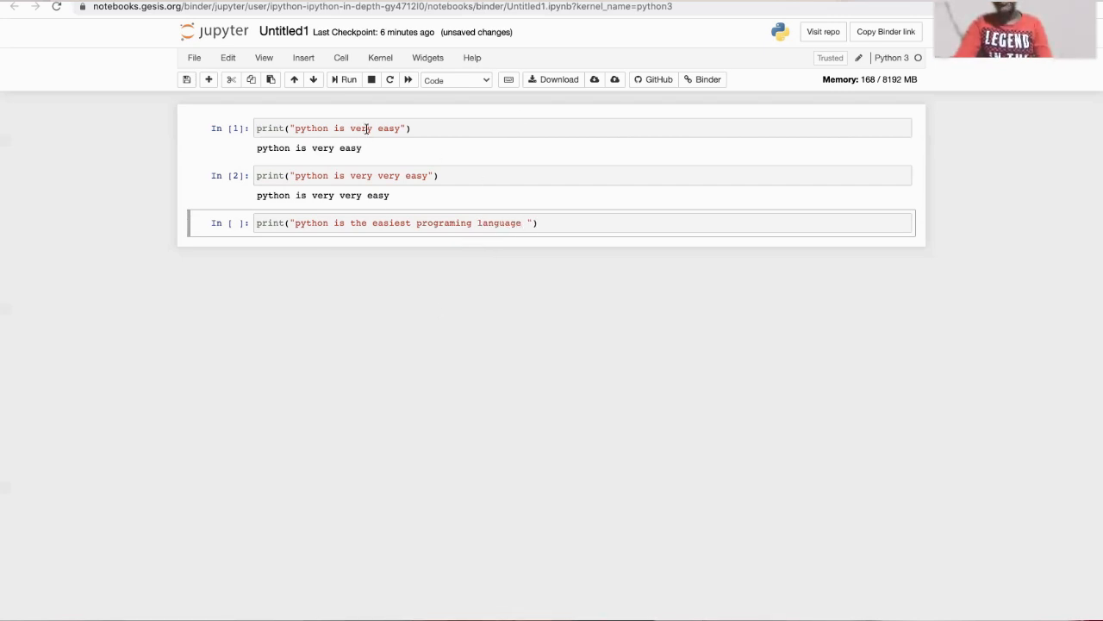
pyautogui.click(345, 80)
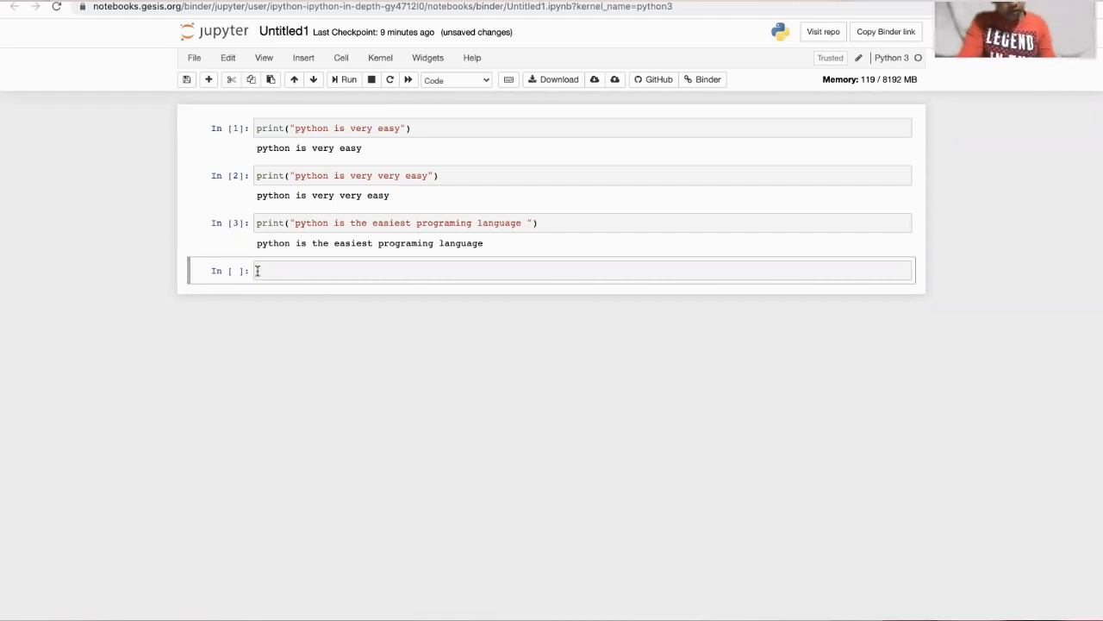
# - Define a=10 and b=20 on separate lines in a new cell
pyautogui.write('a')
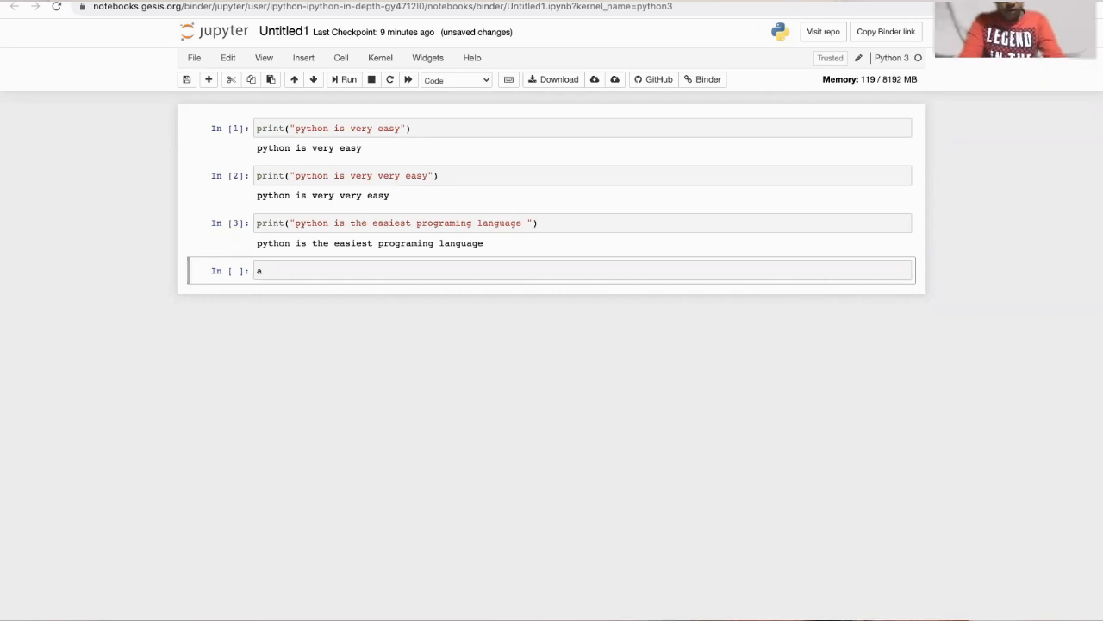
pyautogui.write('=')
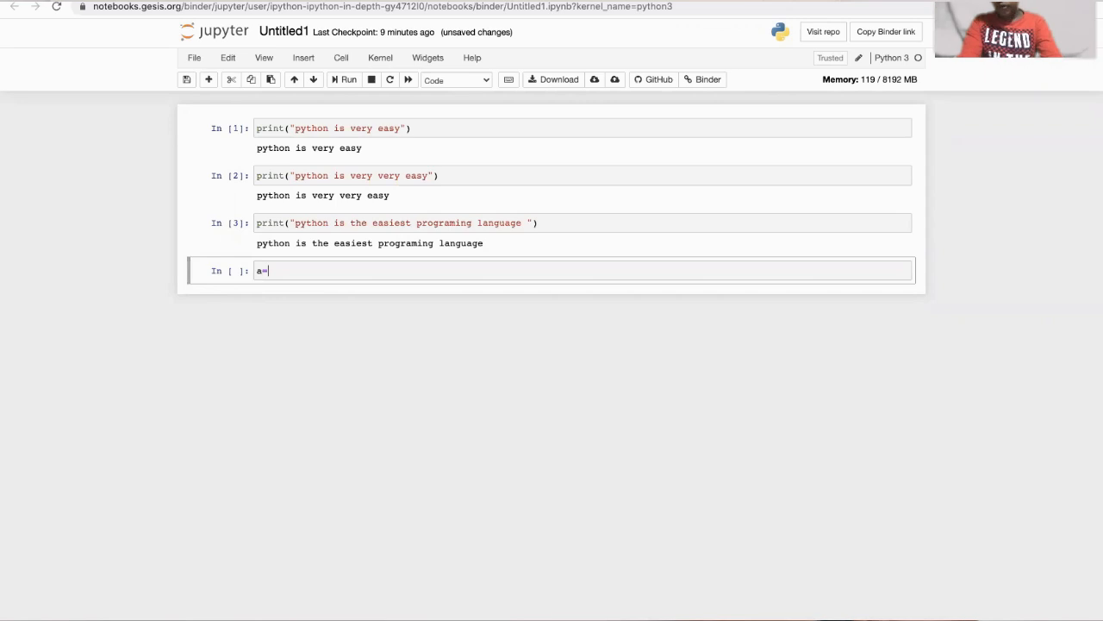
pyautogui.write('10')
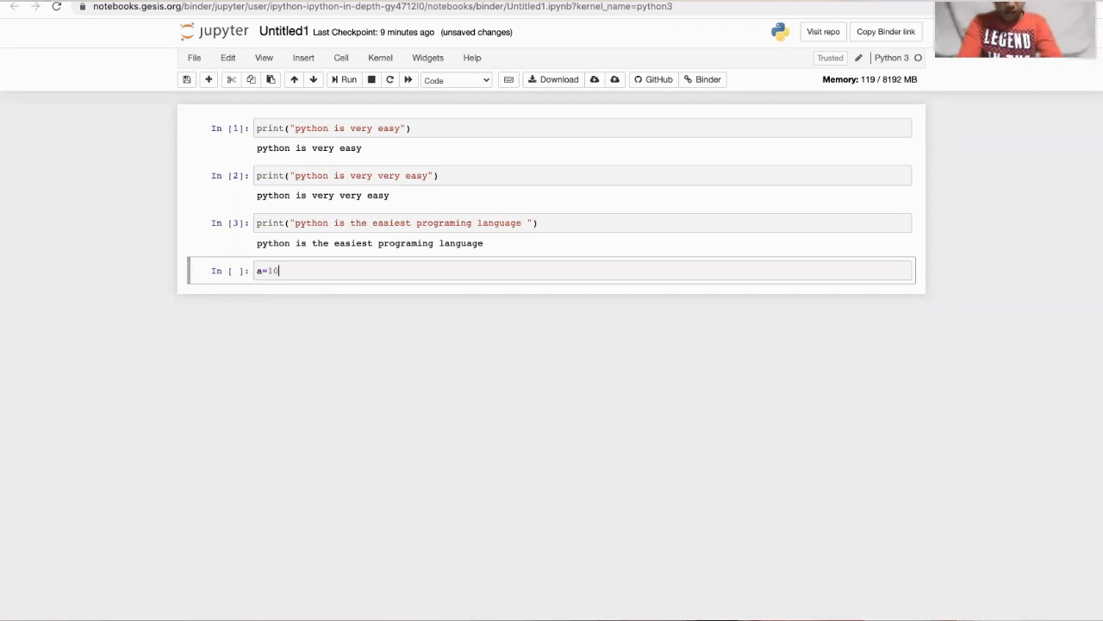
pyautogui.press('enter')
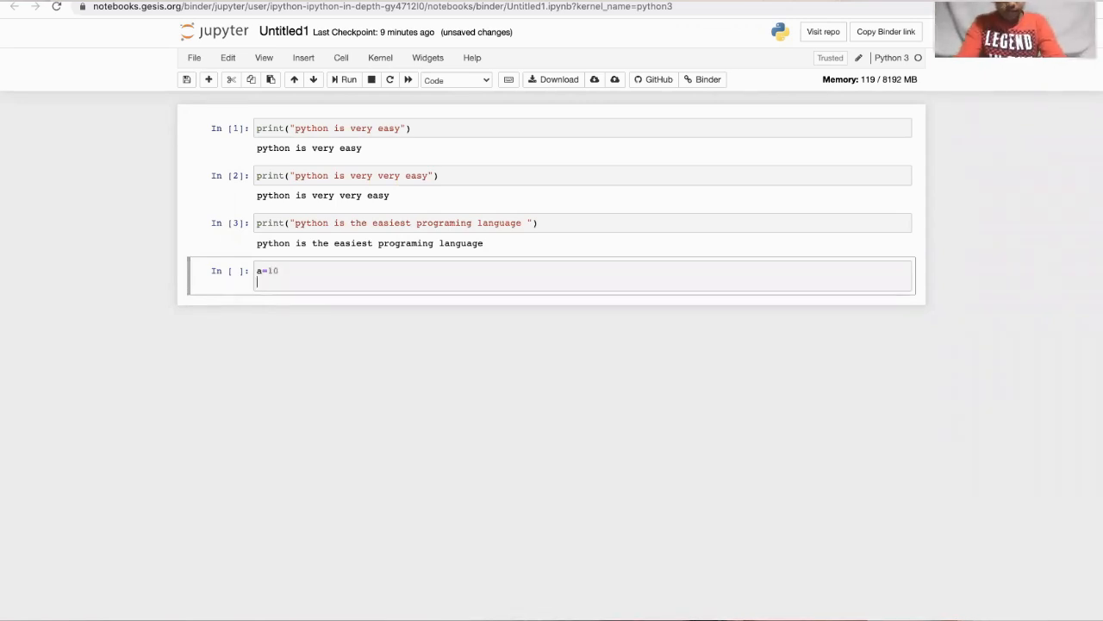
pyautogui.write('b')
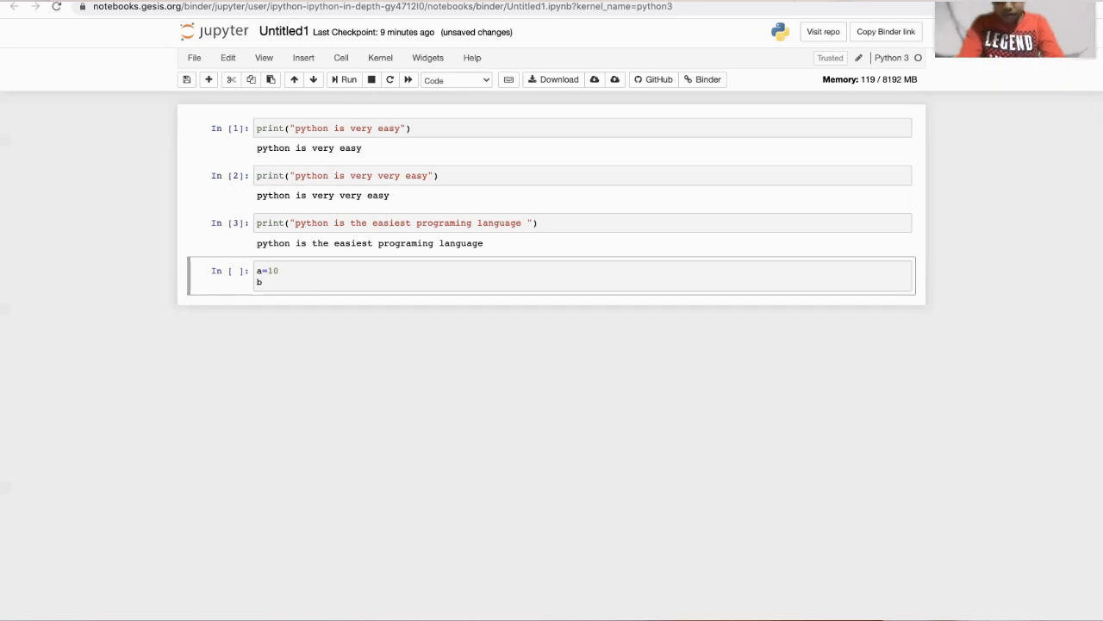
pyautogui.write('=20')
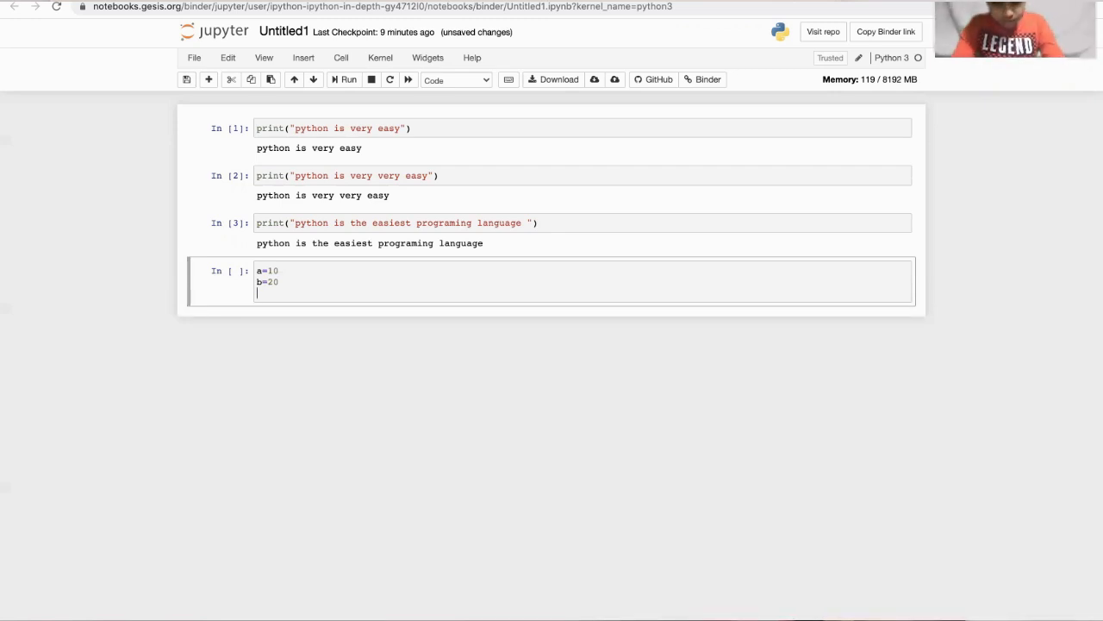
# - Add print(a+b) and run the cell to output 30
pyautogui.write('print')
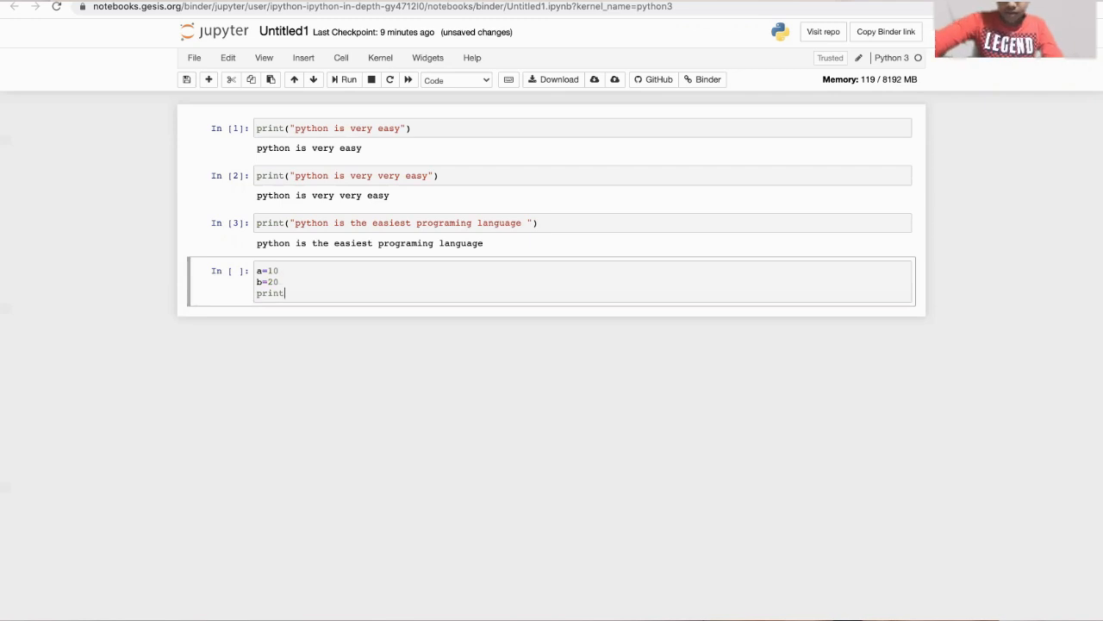
pyautogui.write('(')
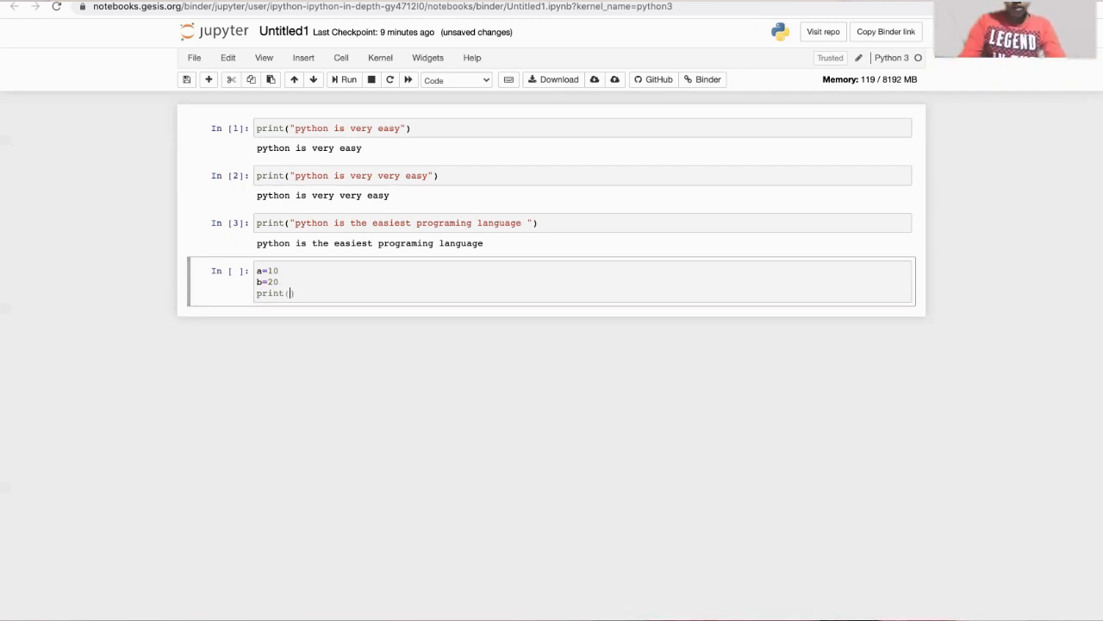
pyautogui.write(')')
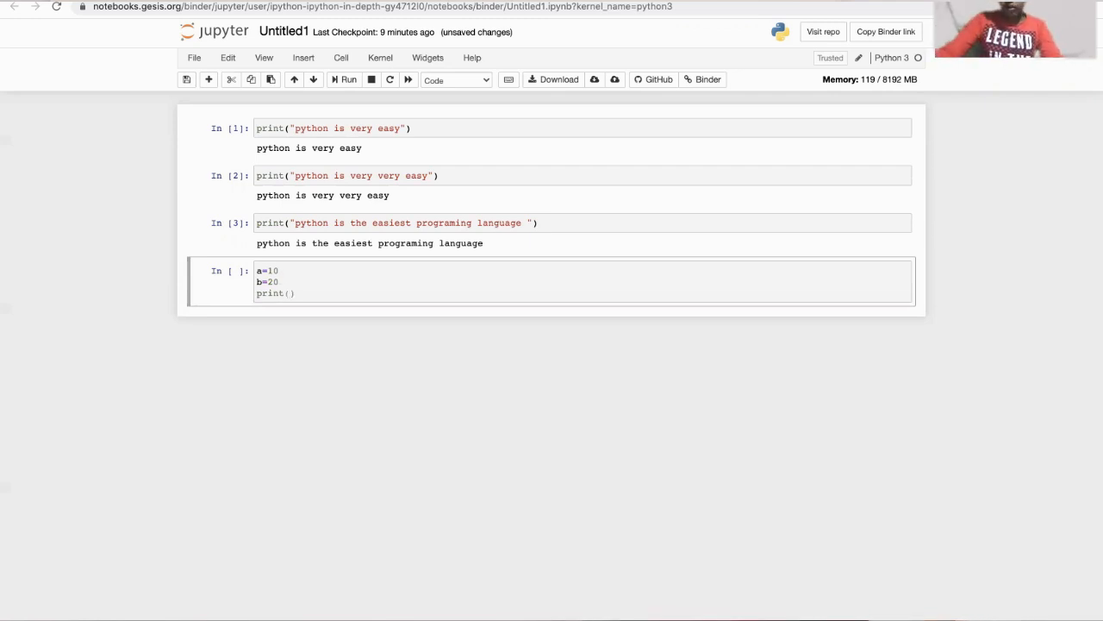
pyautogui.write('""')
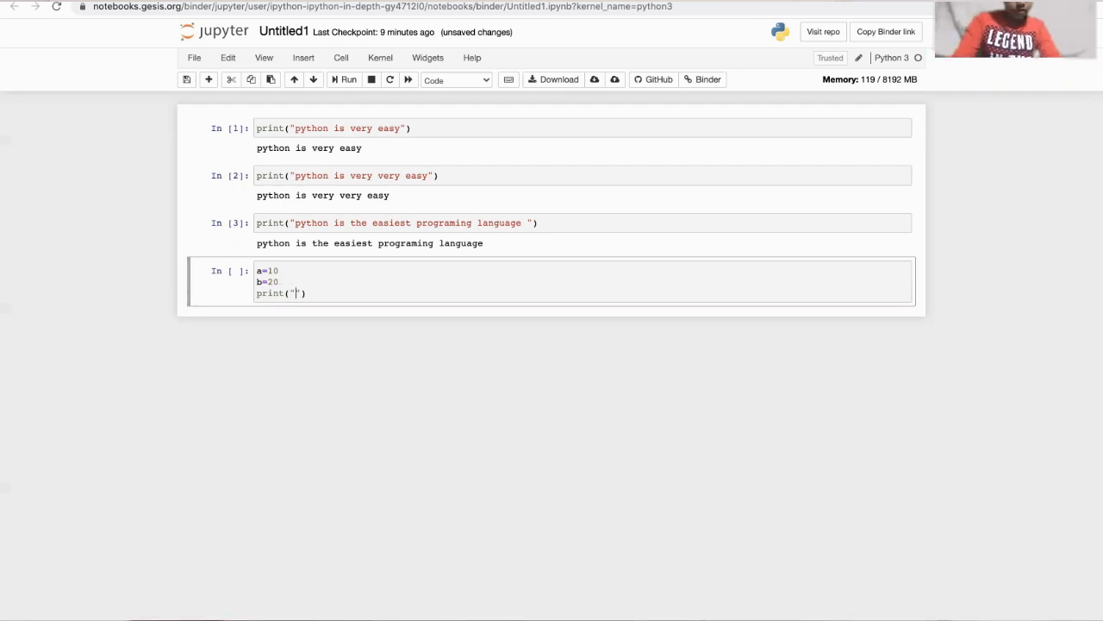
pyautogui.press('BackSpace')
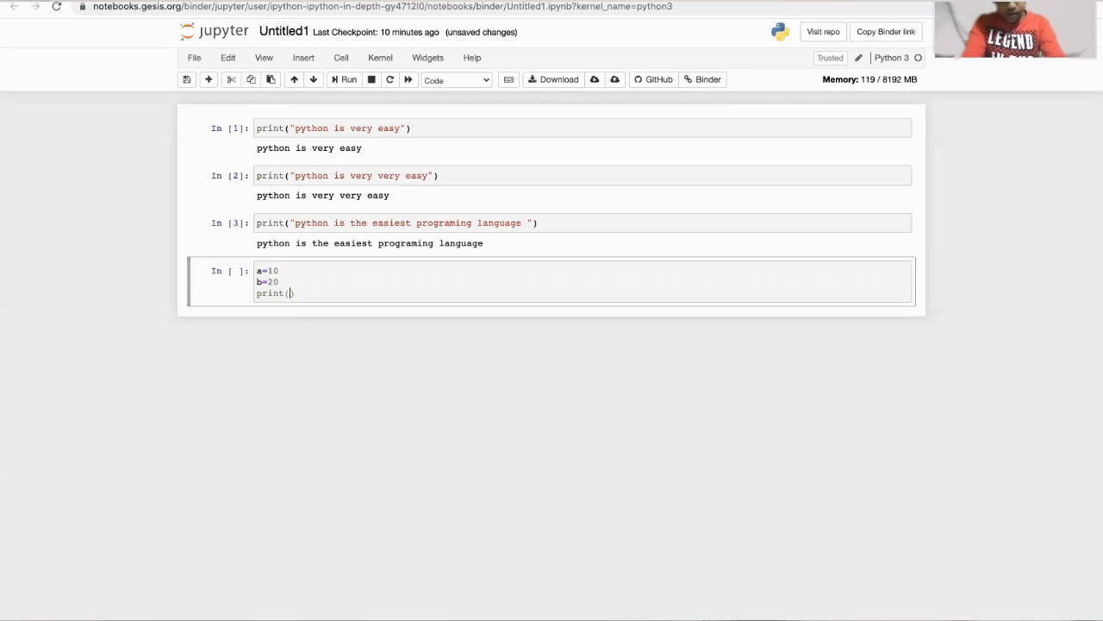
pyautogui.write('a+')
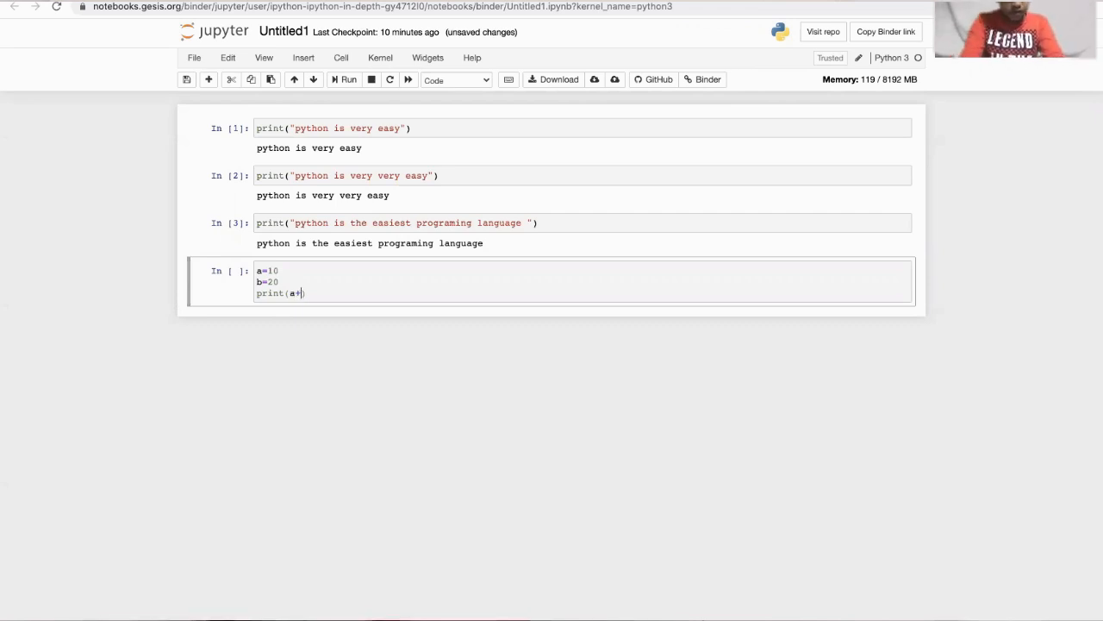
pyautogui.write('b')
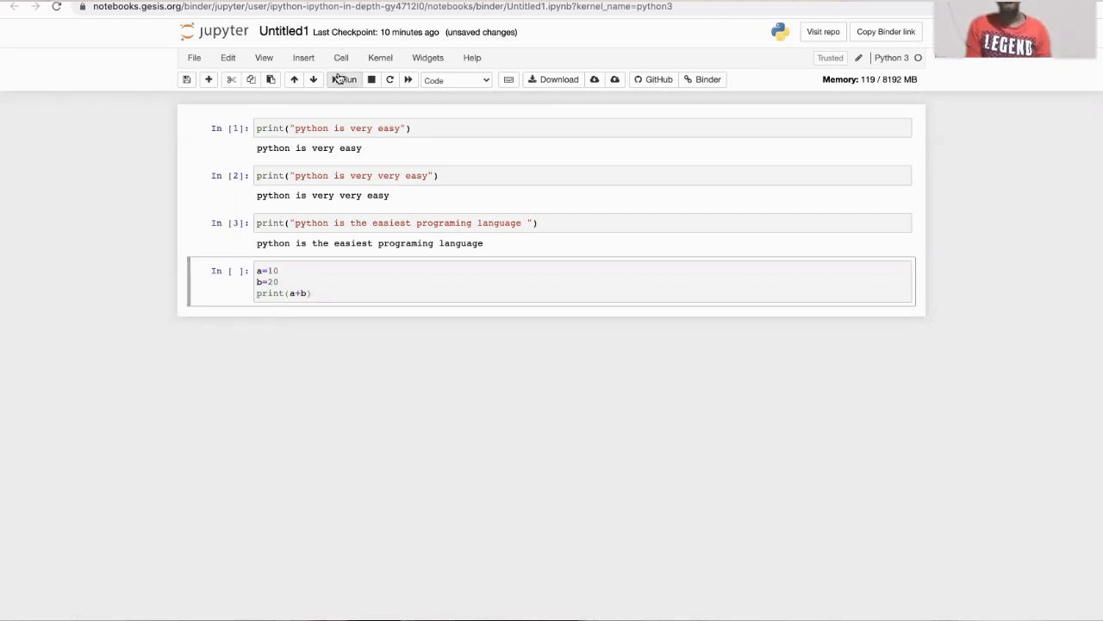
pyautogui.click(345, 79)
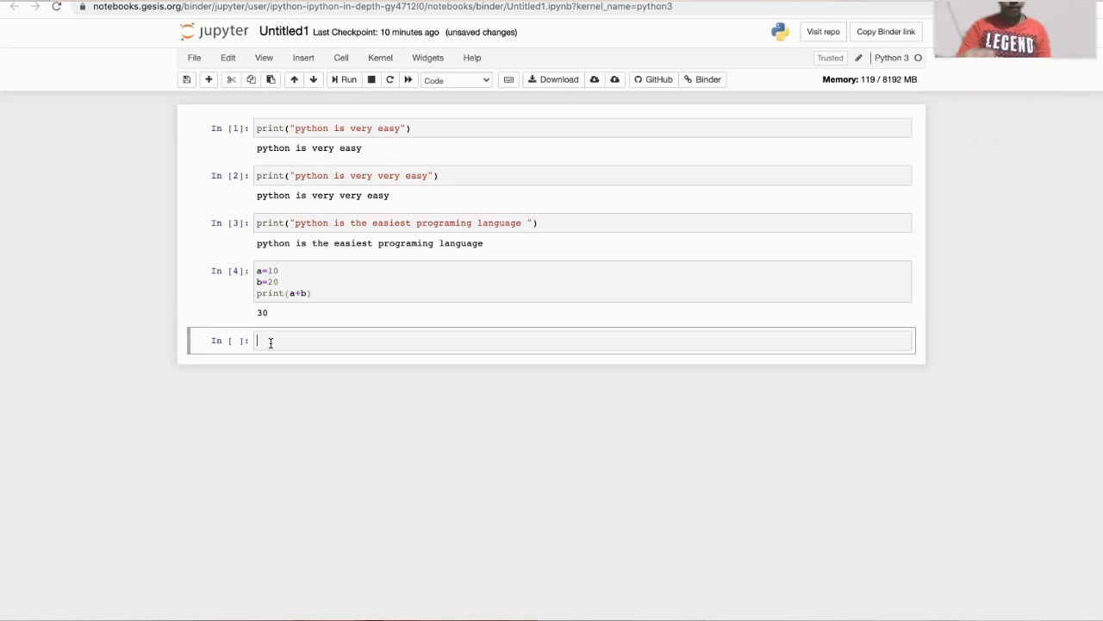
pyautogui.moveTo(141, 302)
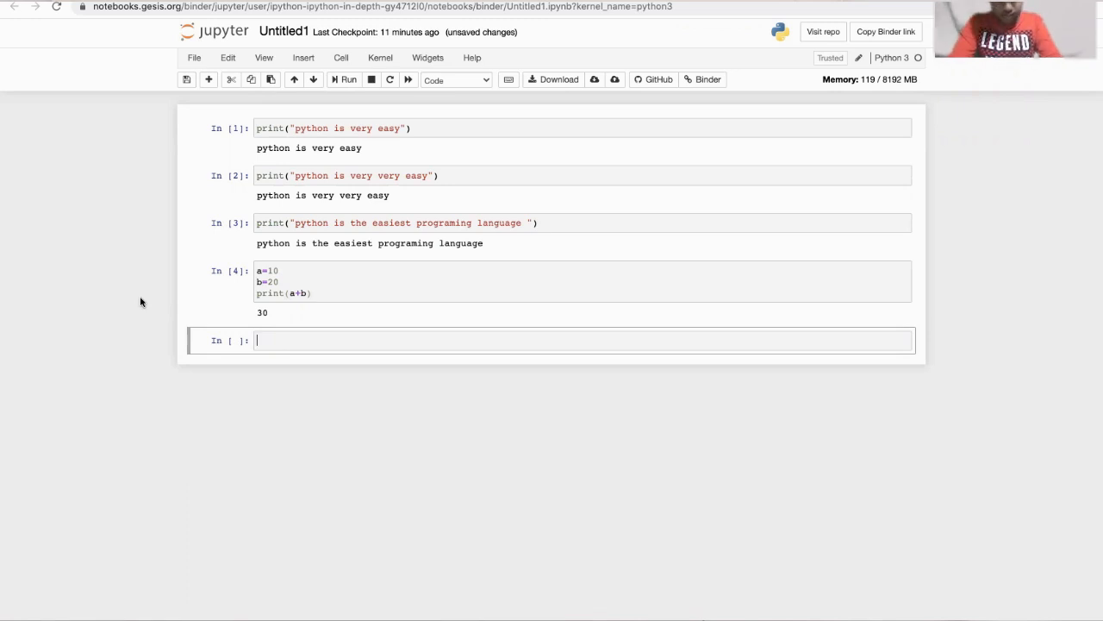
# - Write a=10, b=20, print(b-a) in a cell and run it to output 10
pyautogui.write('a')
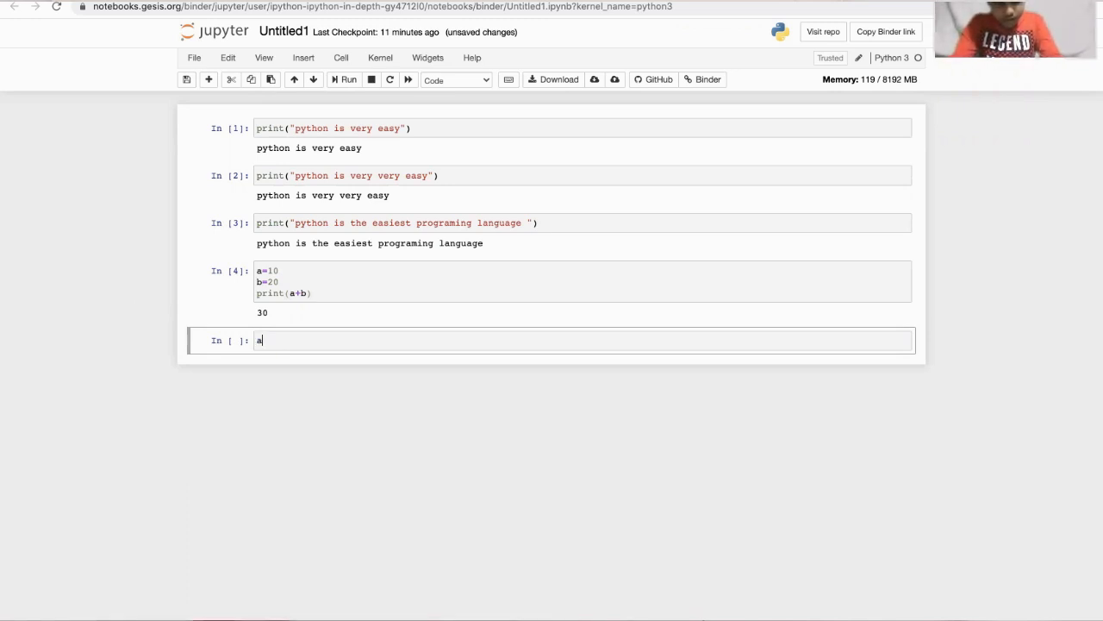
pyautogui.write('=')
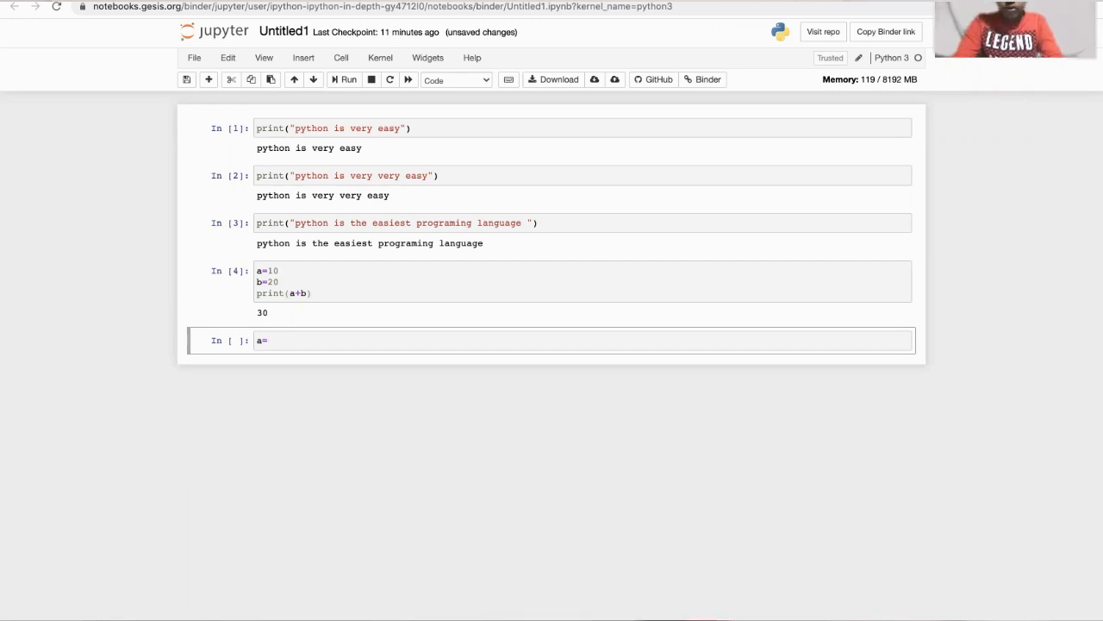
pyautogui.write('10')
pyautogui.write('b')
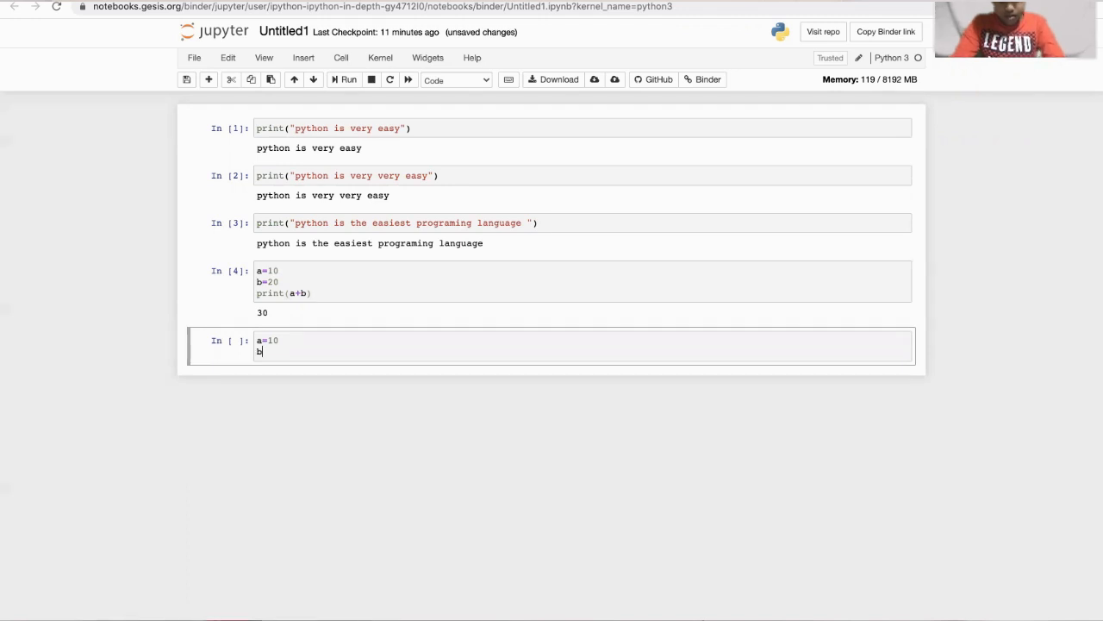
pyautogui.write('=')
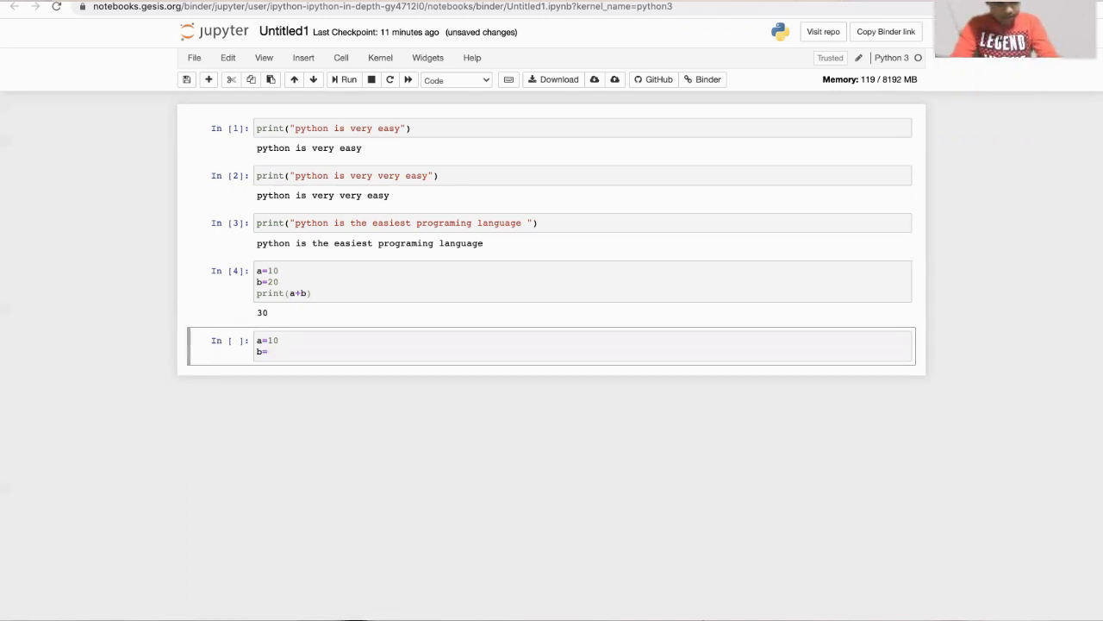
pyautogui.write('20')
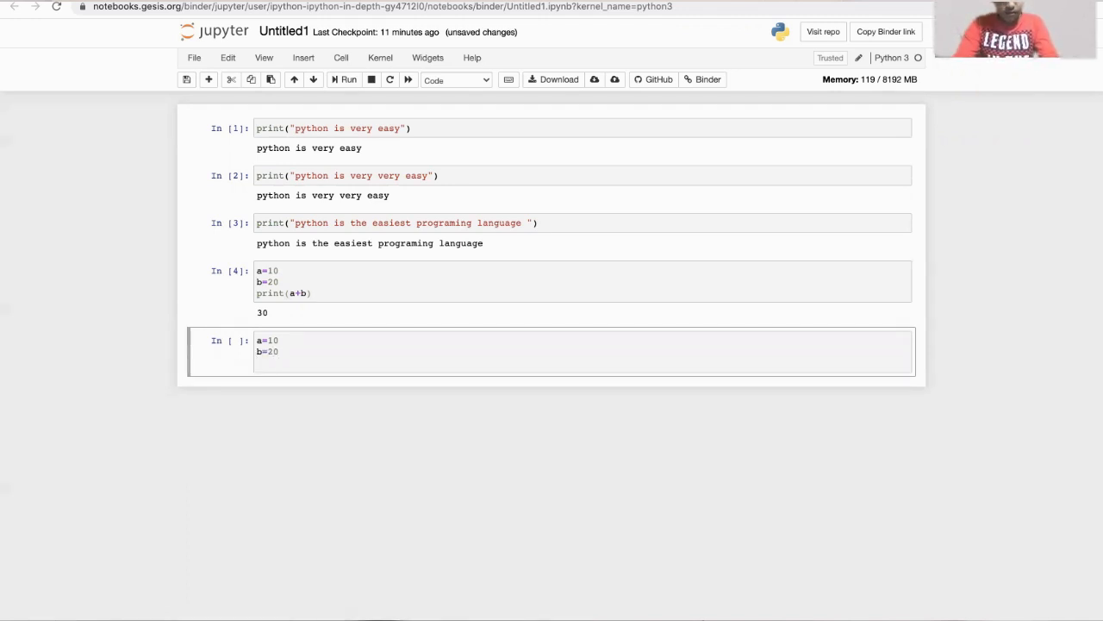
pyautogui.write('print')
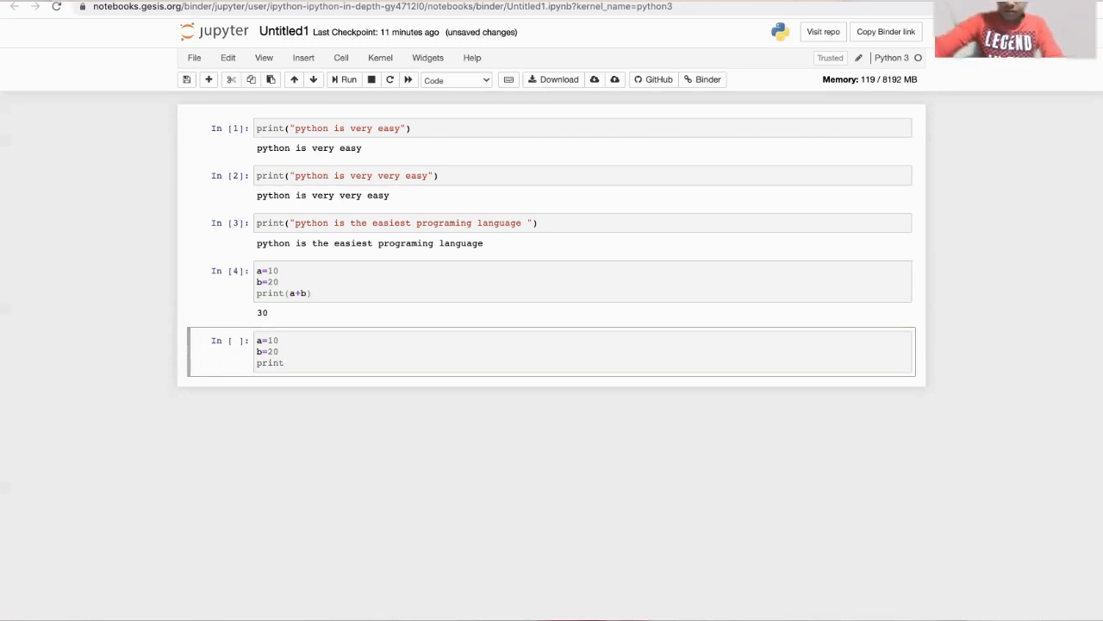
pyautogui.write('()')
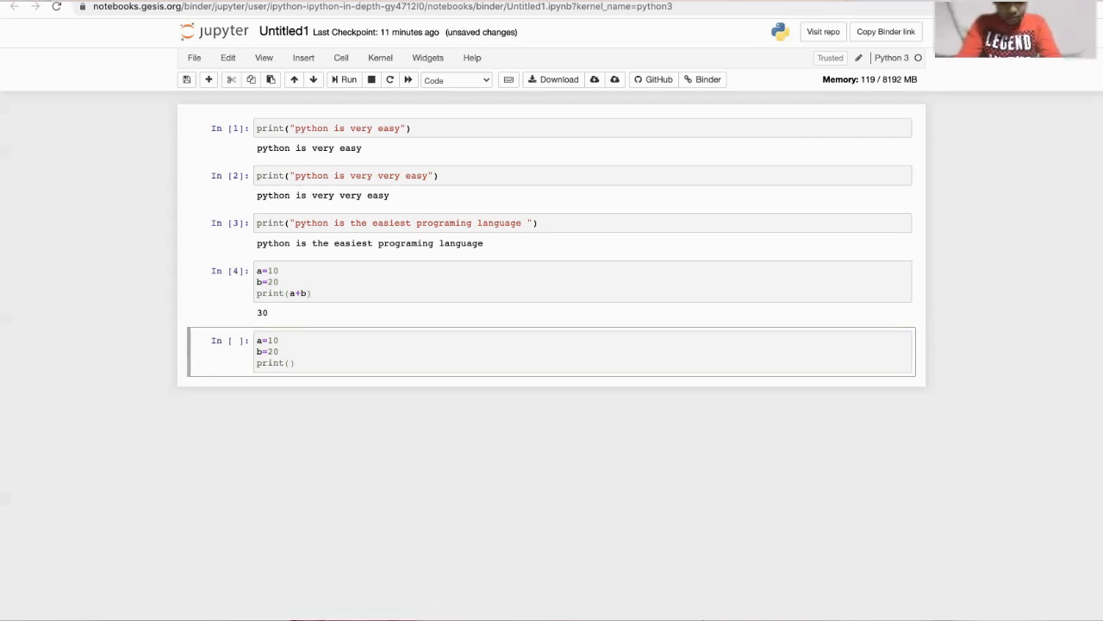
pyautogui.write('b')
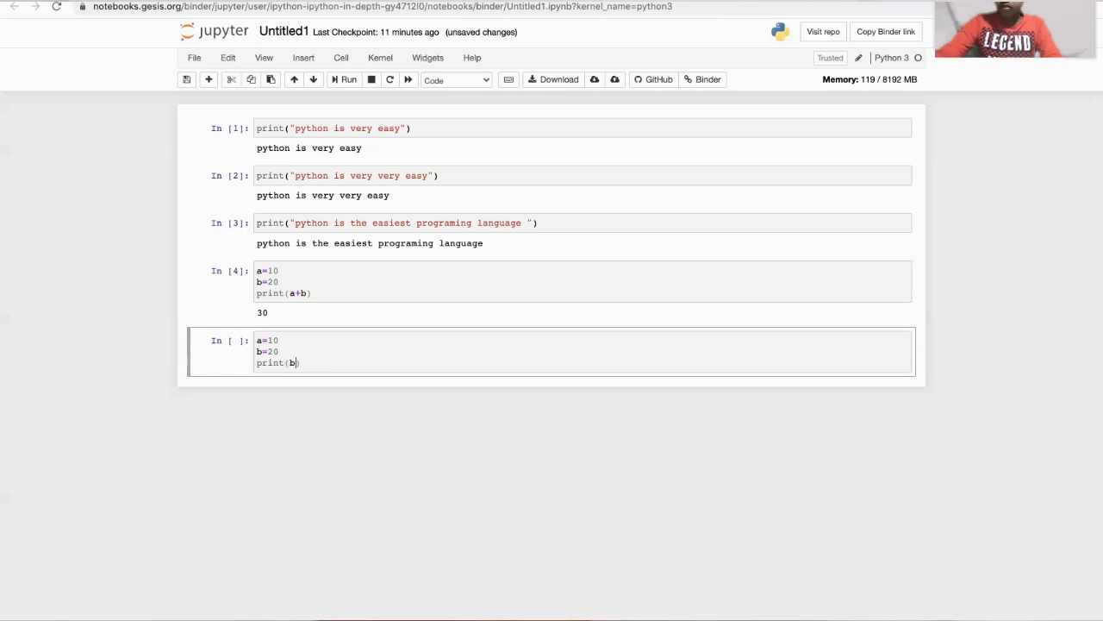
pyautogui.write('-')
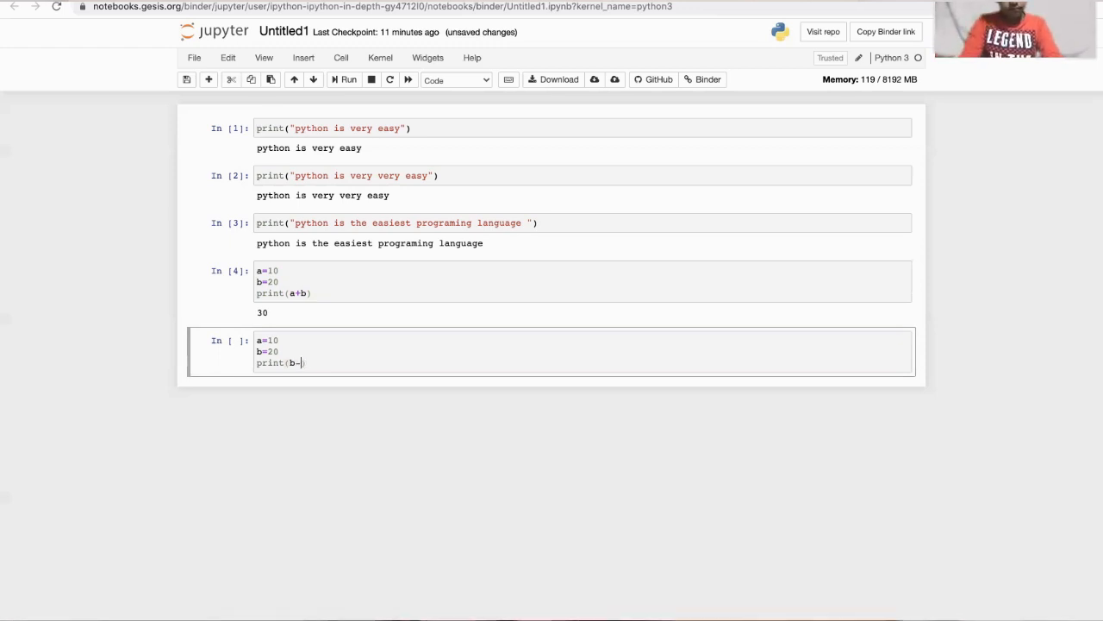
pyautogui.write('a')
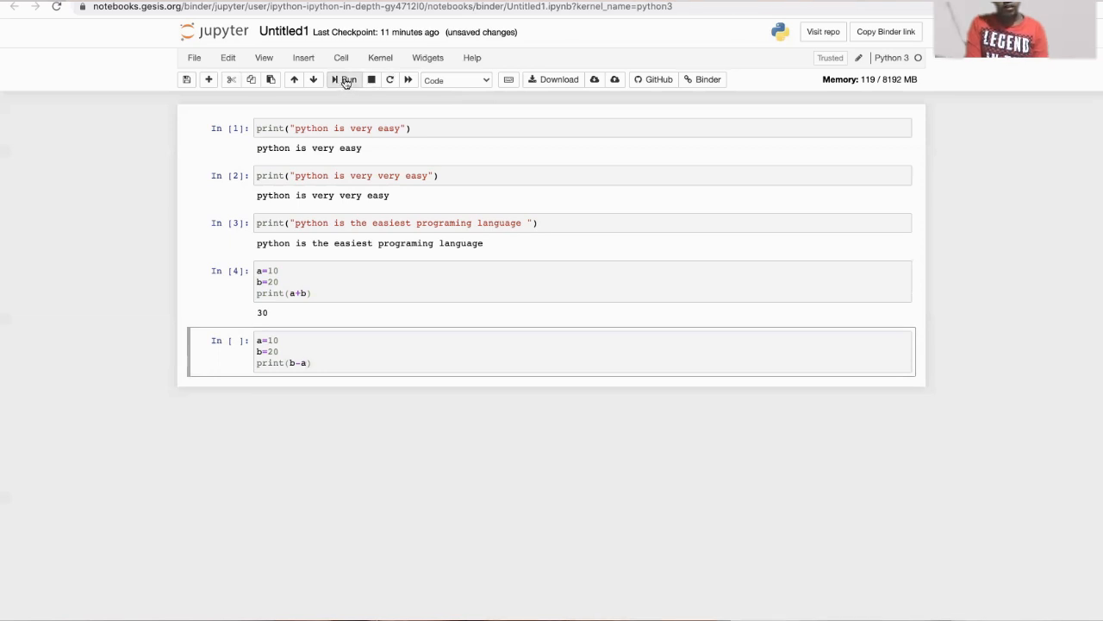
pyautogui.click(344, 80)
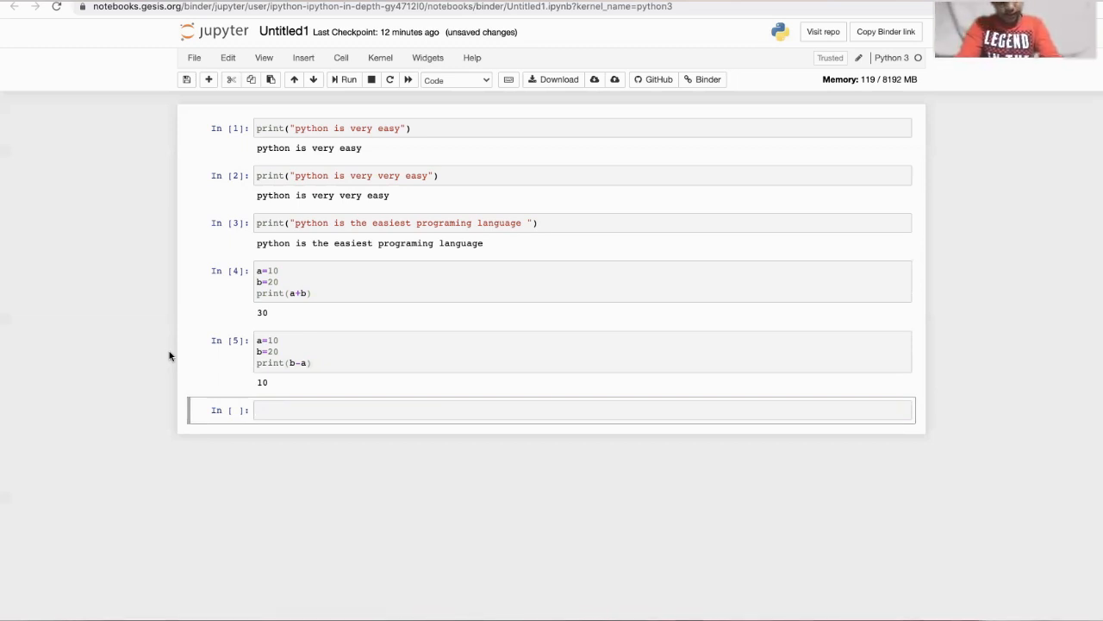
# - Write a=10, b=20, print(a*b) and run it to output 200
pyautogui.write('a=')
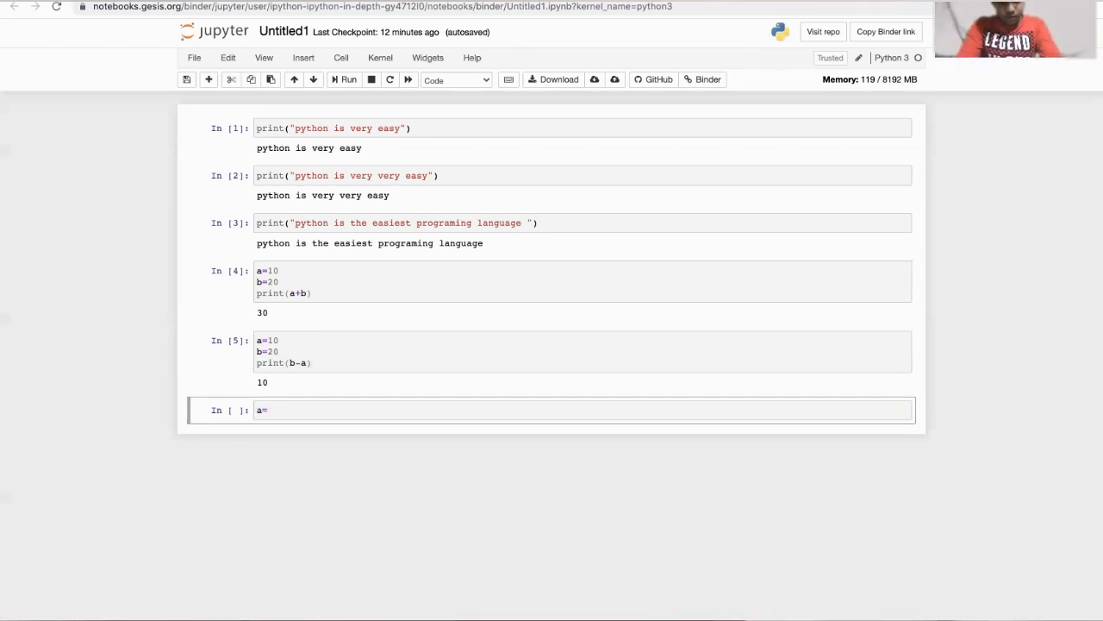
pyautogui.write('10')
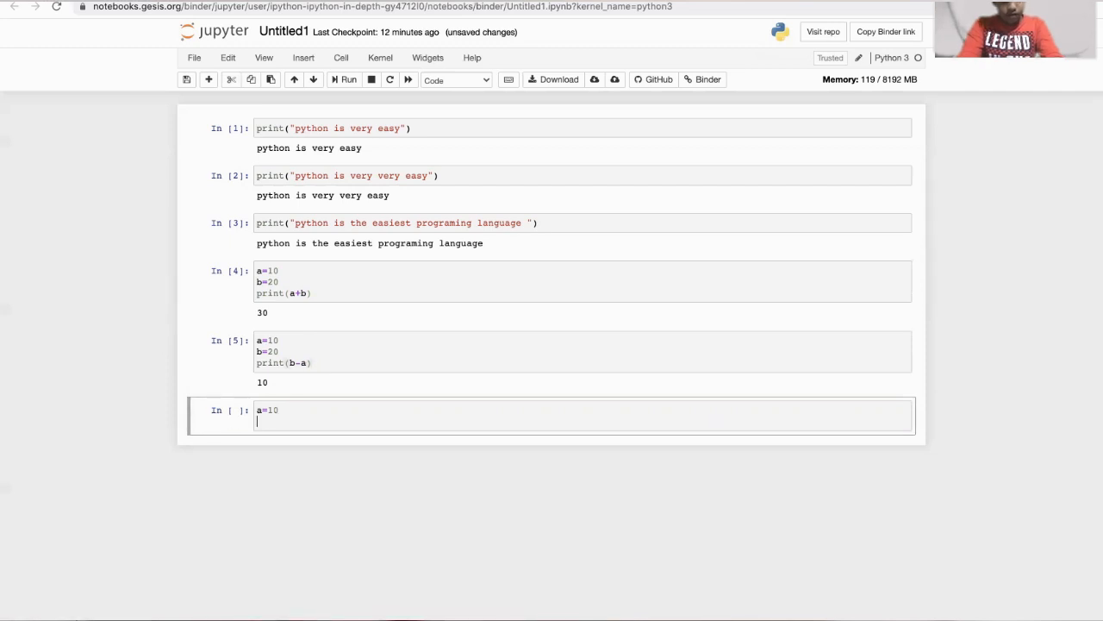
pyautogui.write('b=')
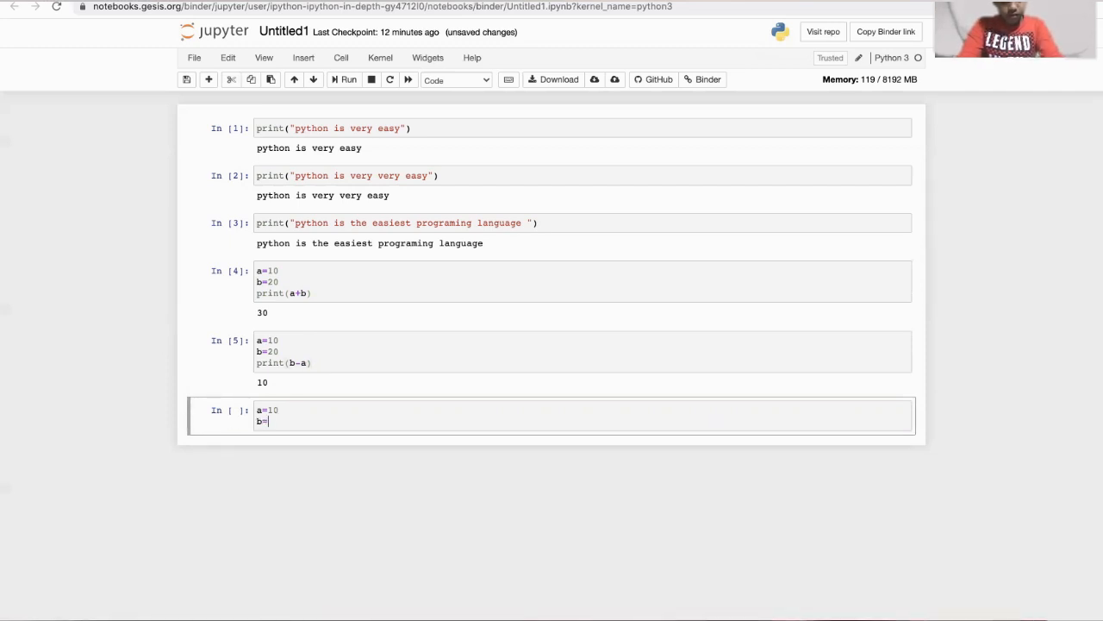
pyautogui.write('20')
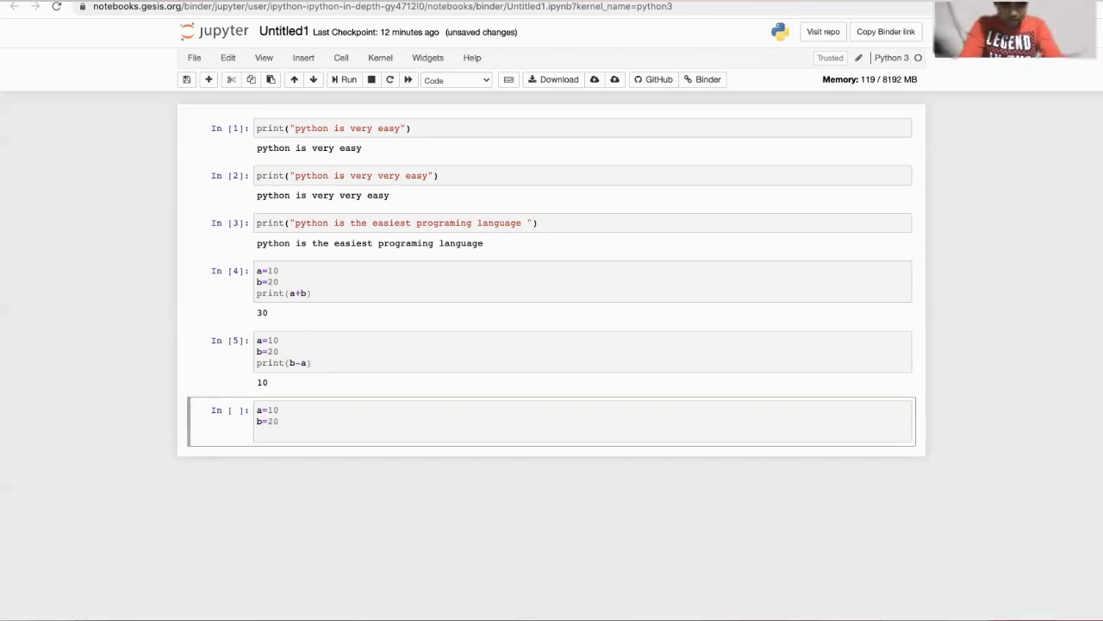
pyautogui.write('print')
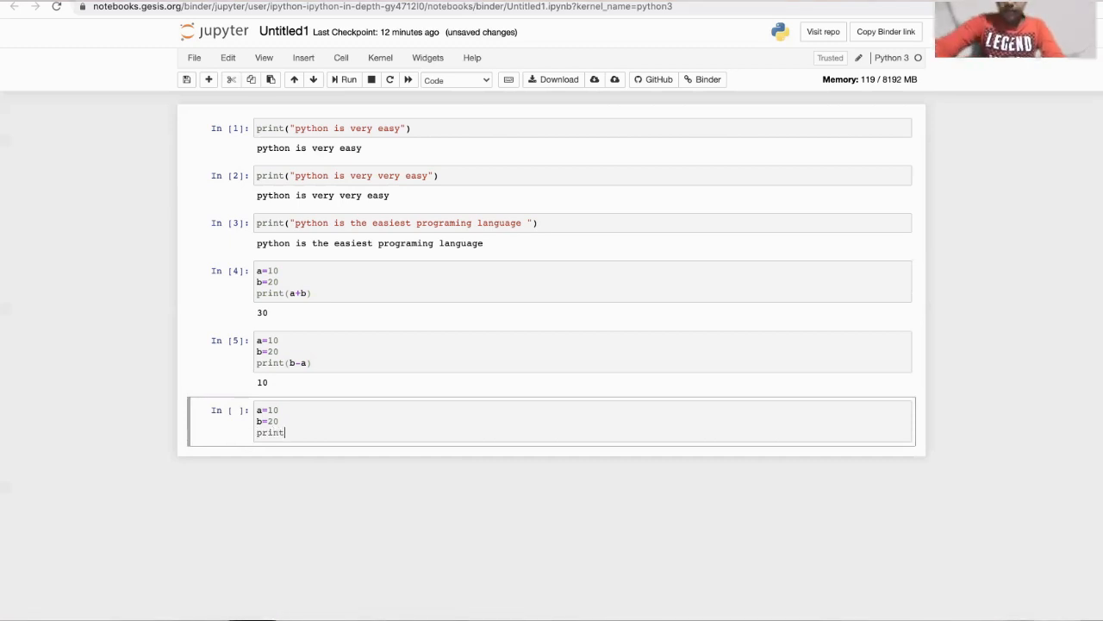
pyautogui.write('()')
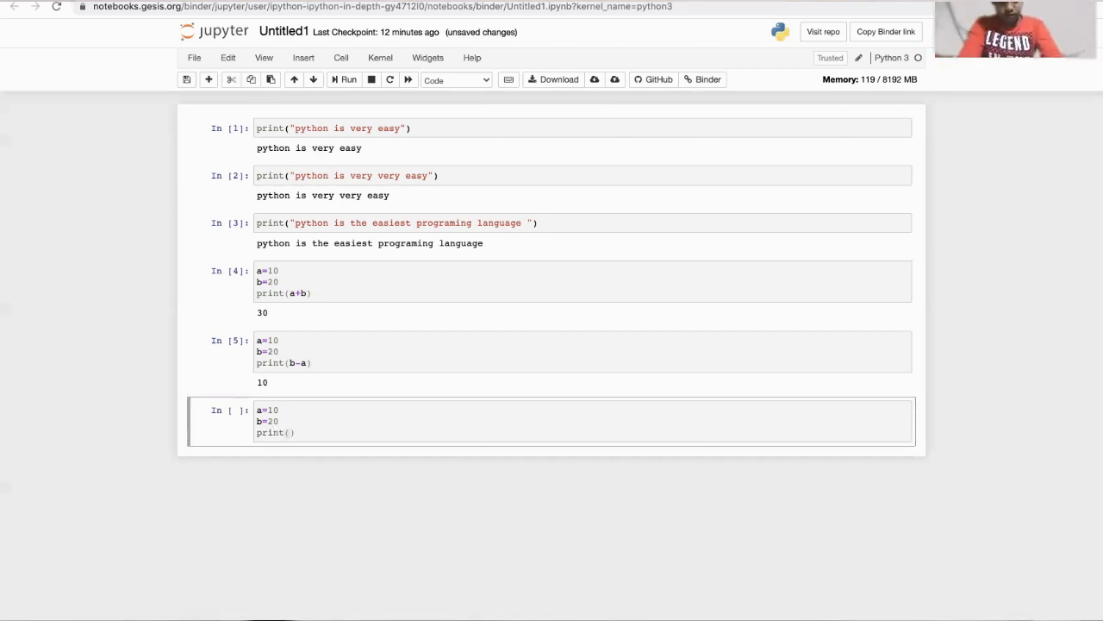
pyautogui.write('*')
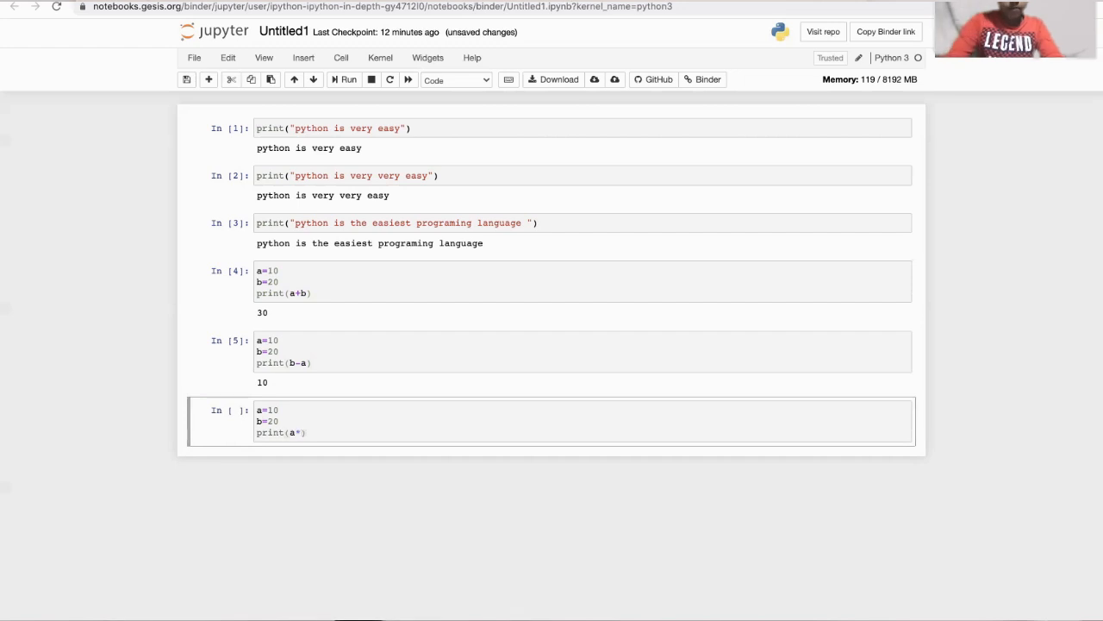
pyautogui.write('b')
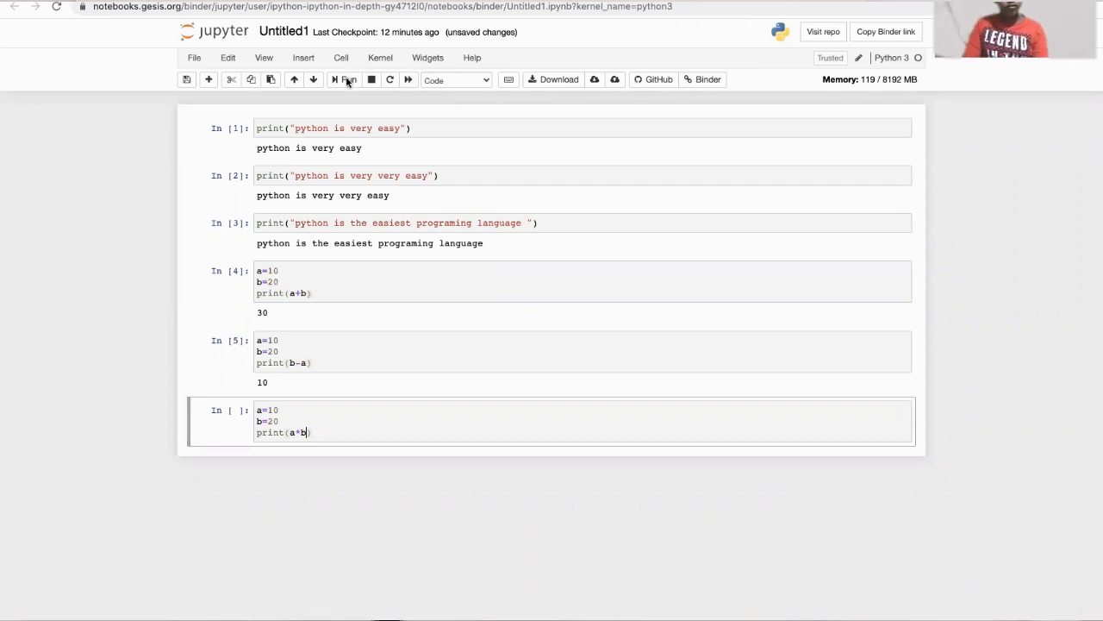
pyautogui.click(345, 80)
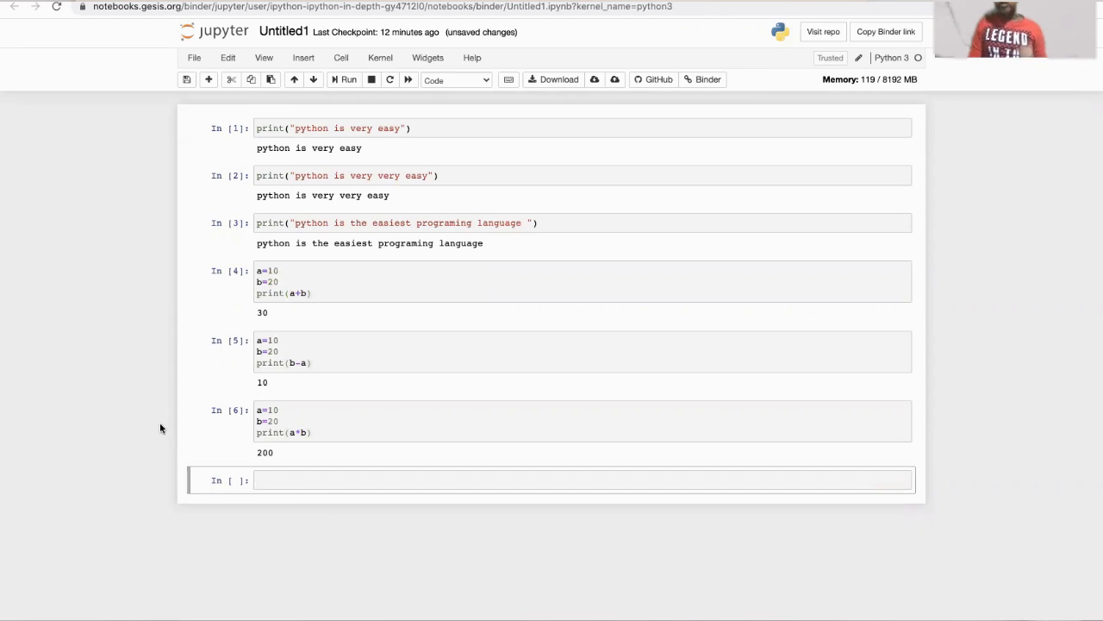
pyautogui.click(551, 479)
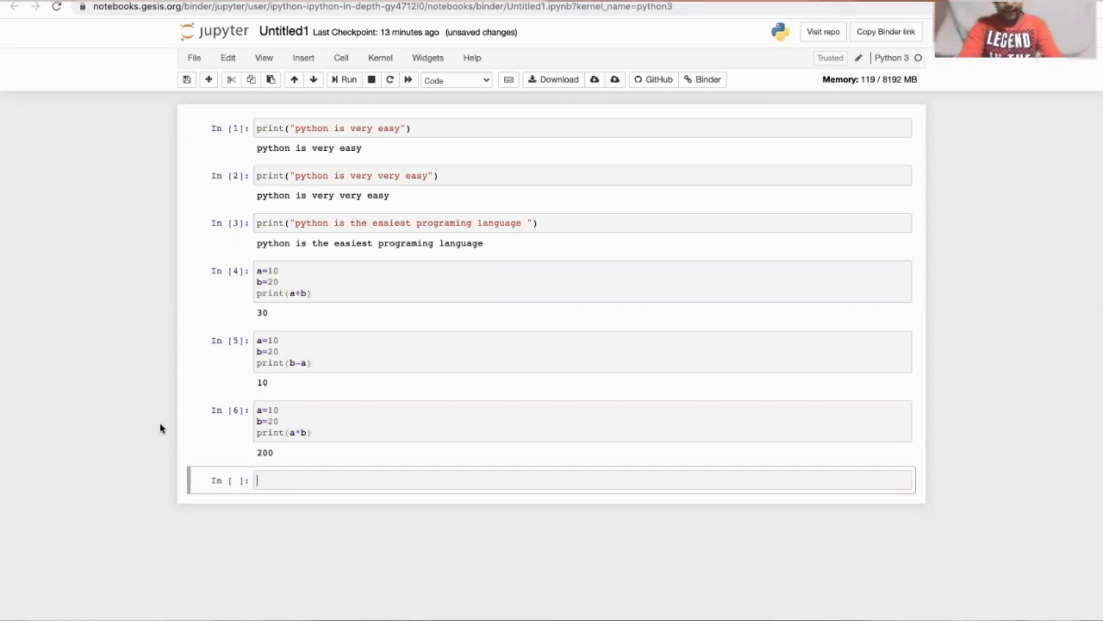
# - Run a cell printing b/a (2.0), then start the next cell with a=10
pyautogui.write('a=10')
pyautogui.write('print(')
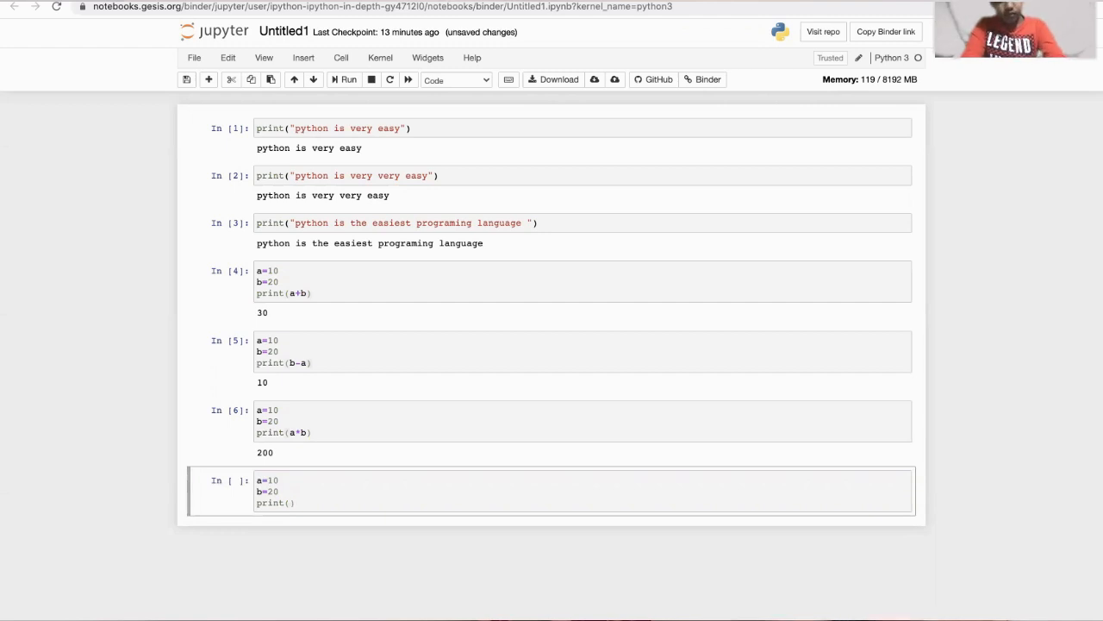
pyautogui.write('b/')
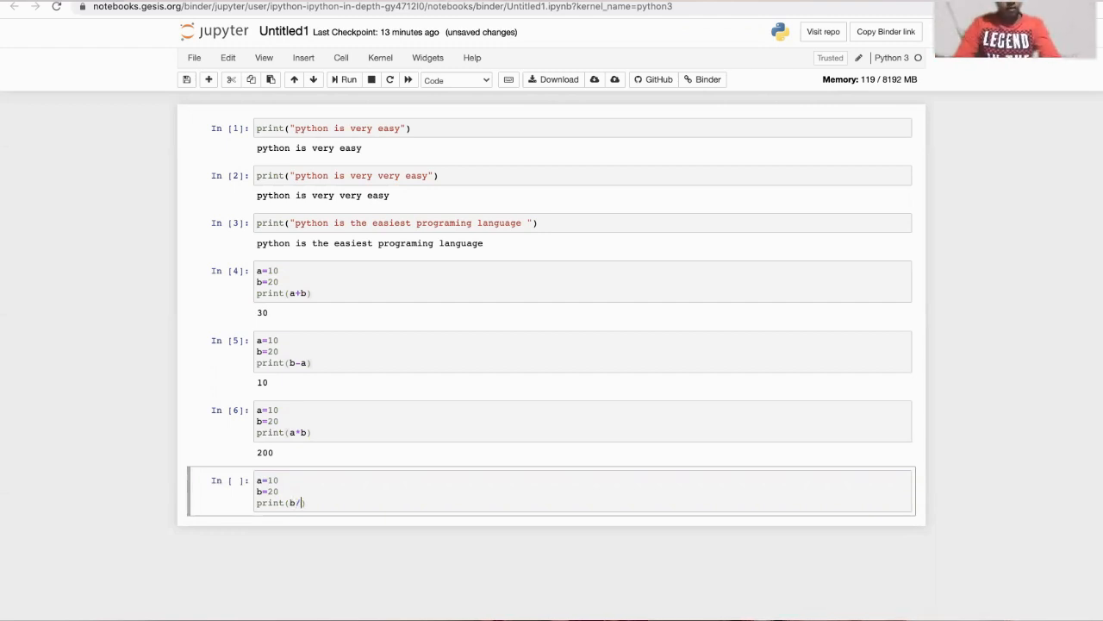
pyautogui.write('a')
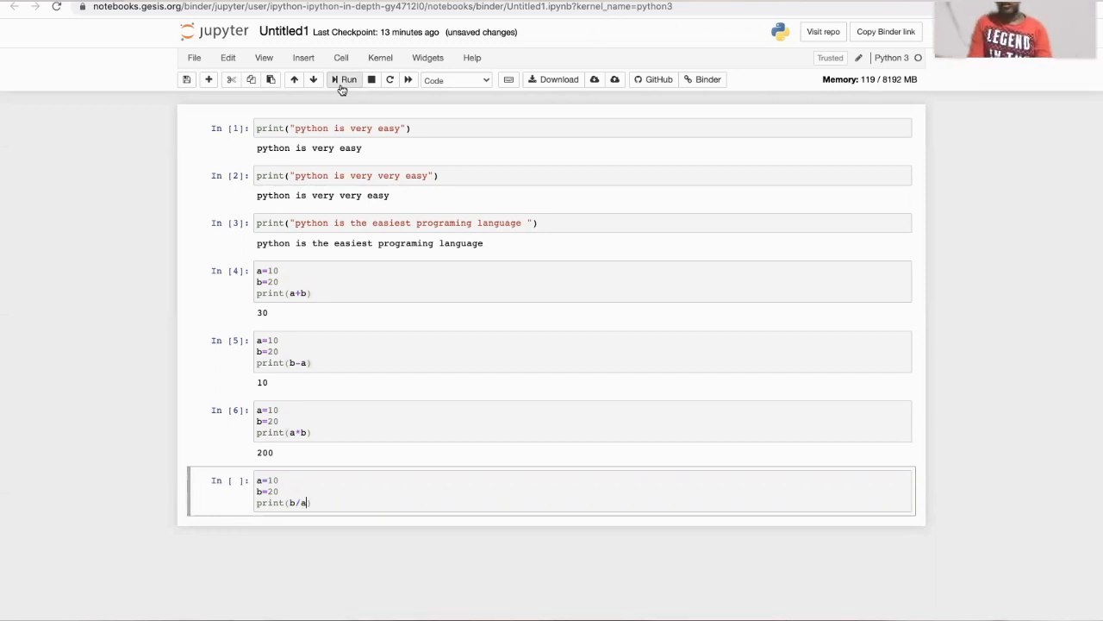
pyautogui.click(349, 80)
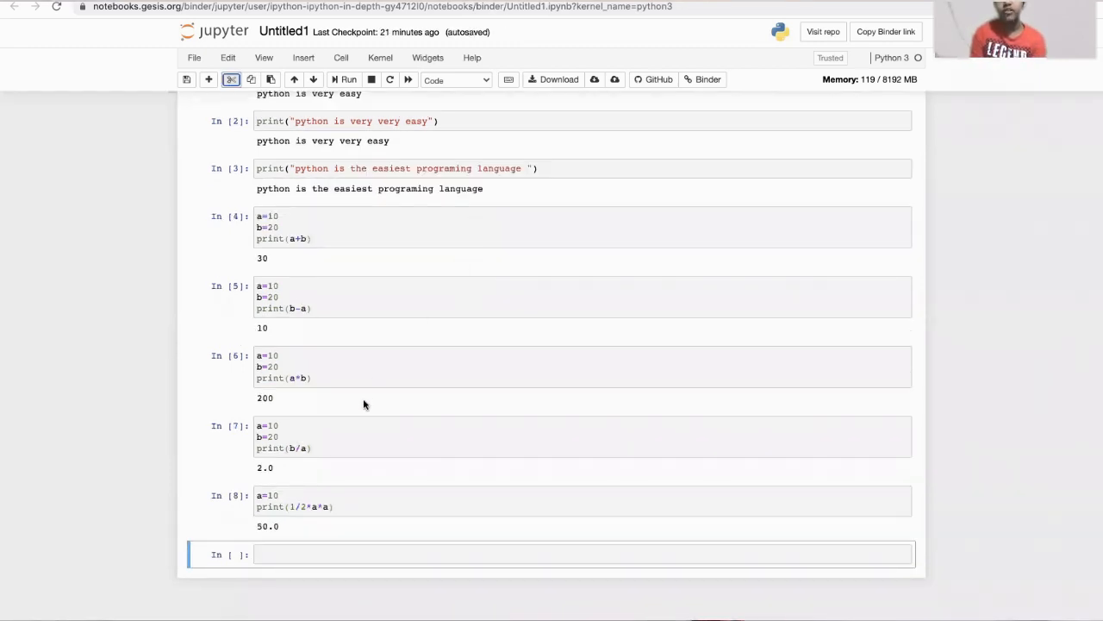
pyautogui.moveTo(121, 458)
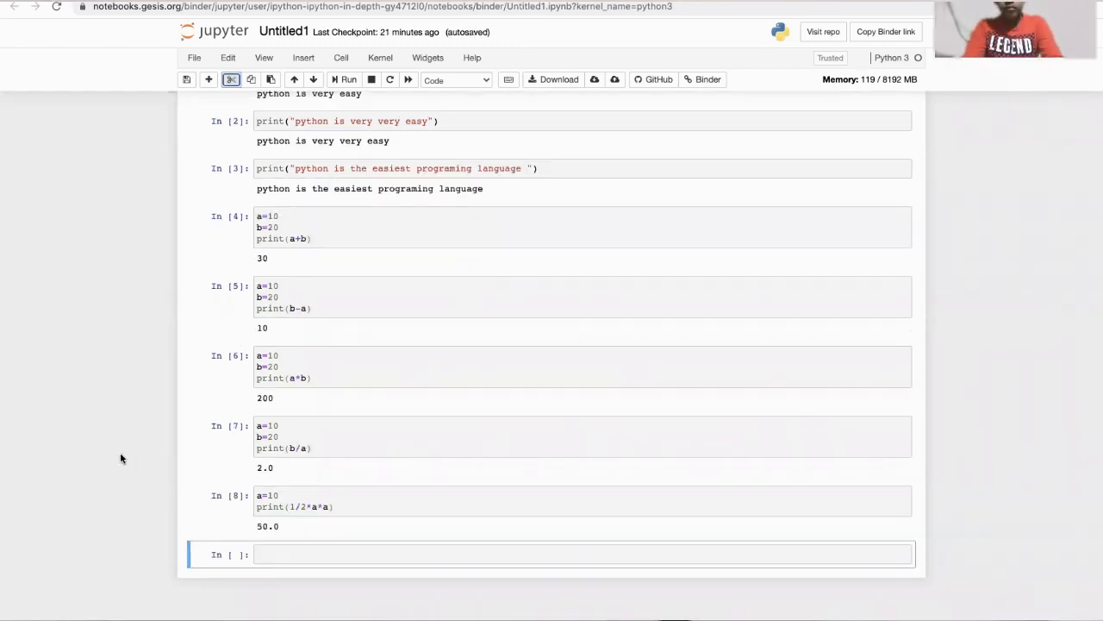
pyautogui.write('a=10')
pyautogui.write('pr')
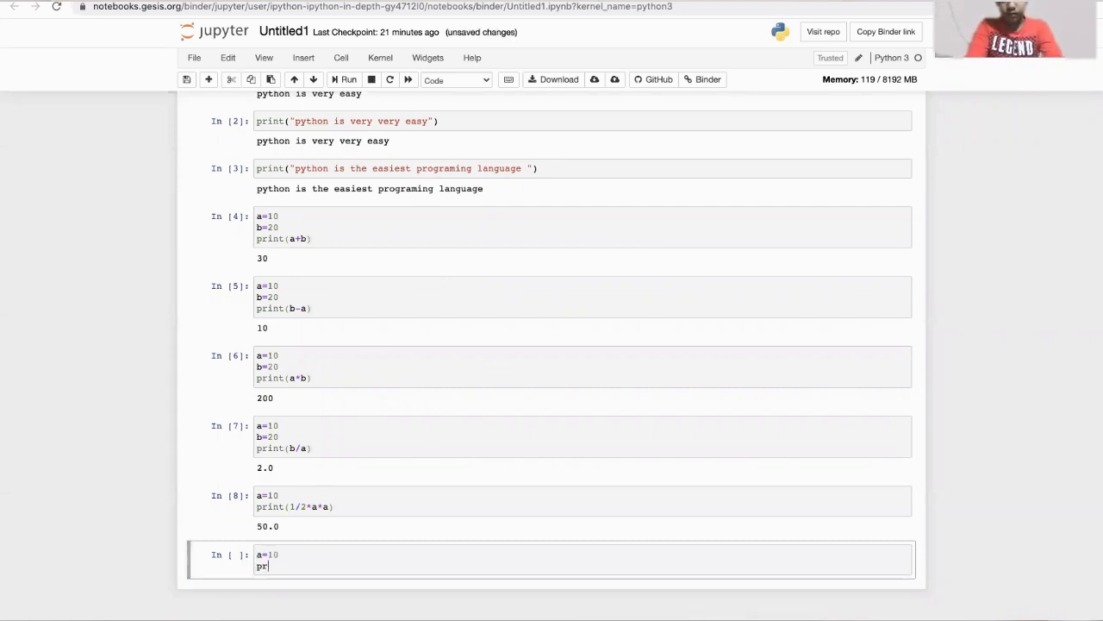
# - Write the cell a=10 with print(a*a) and run it to get 100
pyautogui.write('int()')
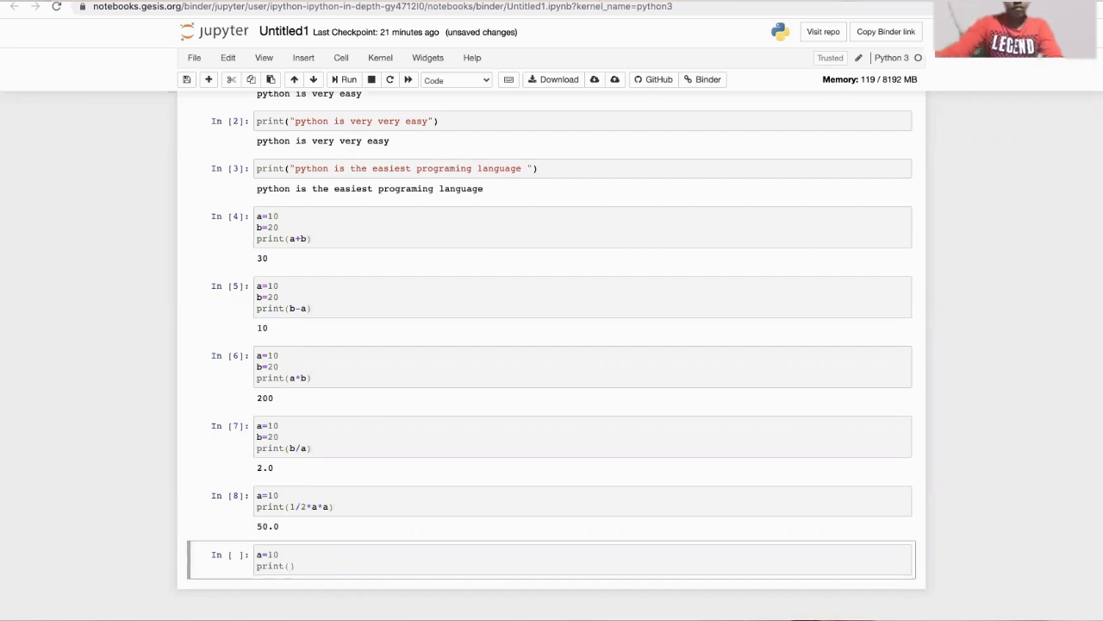
pyautogui.write('a*')
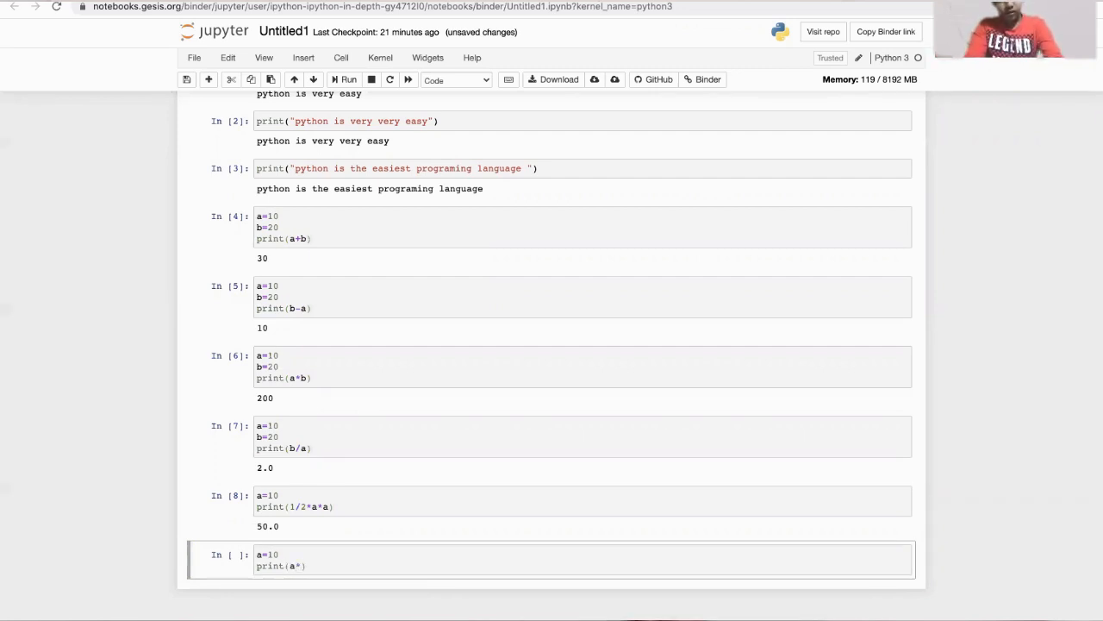
pyautogui.write('a')
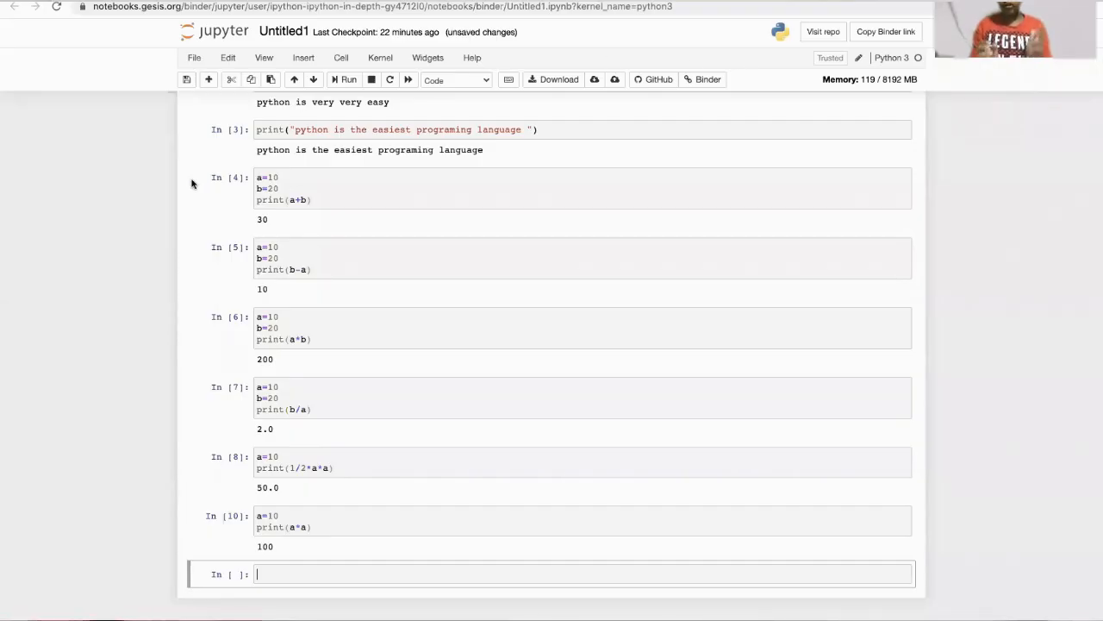
pyautogui.moveTo(155, 218)
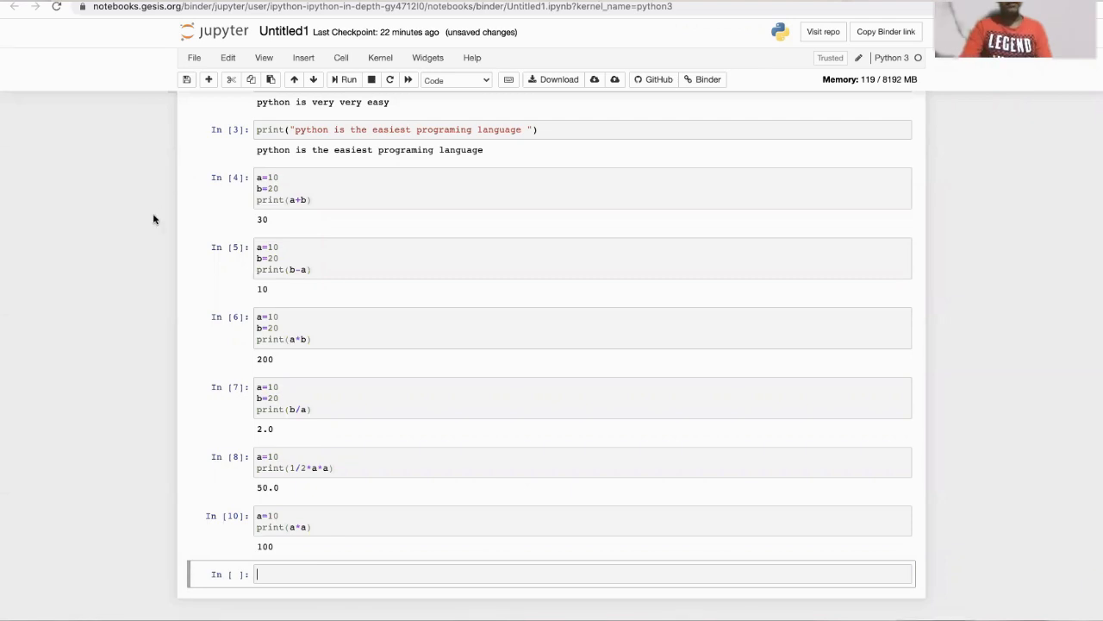
# - Write the cell a=10 with print(a*a*a) and run it to get 1000
pyautogui.write('a')
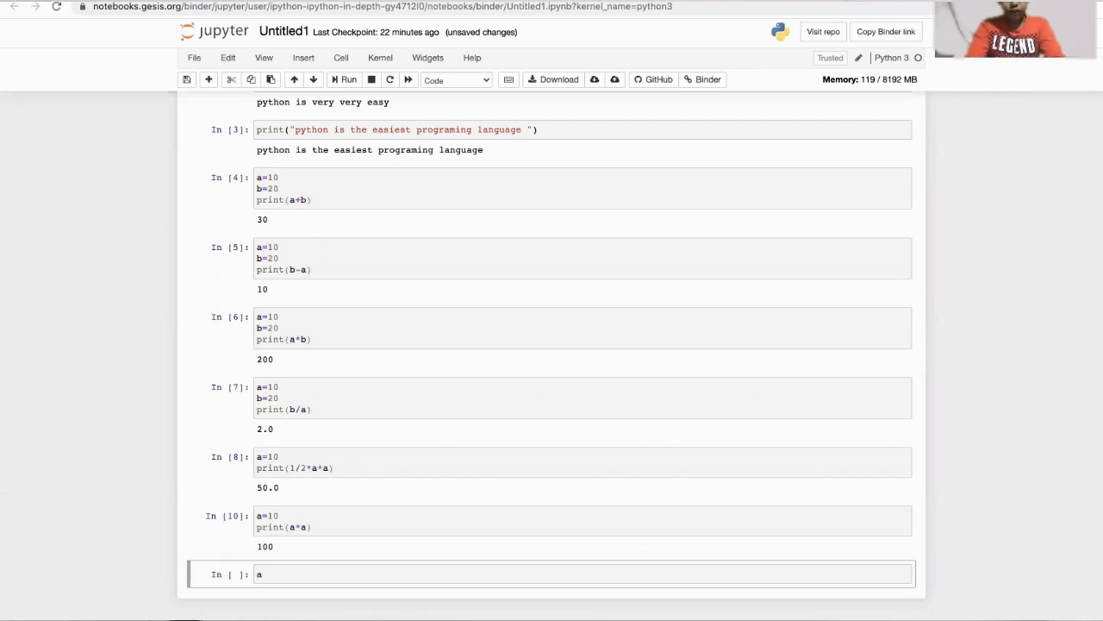
pyautogui.write('=10')
pyautogui.write('print')
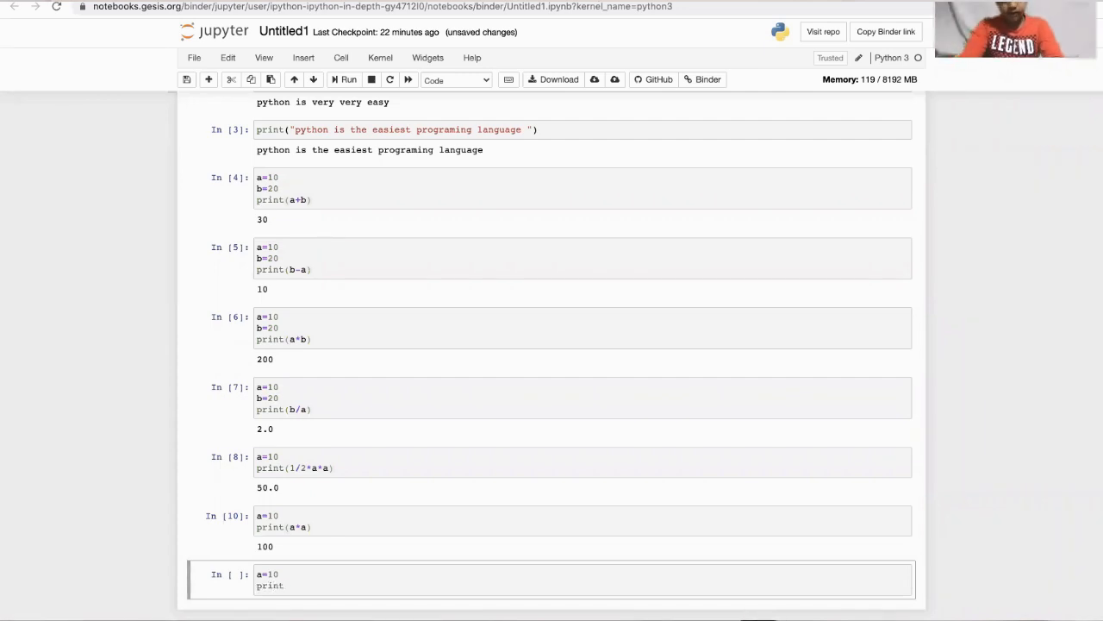
pyautogui.write('(a*)')
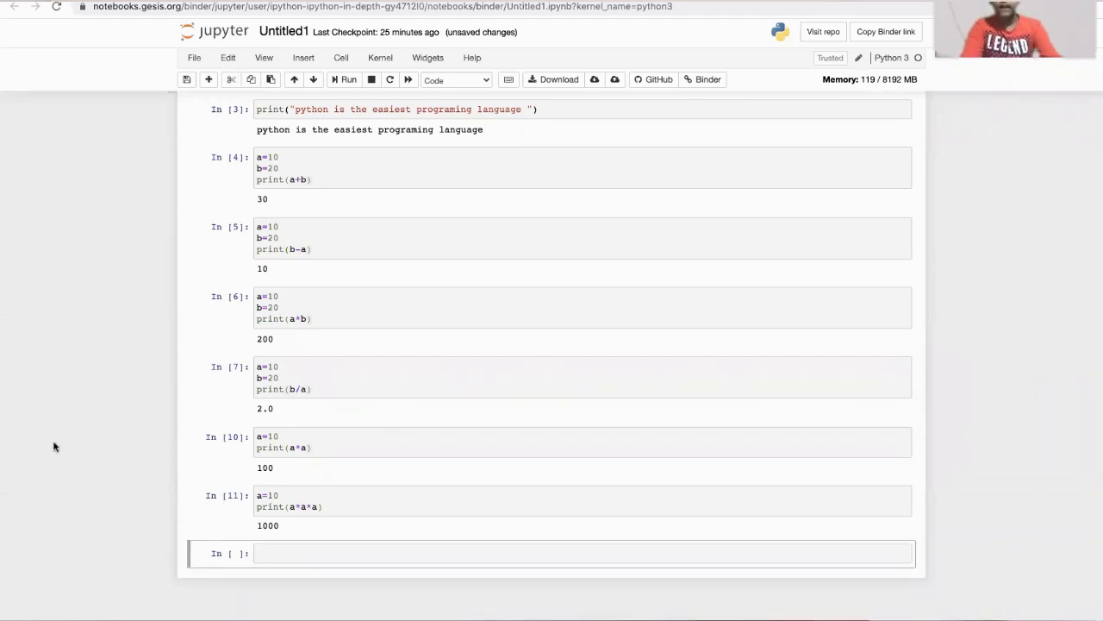
pyautogui.write('a')
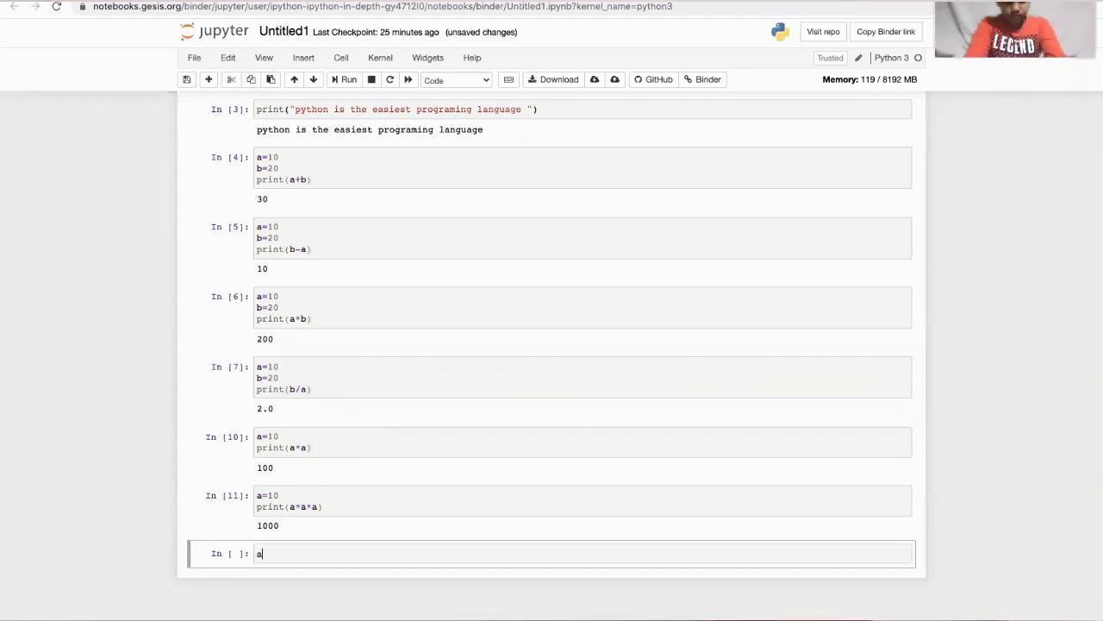
# - Write the triangle cell l=20, b=40 with print(l/2*l*b) and run it to get 400.0
pyautogui.write('l=20')
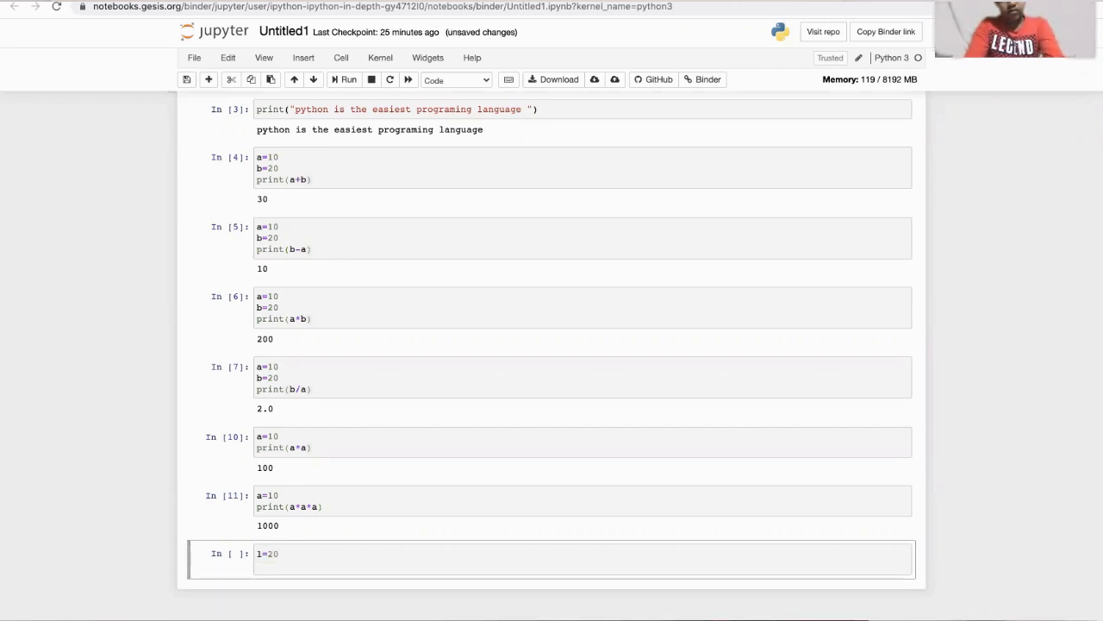
pyautogui.write('b=40')
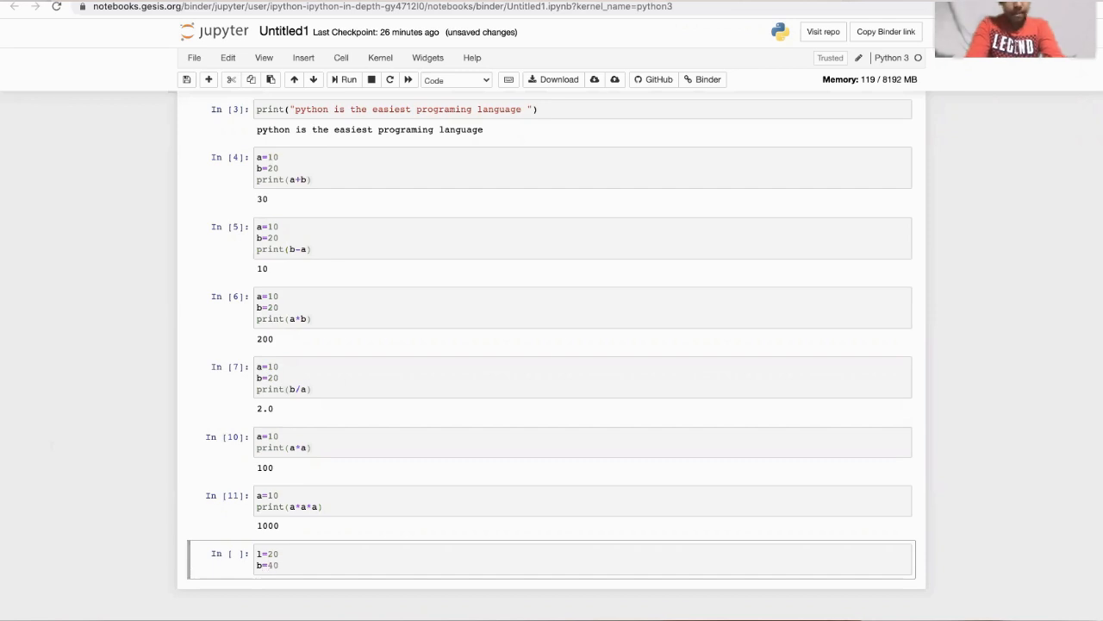
pyautogui.press('enter')
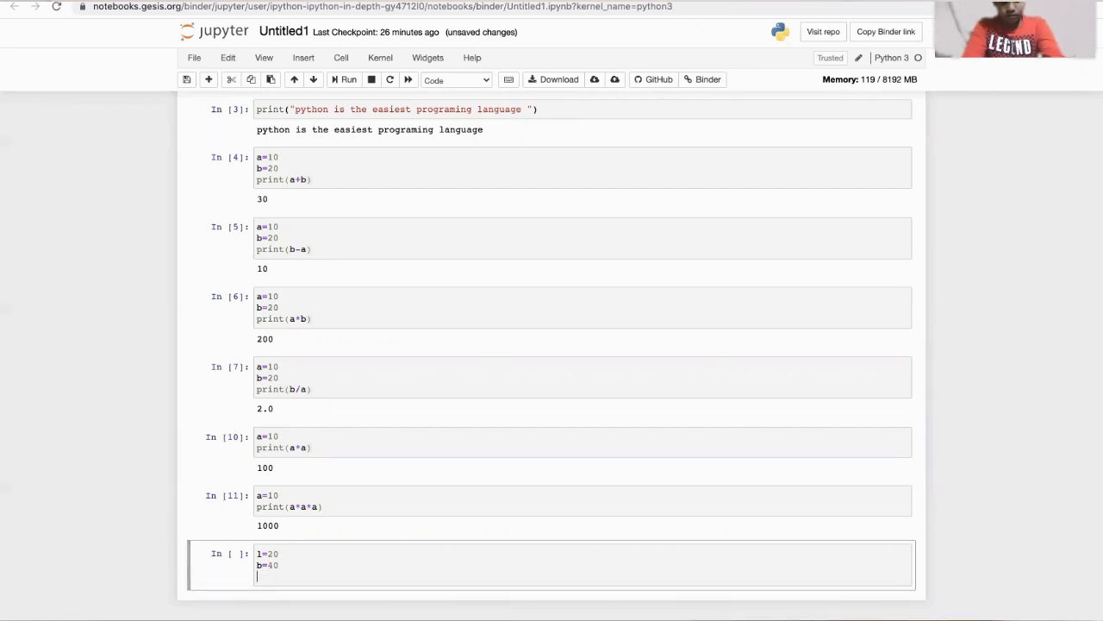
pyautogui.write('print()')
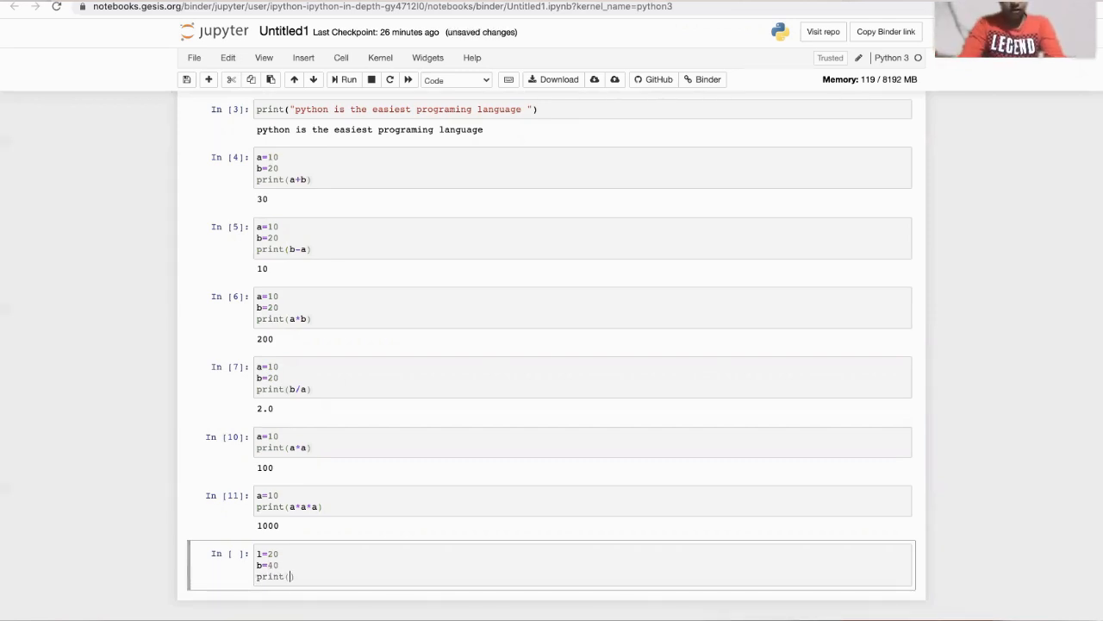
pyautogui.write('l')
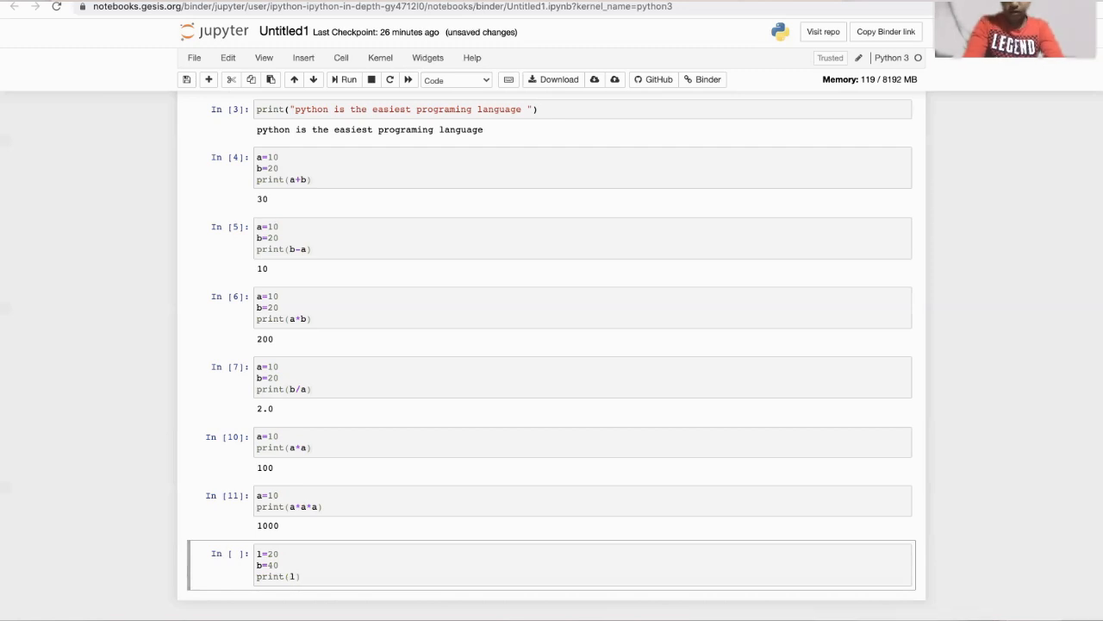
pyautogui.write('/2')
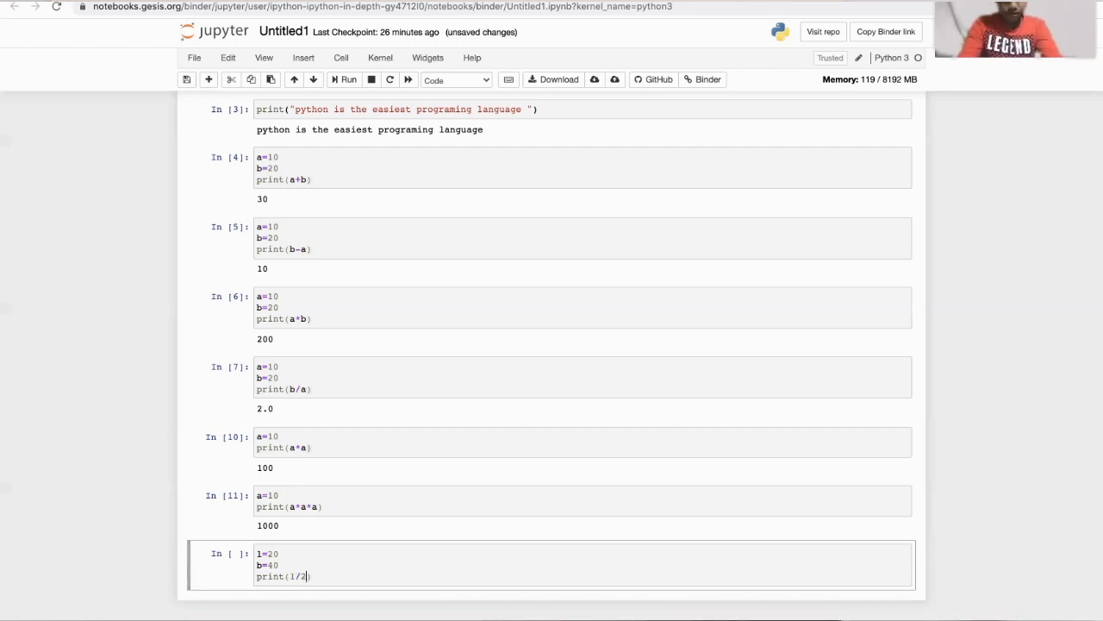
pyautogui.write('*')
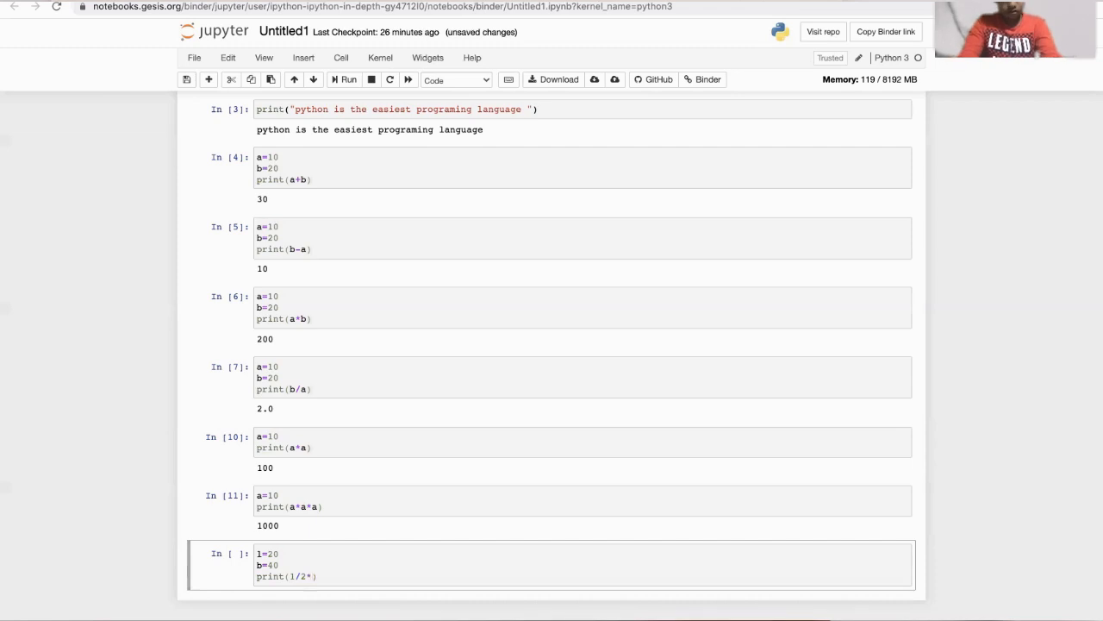
pyautogui.write('l')
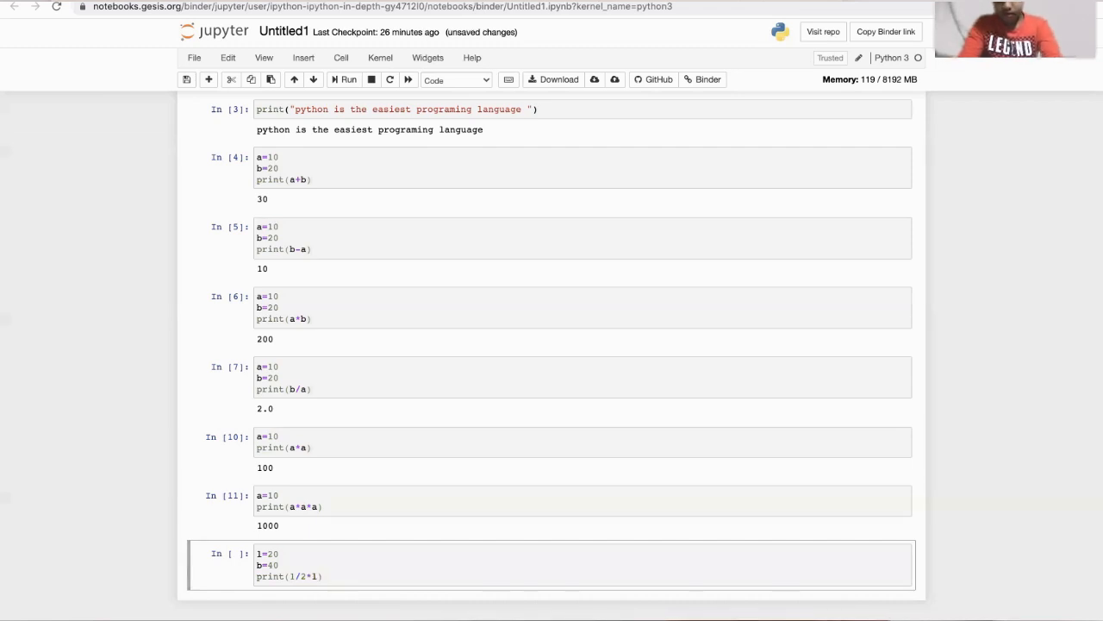
pyautogui.write('*b')
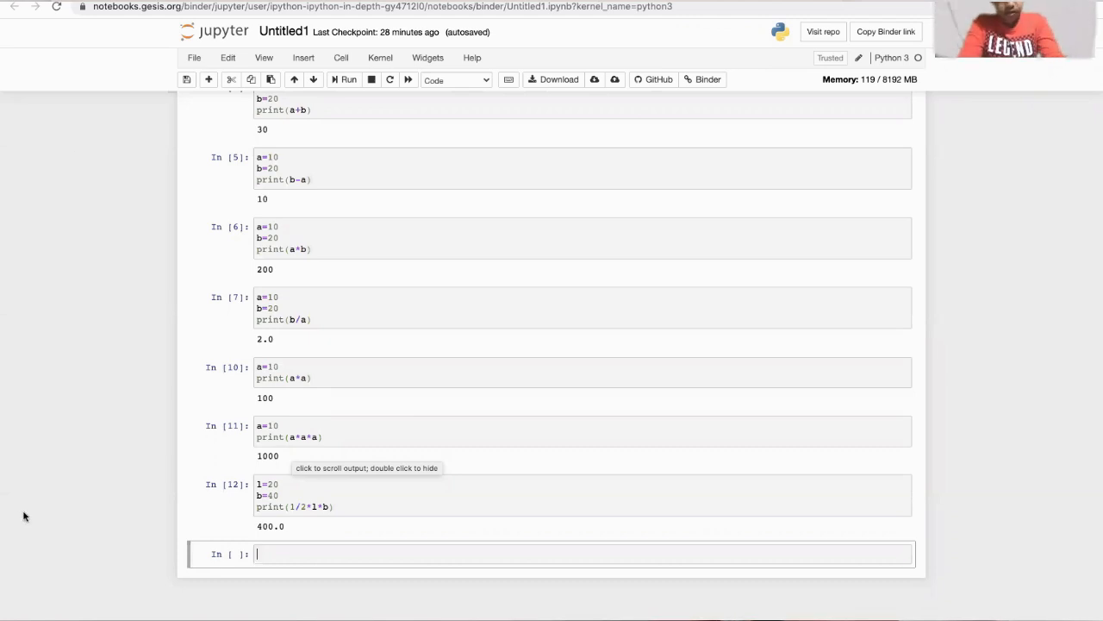
# - Begin the next cell with a= for the square perimeter
pyautogui.write('a=')
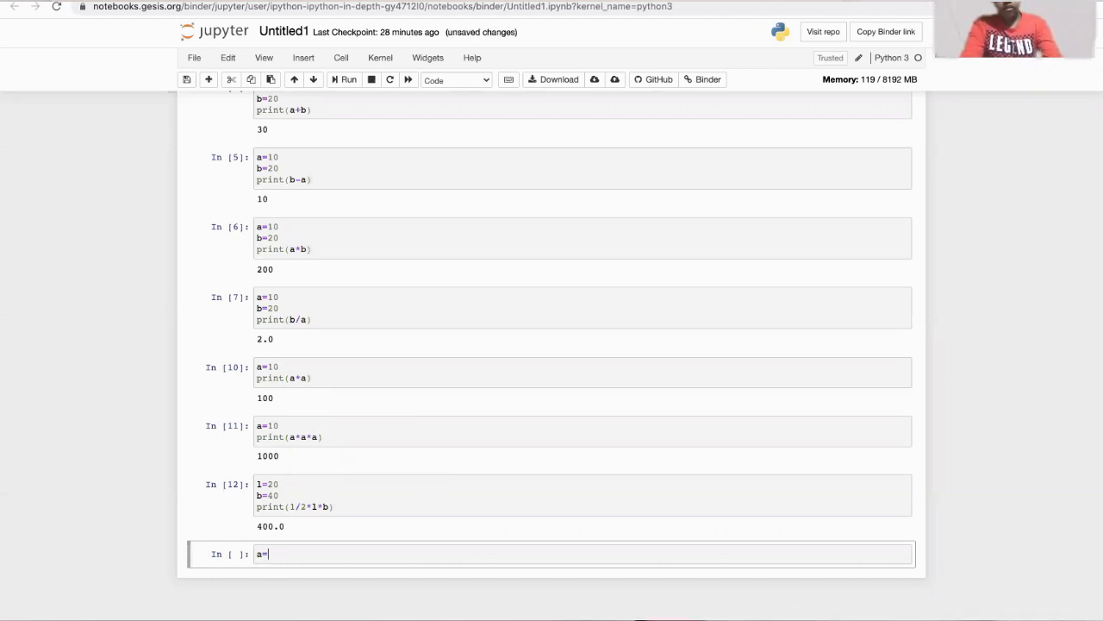
# - Complete the cell a=20 with print(4*a) and run it to get the square perimeter 80
pyautogui.write('20')
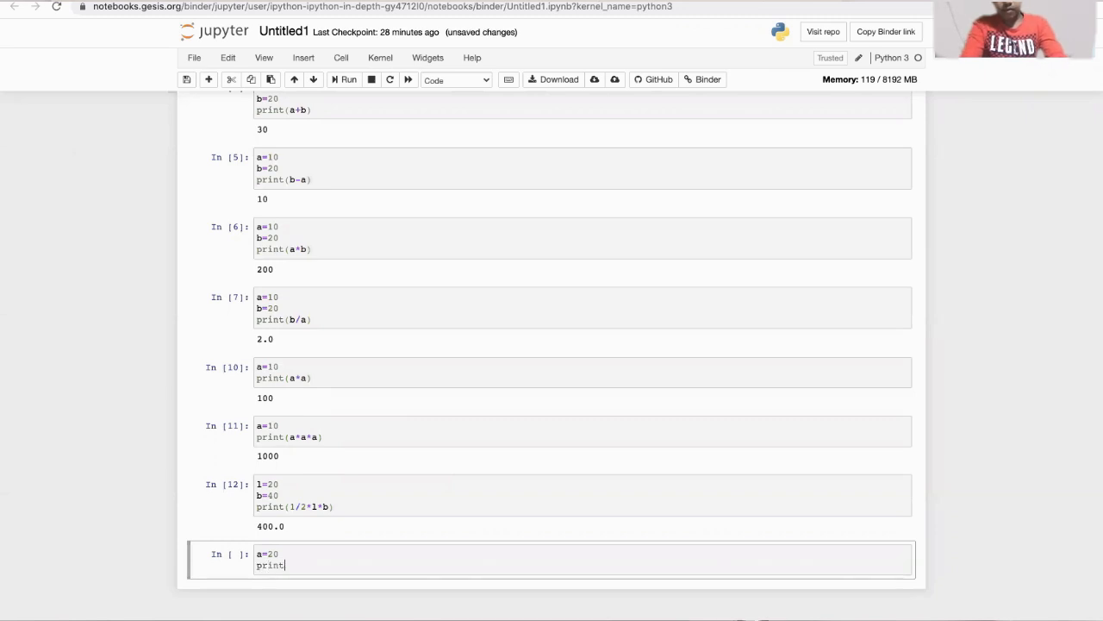
pyautogui.write('()')
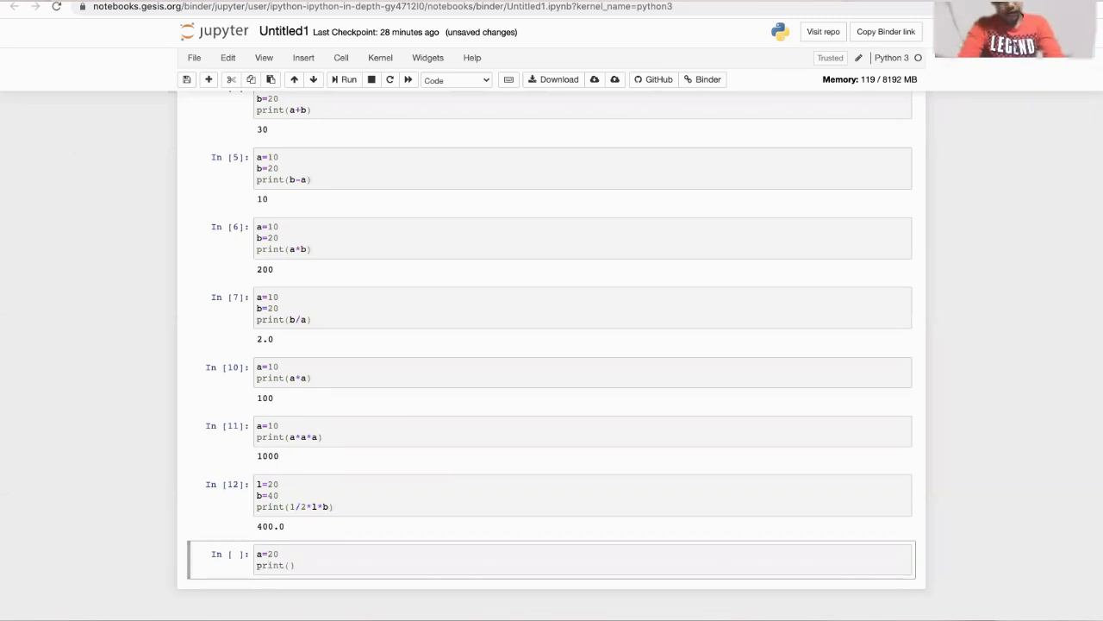
pyautogui.scroll(-3)
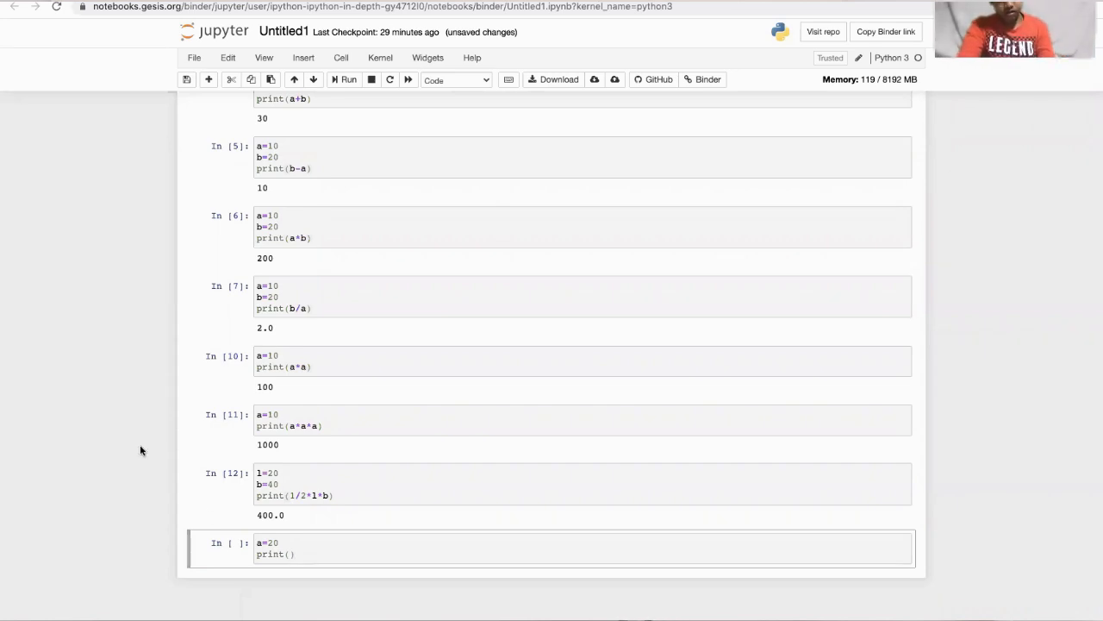
pyautogui.write('4*')
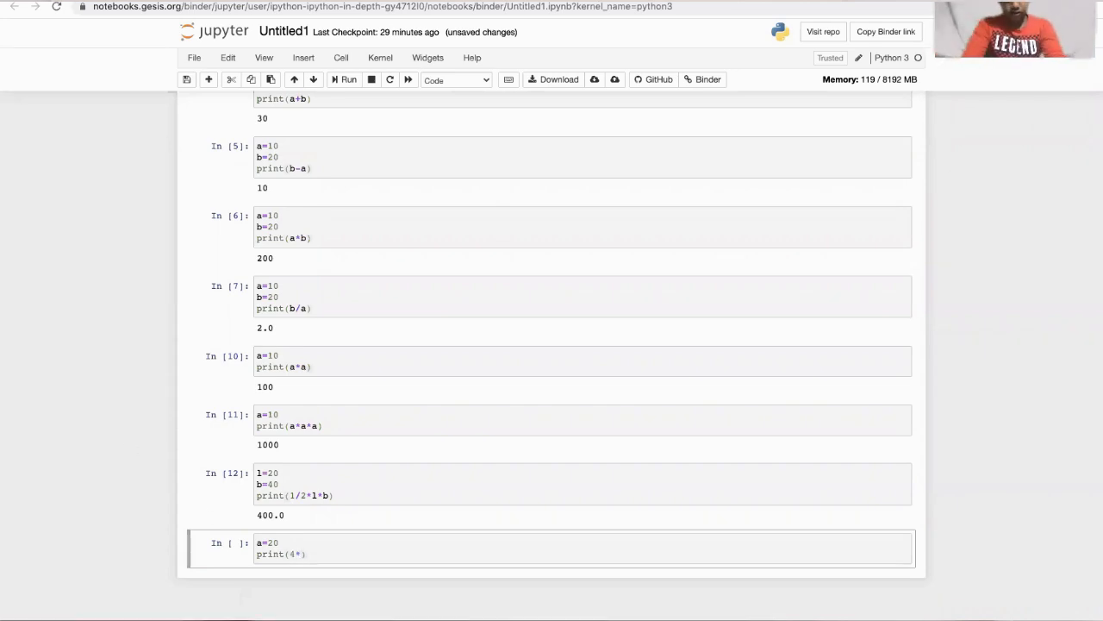
pyautogui.write('a')
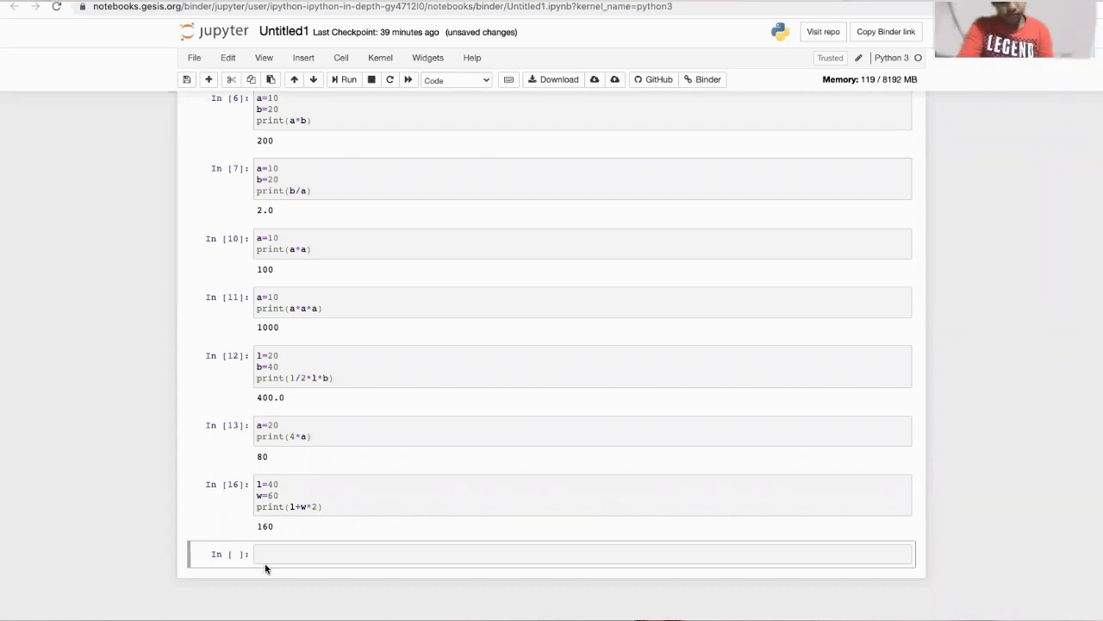
# - Write the rectangle cell l=40, w=60 with print(l*w) and run it to get 2400
pyautogui.write('l=')
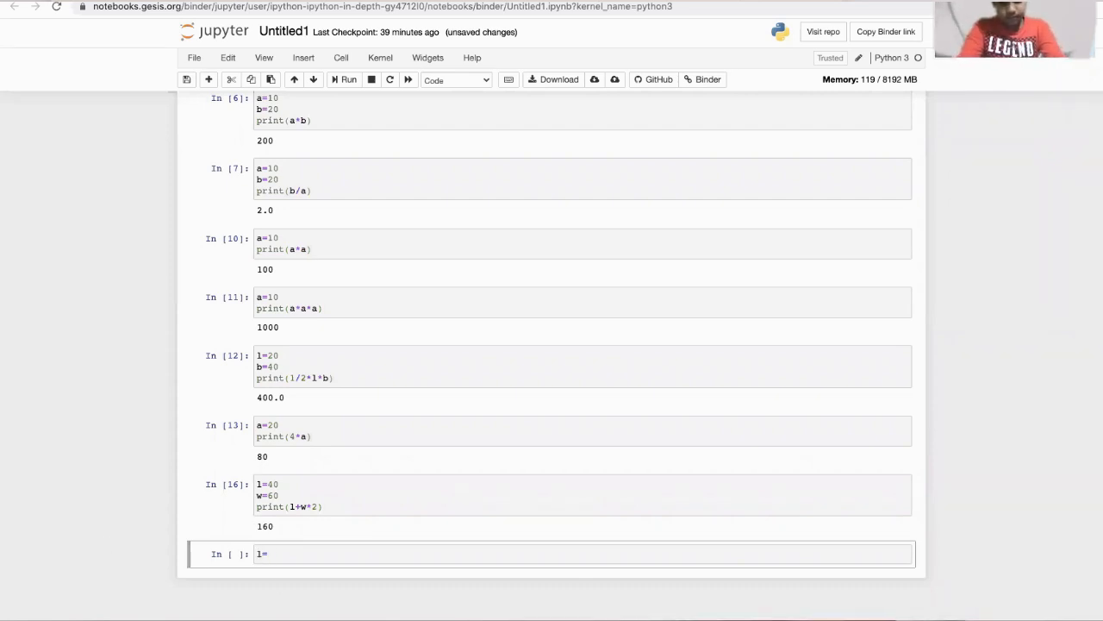
pyautogui.write('40')
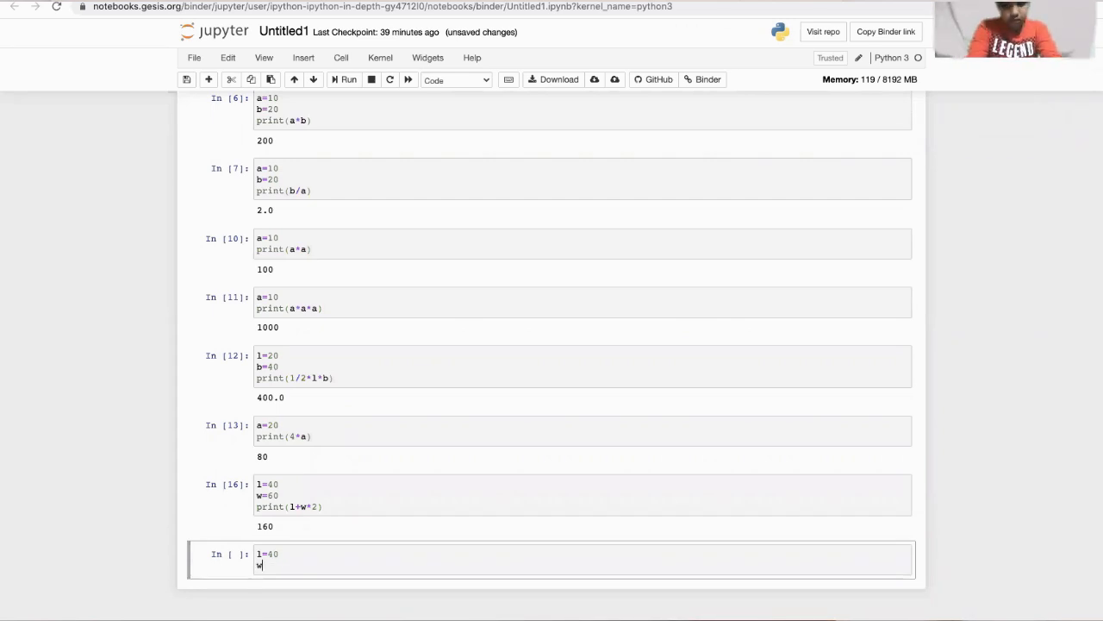
pyautogui.write('=60')
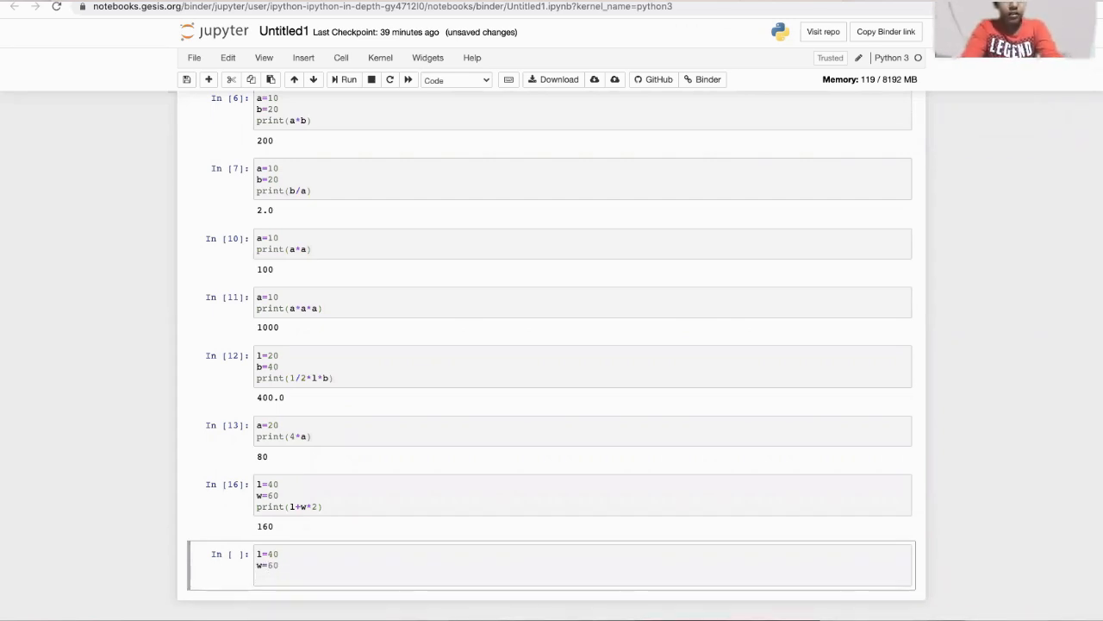
pyautogui.write('print')
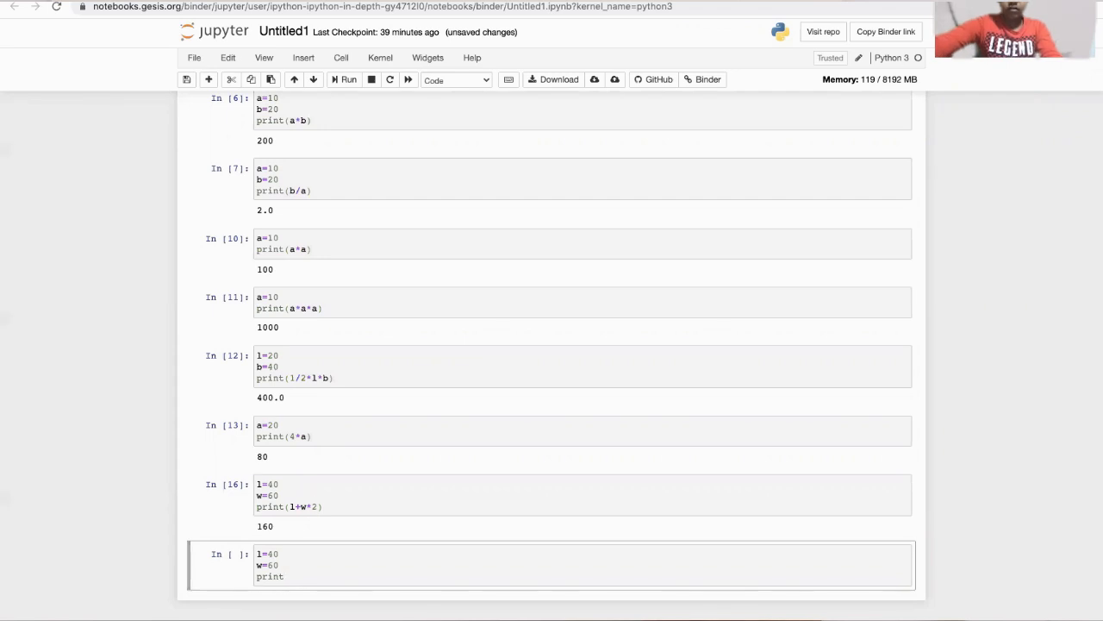
pyautogui.write('()')
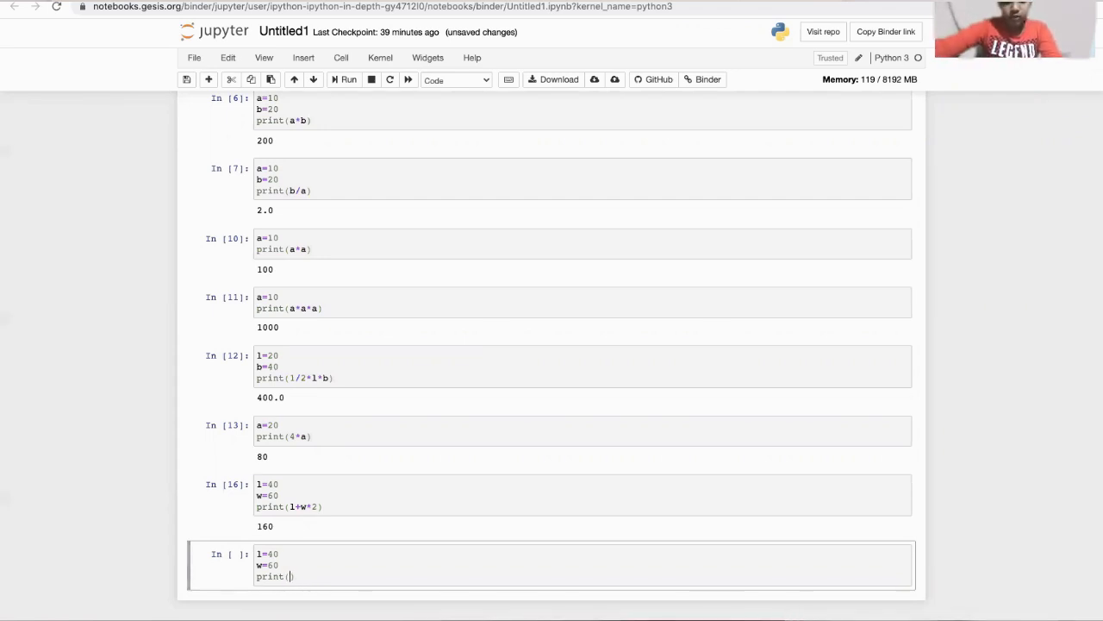
pyautogui.write('l*w')
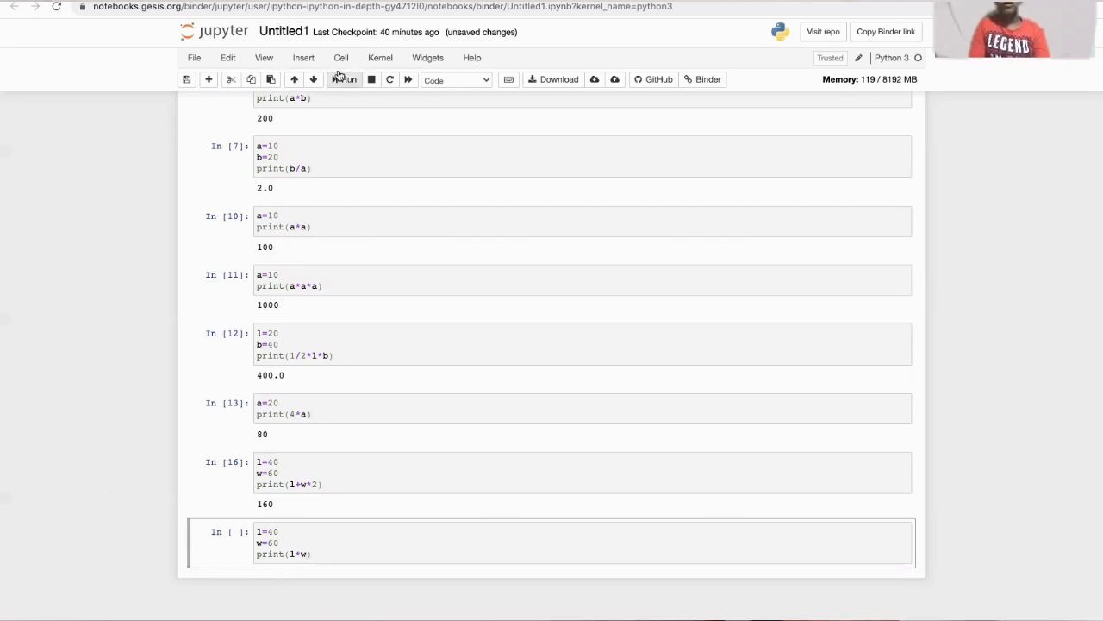
pyautogui.click(344, 79)
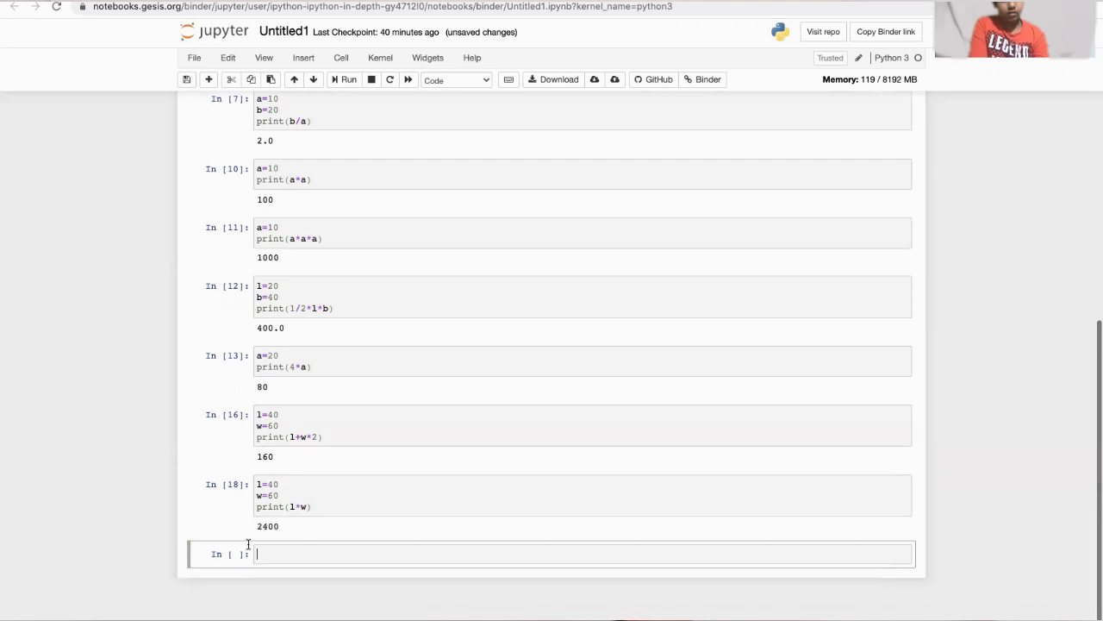